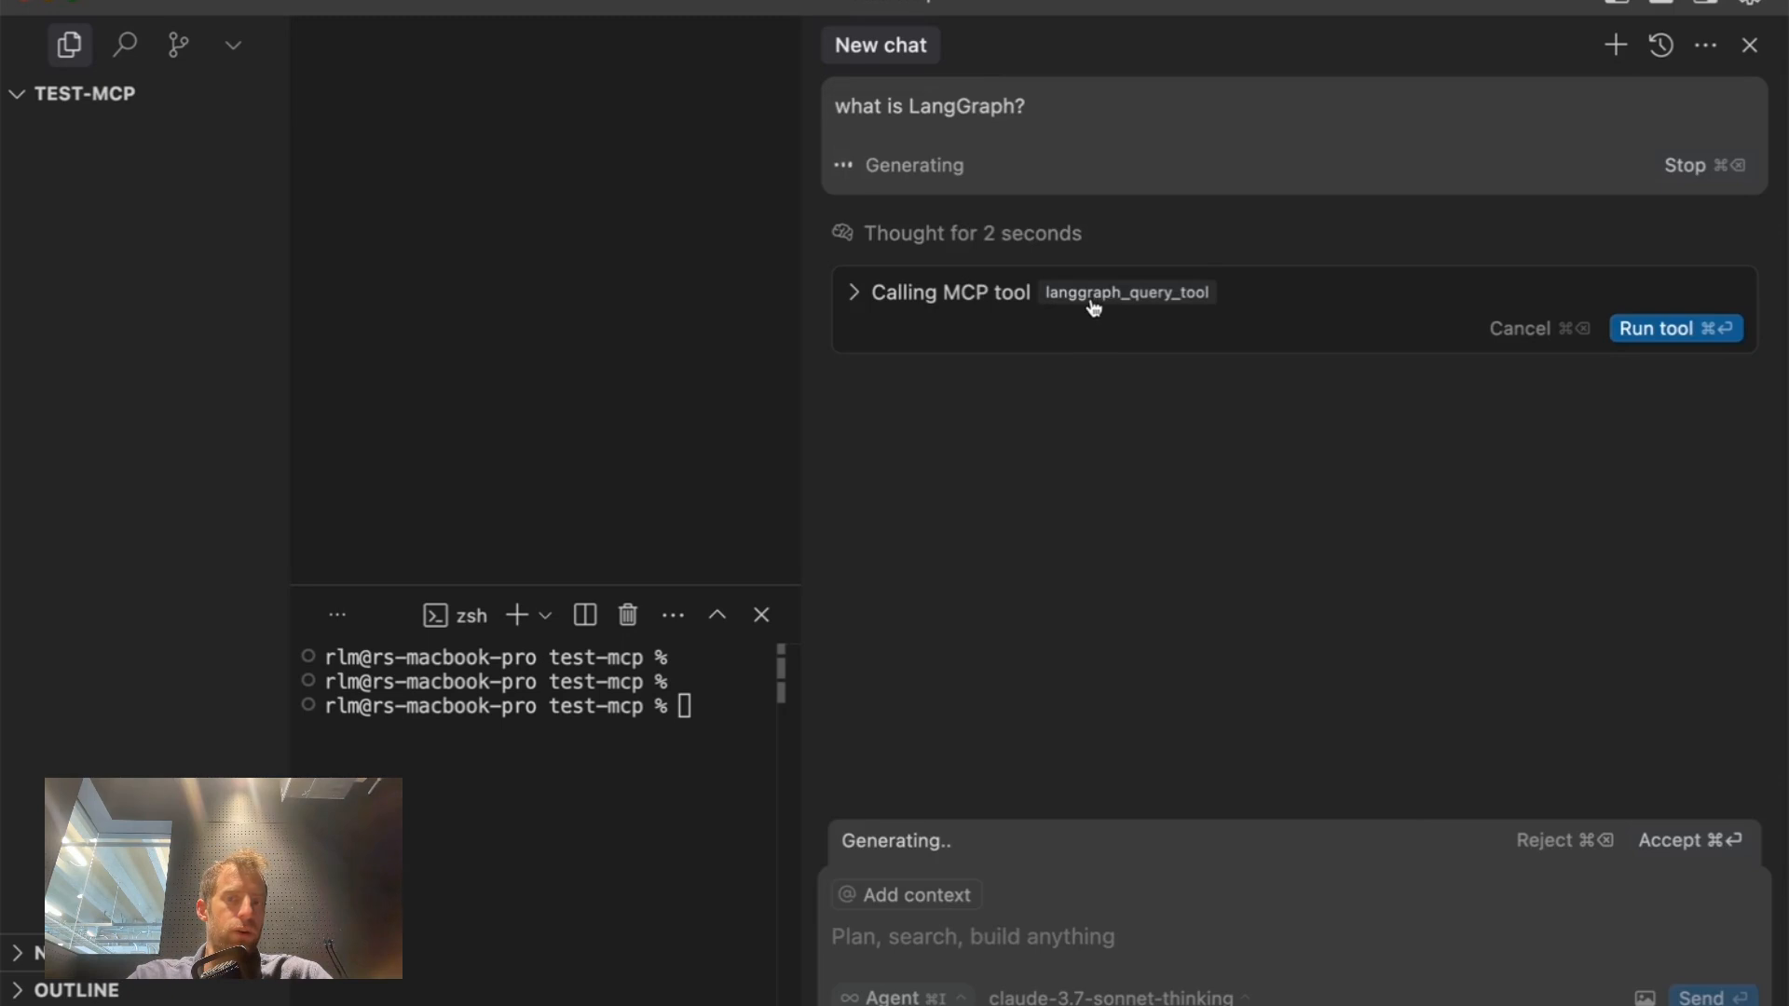
mouse_move(1675, 329)
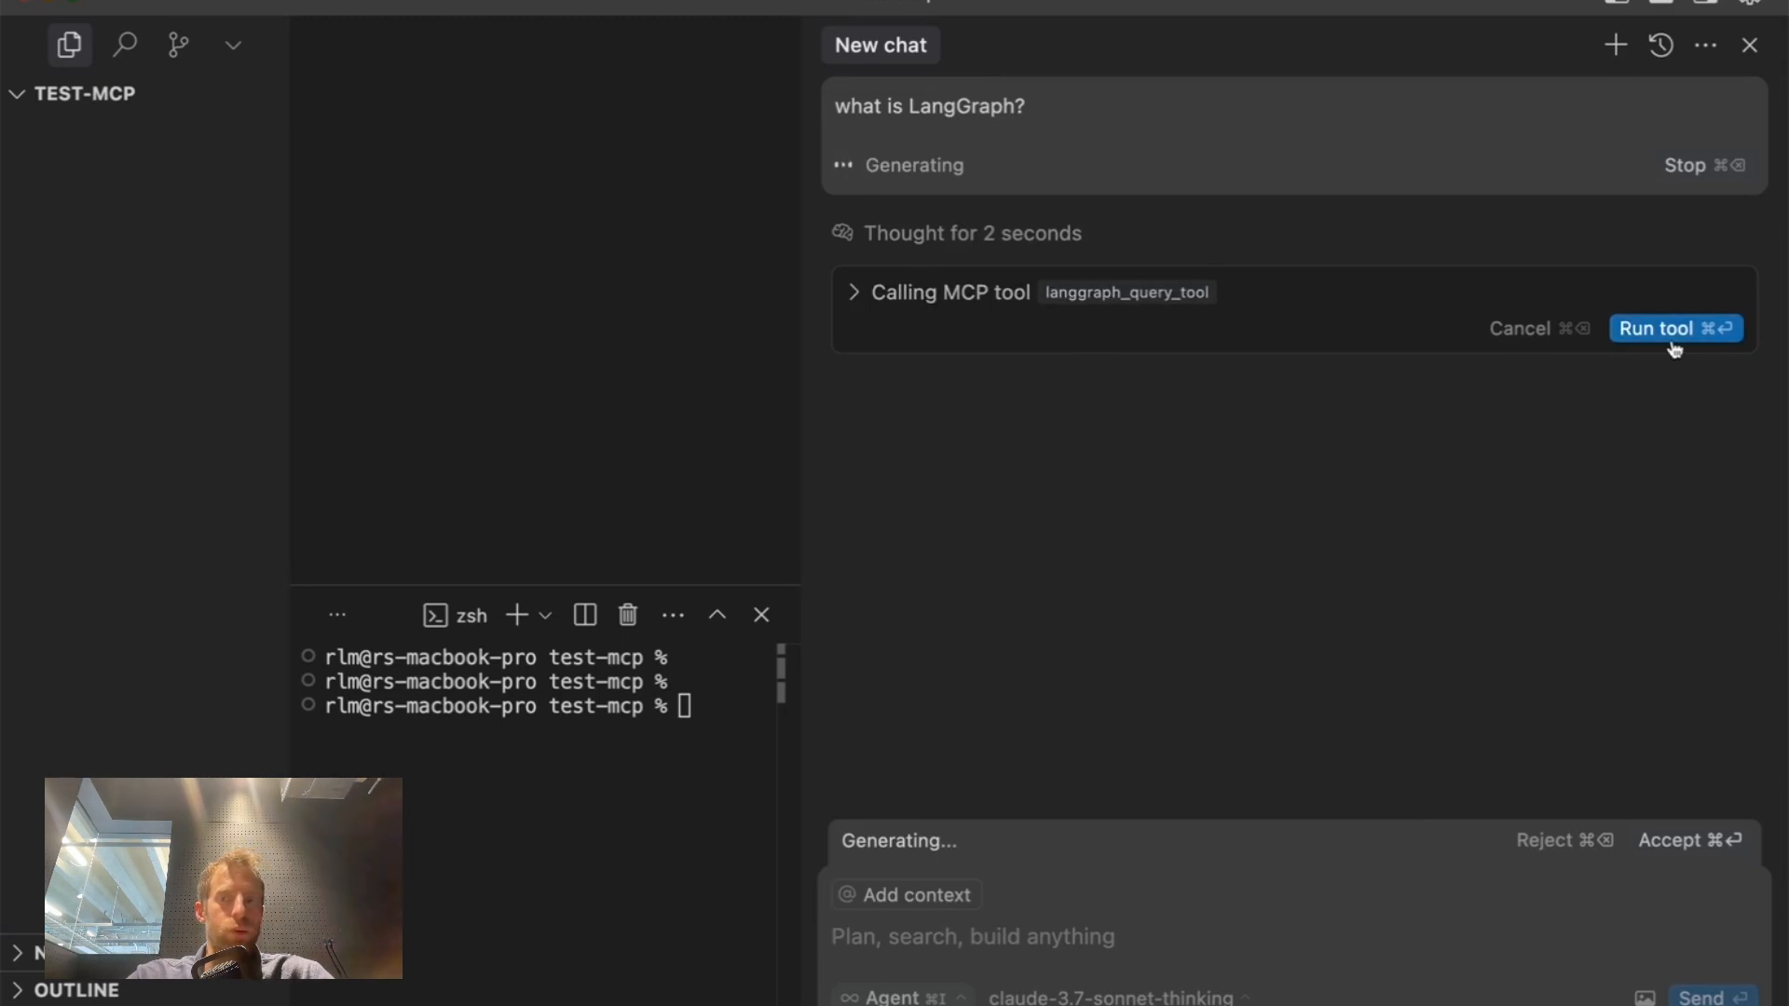
- Approve Cursor's agent call to langgraph_query_tool with Run tool
left_click(1673, 329)
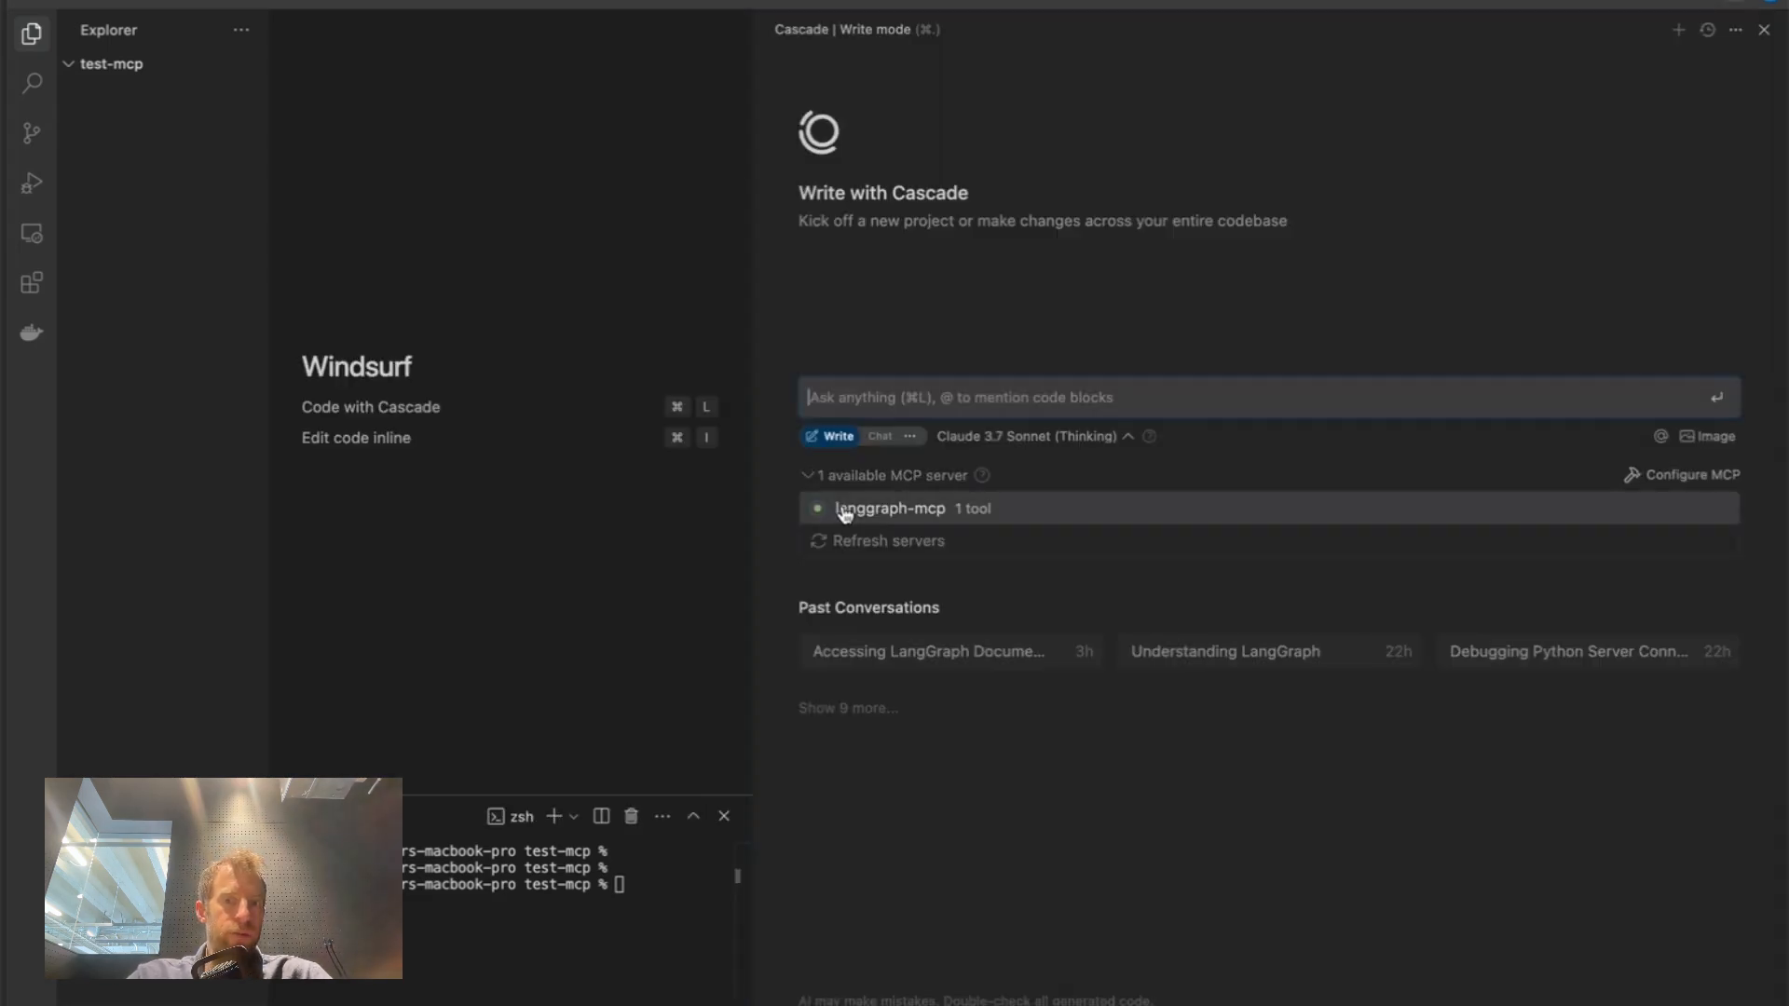
- Start the LangGraph question to Cascade by entering 'what is'
type("what is")
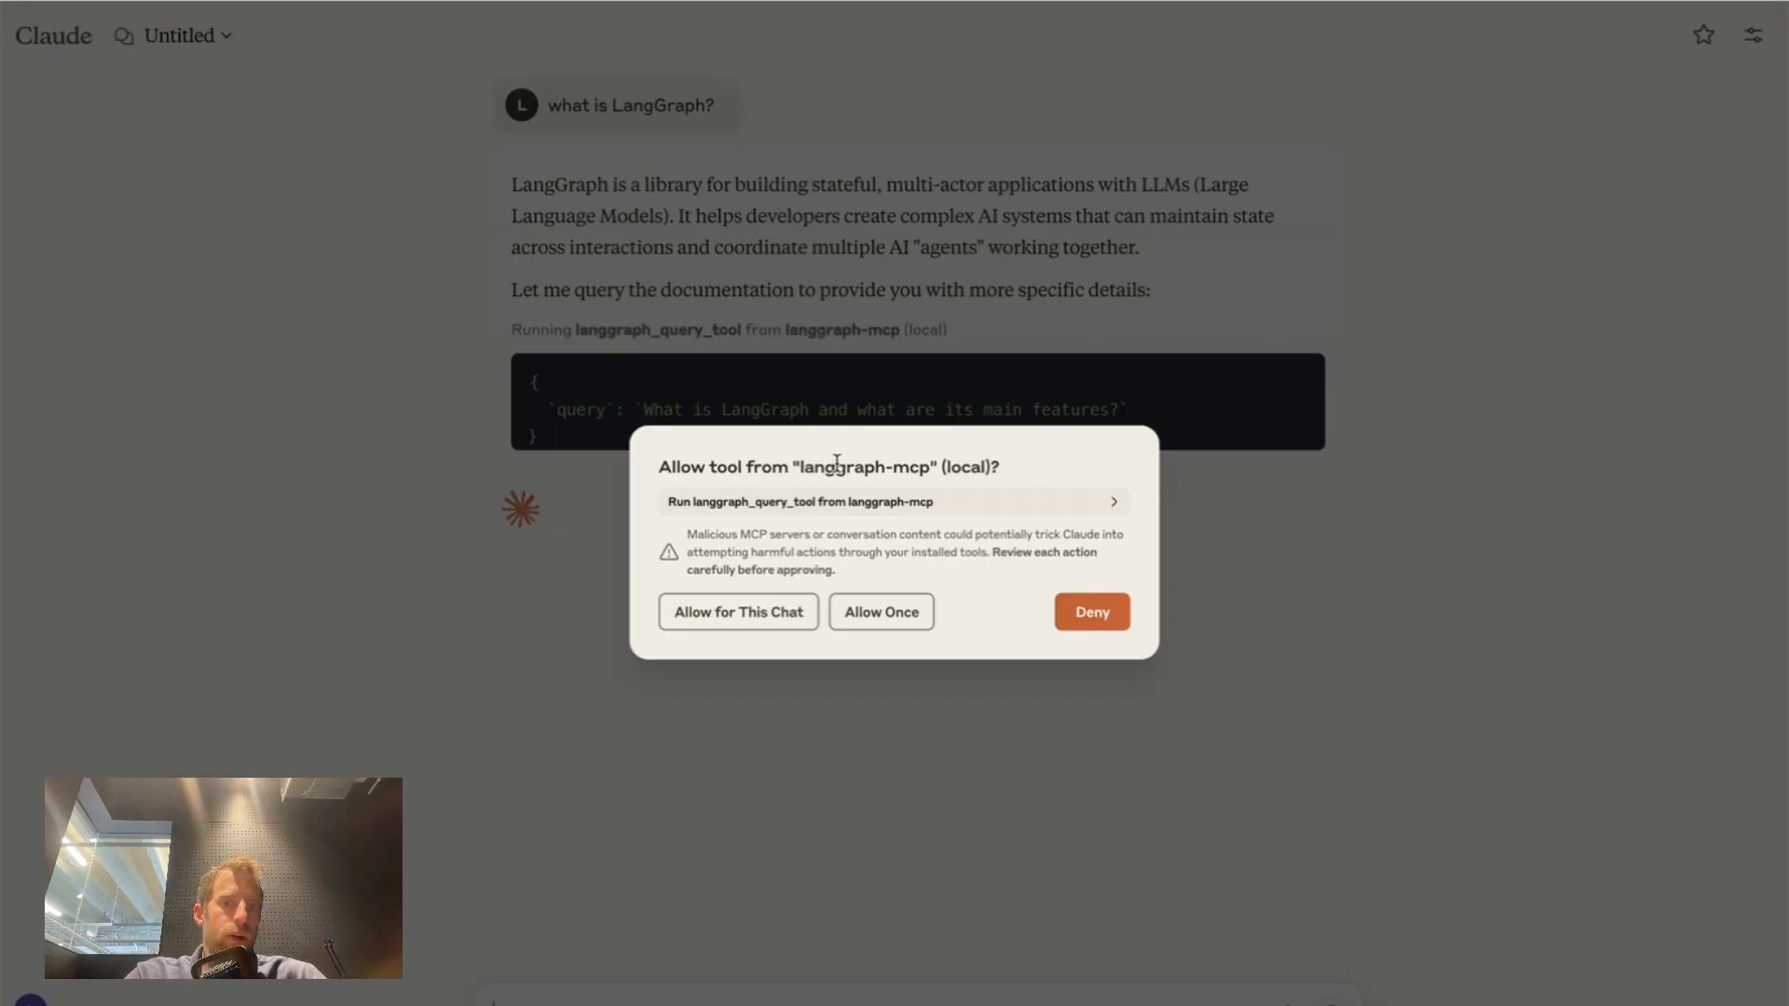
- Allow Once for langgraph_query_tool from langgraph-mcp in Claude Desktop
left_click(737, 611)
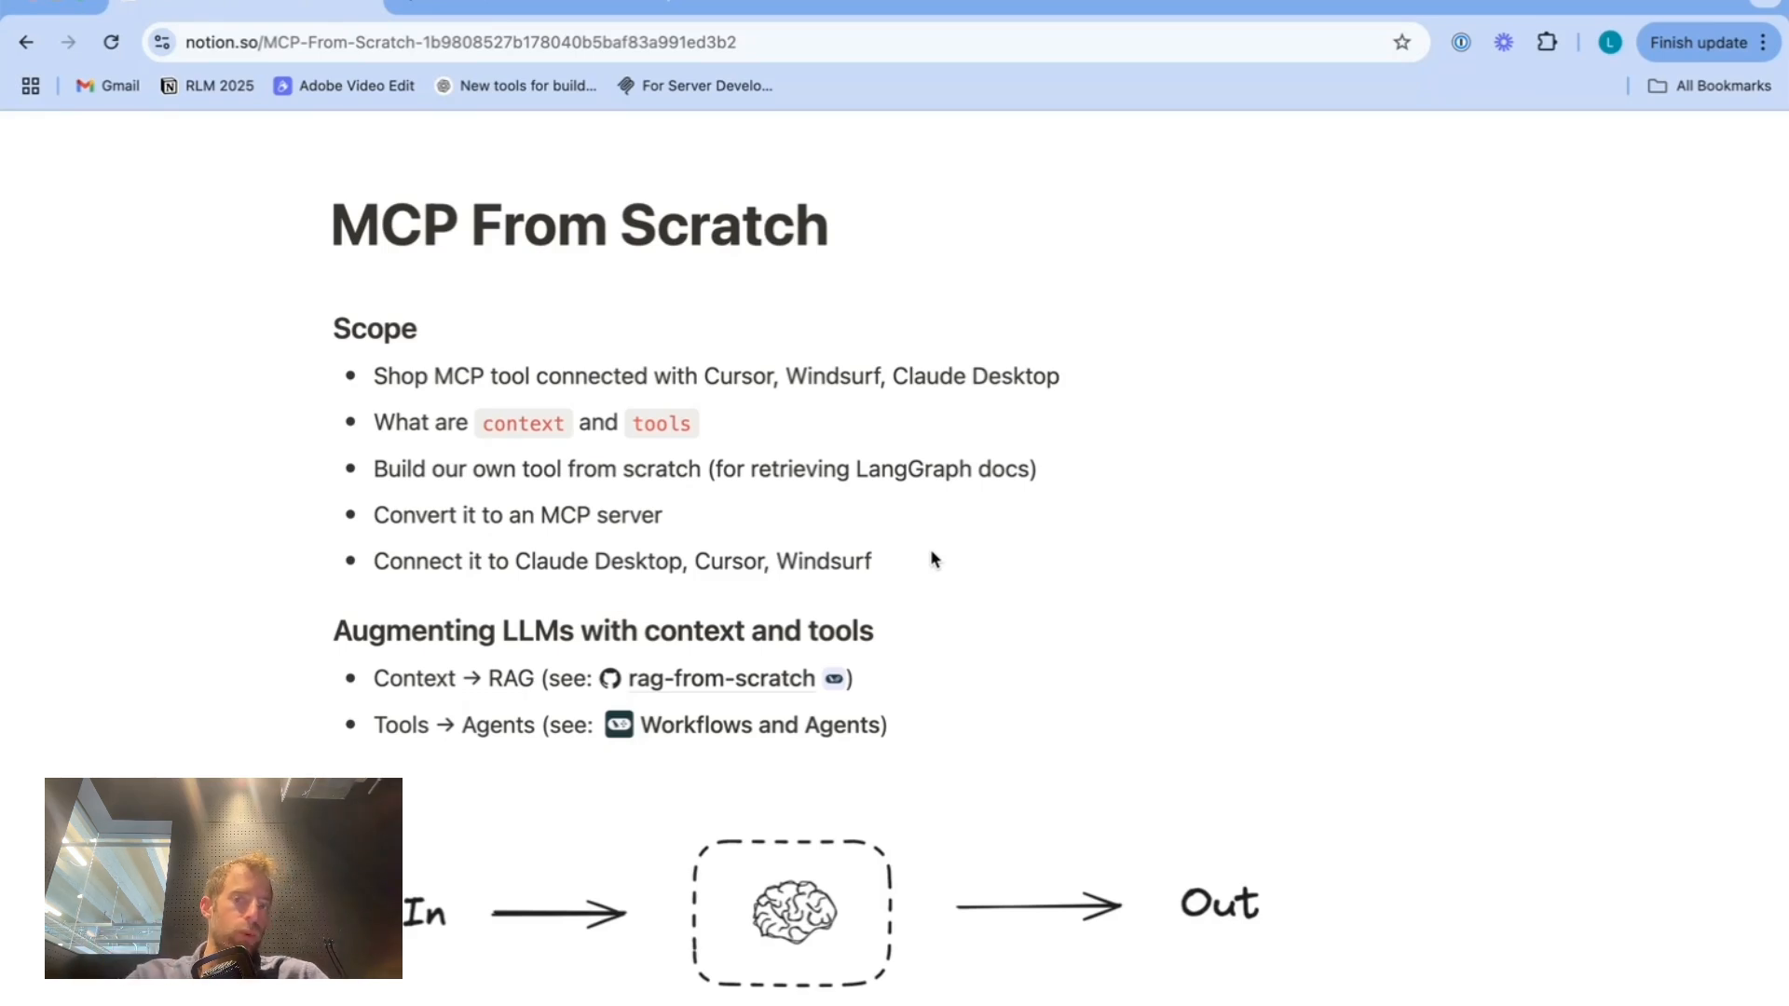
left_click(1057, 377)
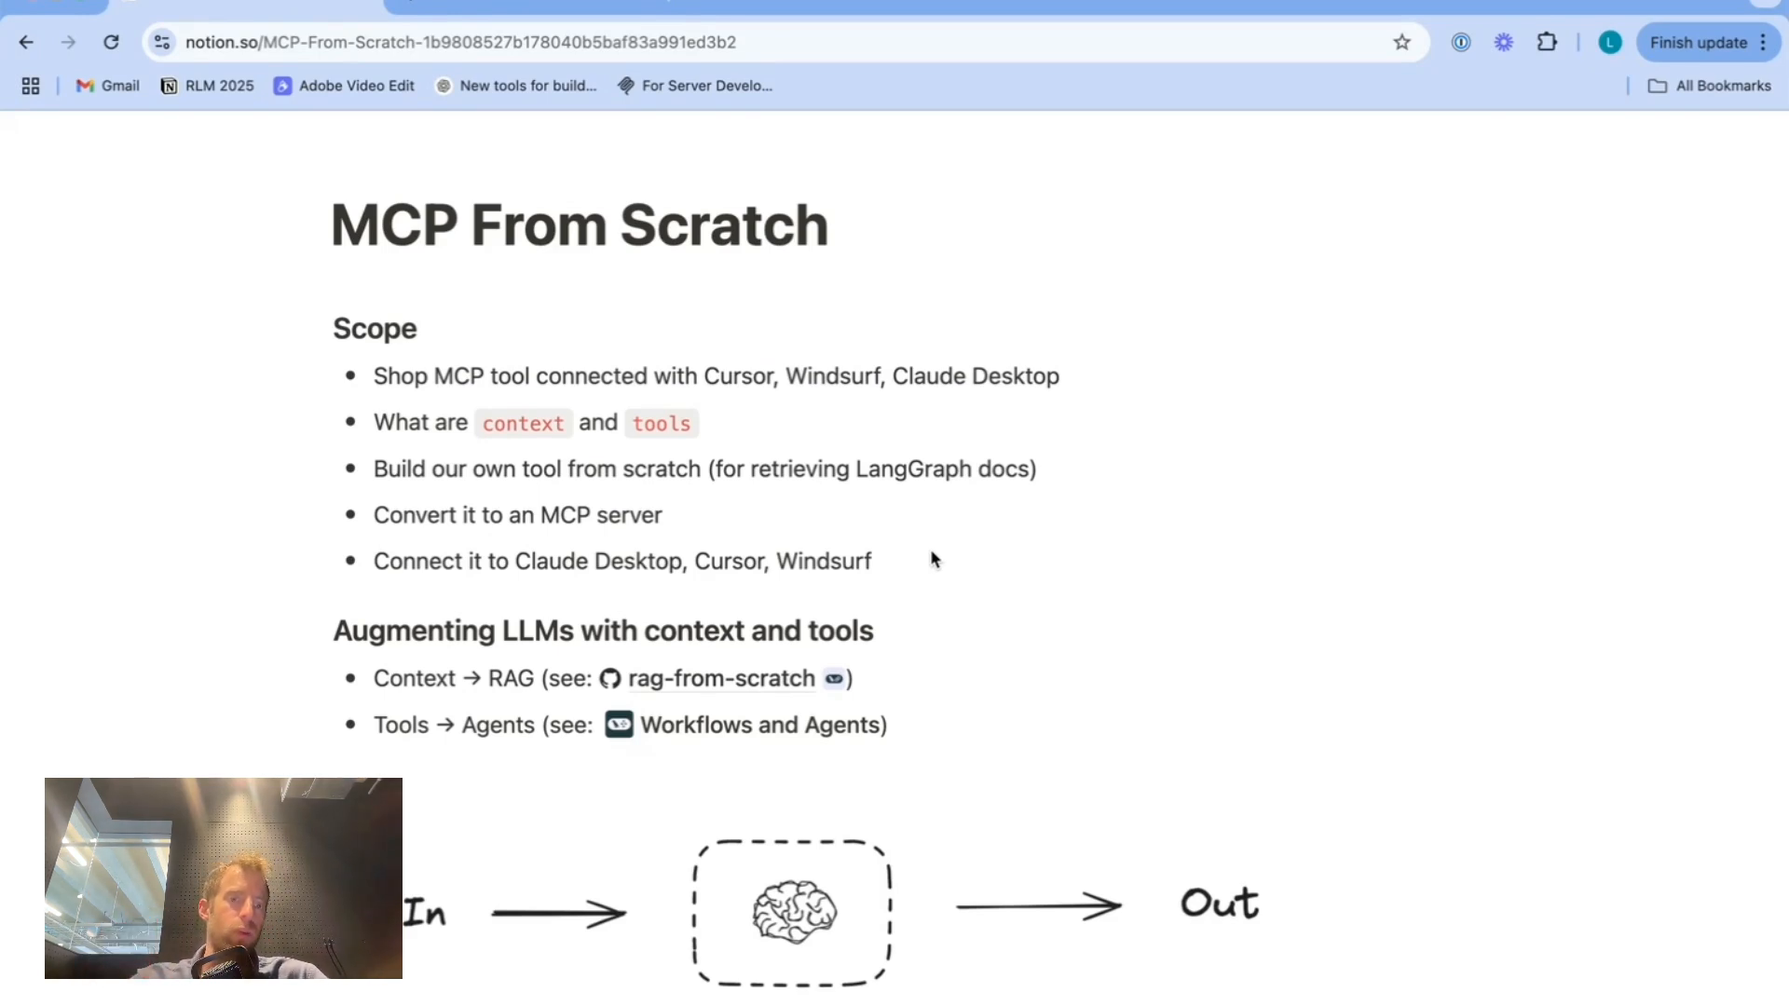
scroll("down", 3)
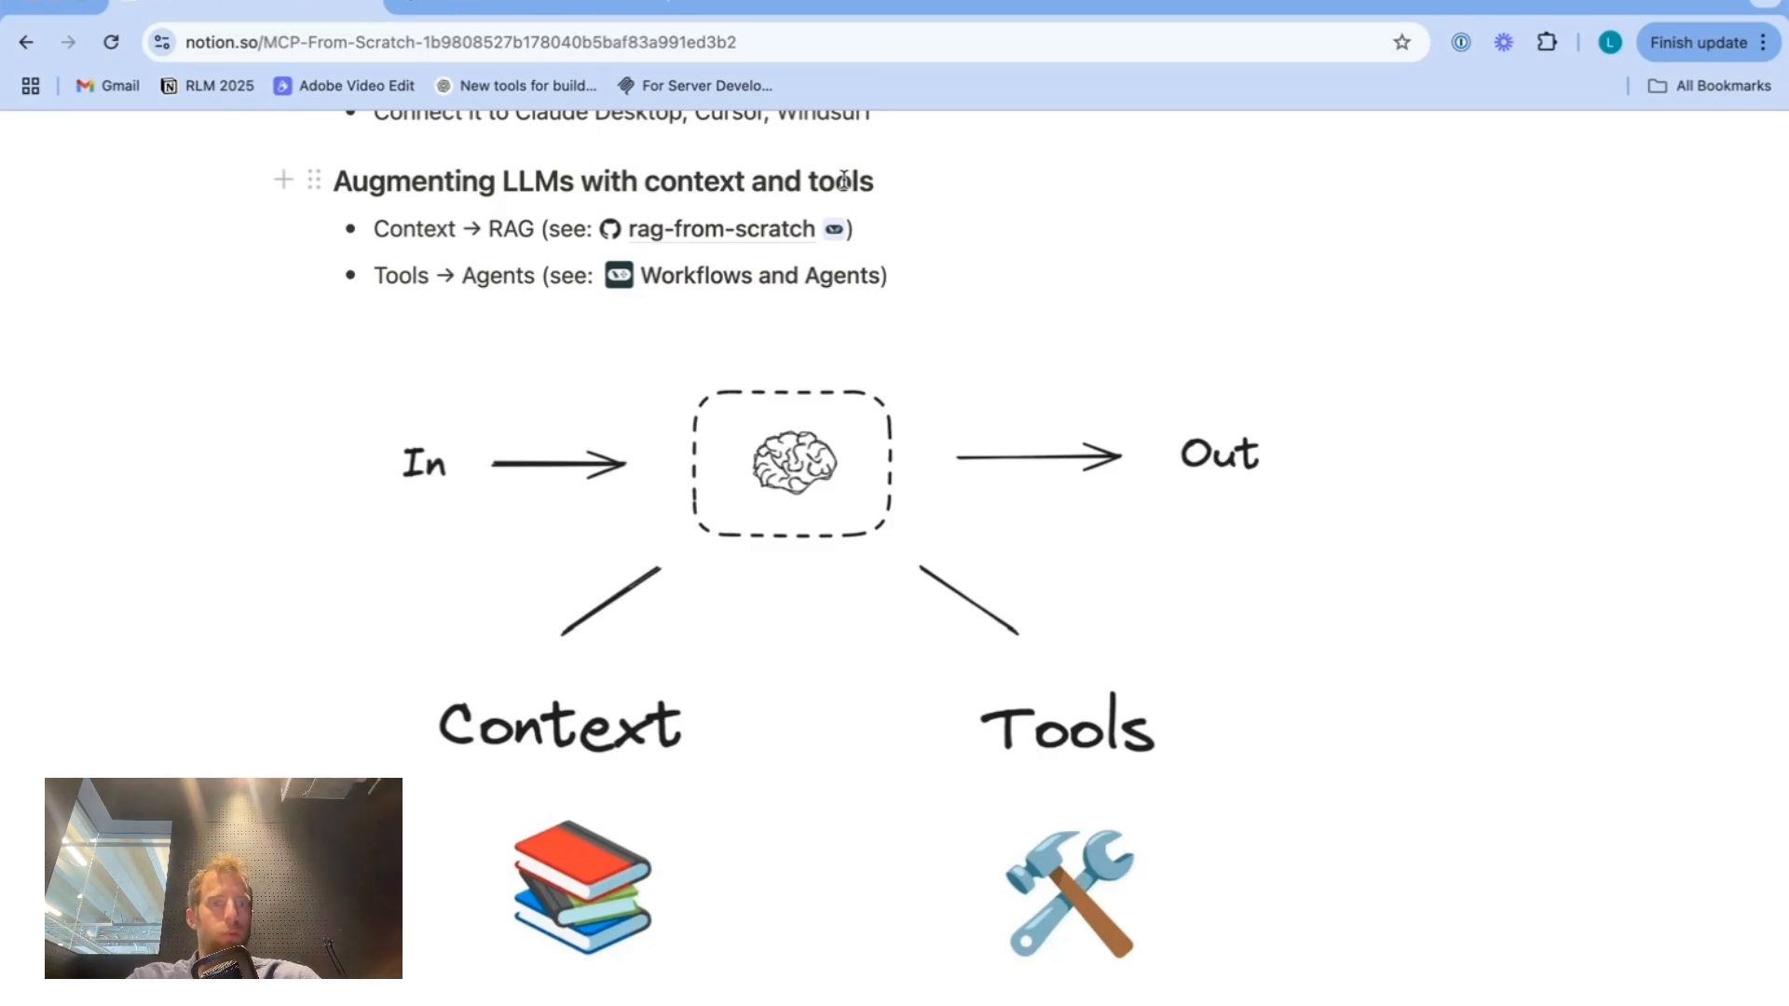
double_click(511, 229)
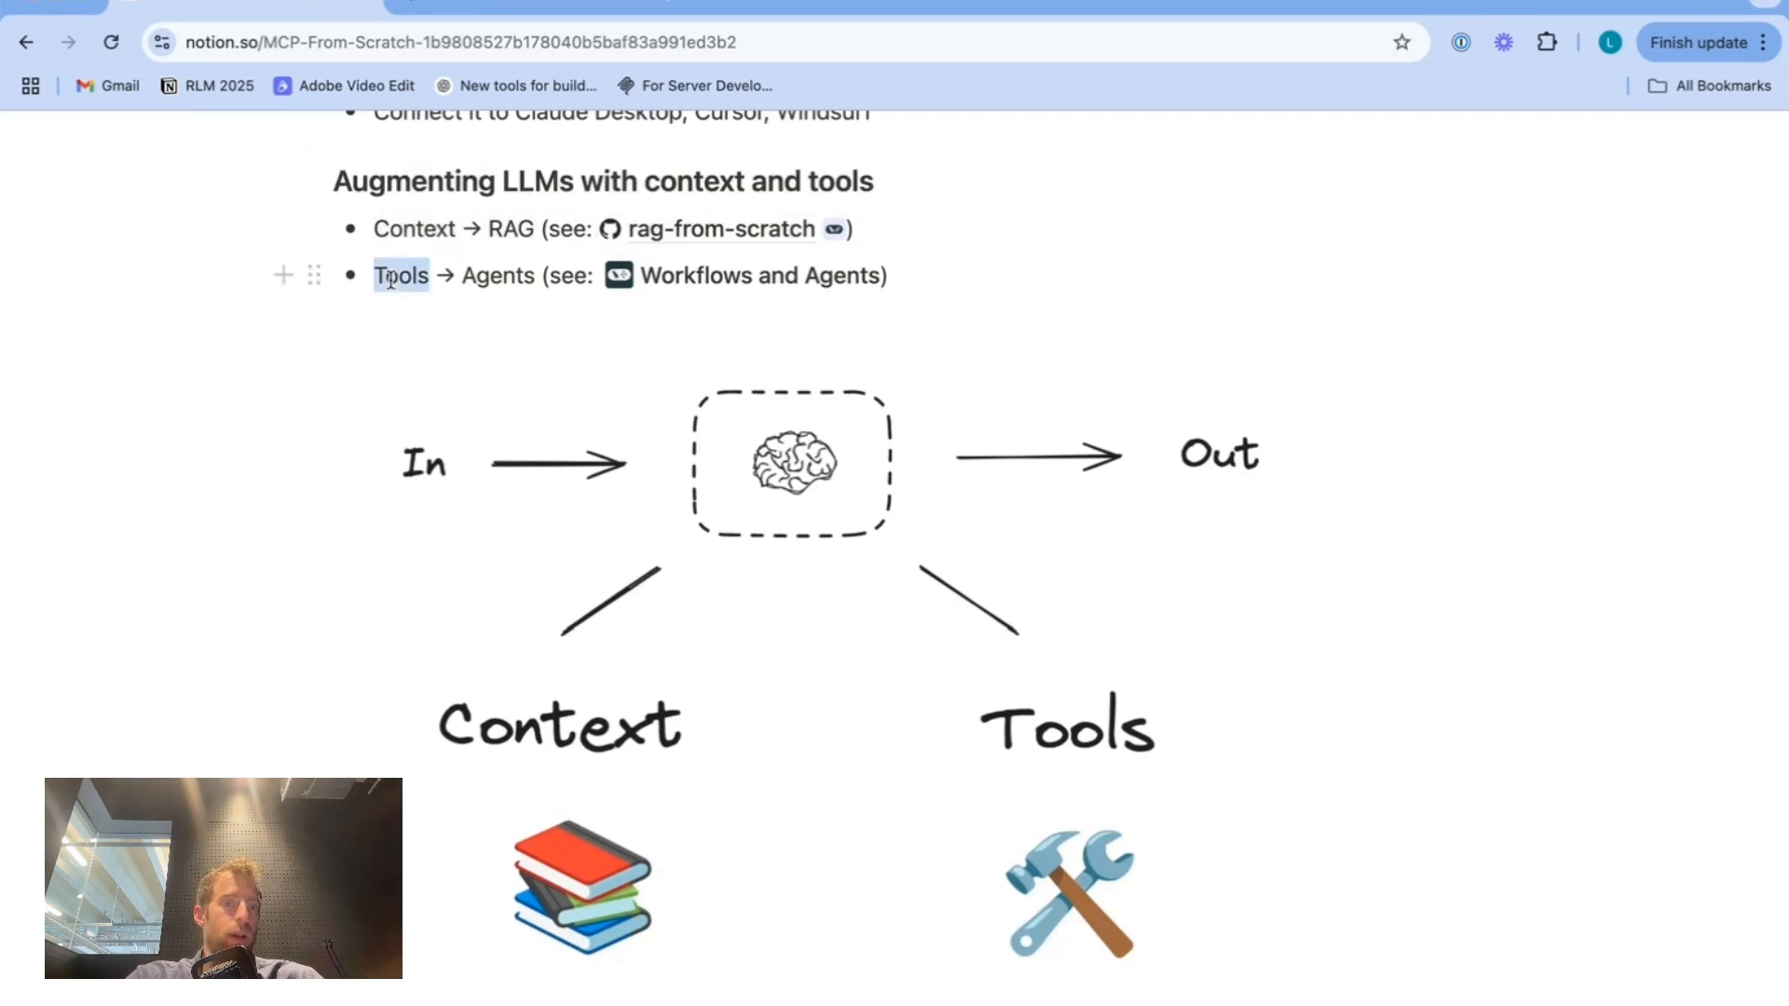
left_click_drag(401, 275, 533, 275)
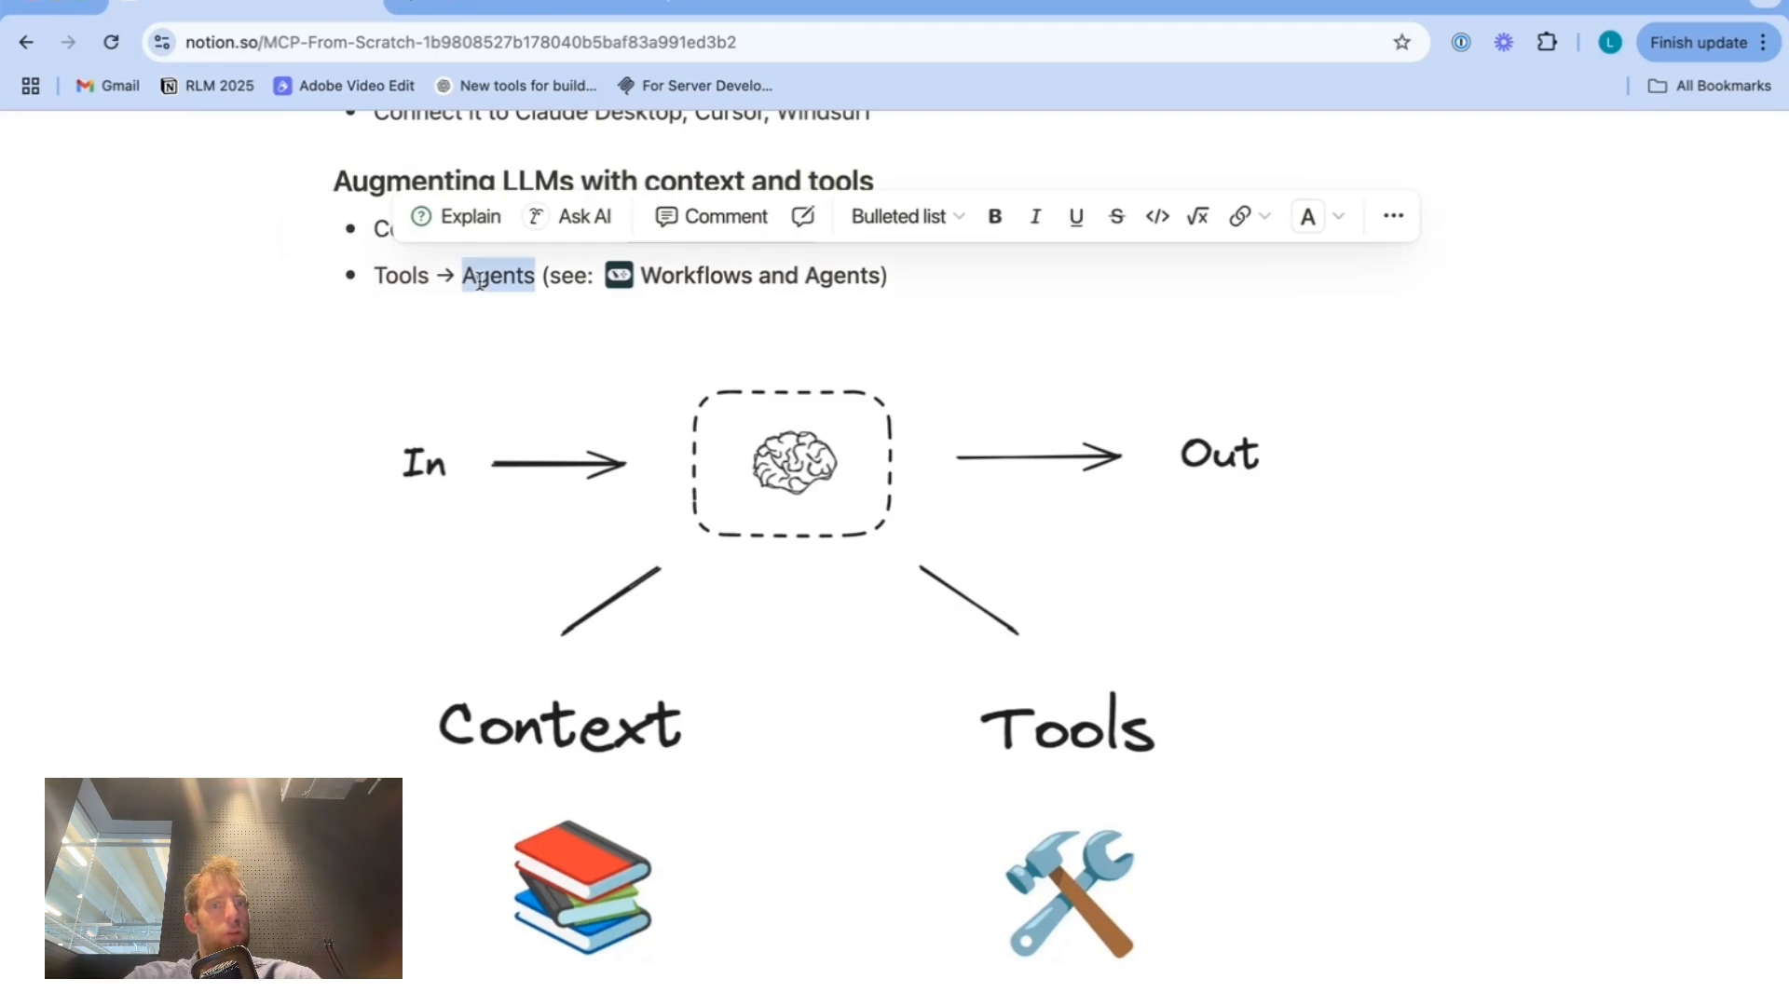
scroll("down", 3)
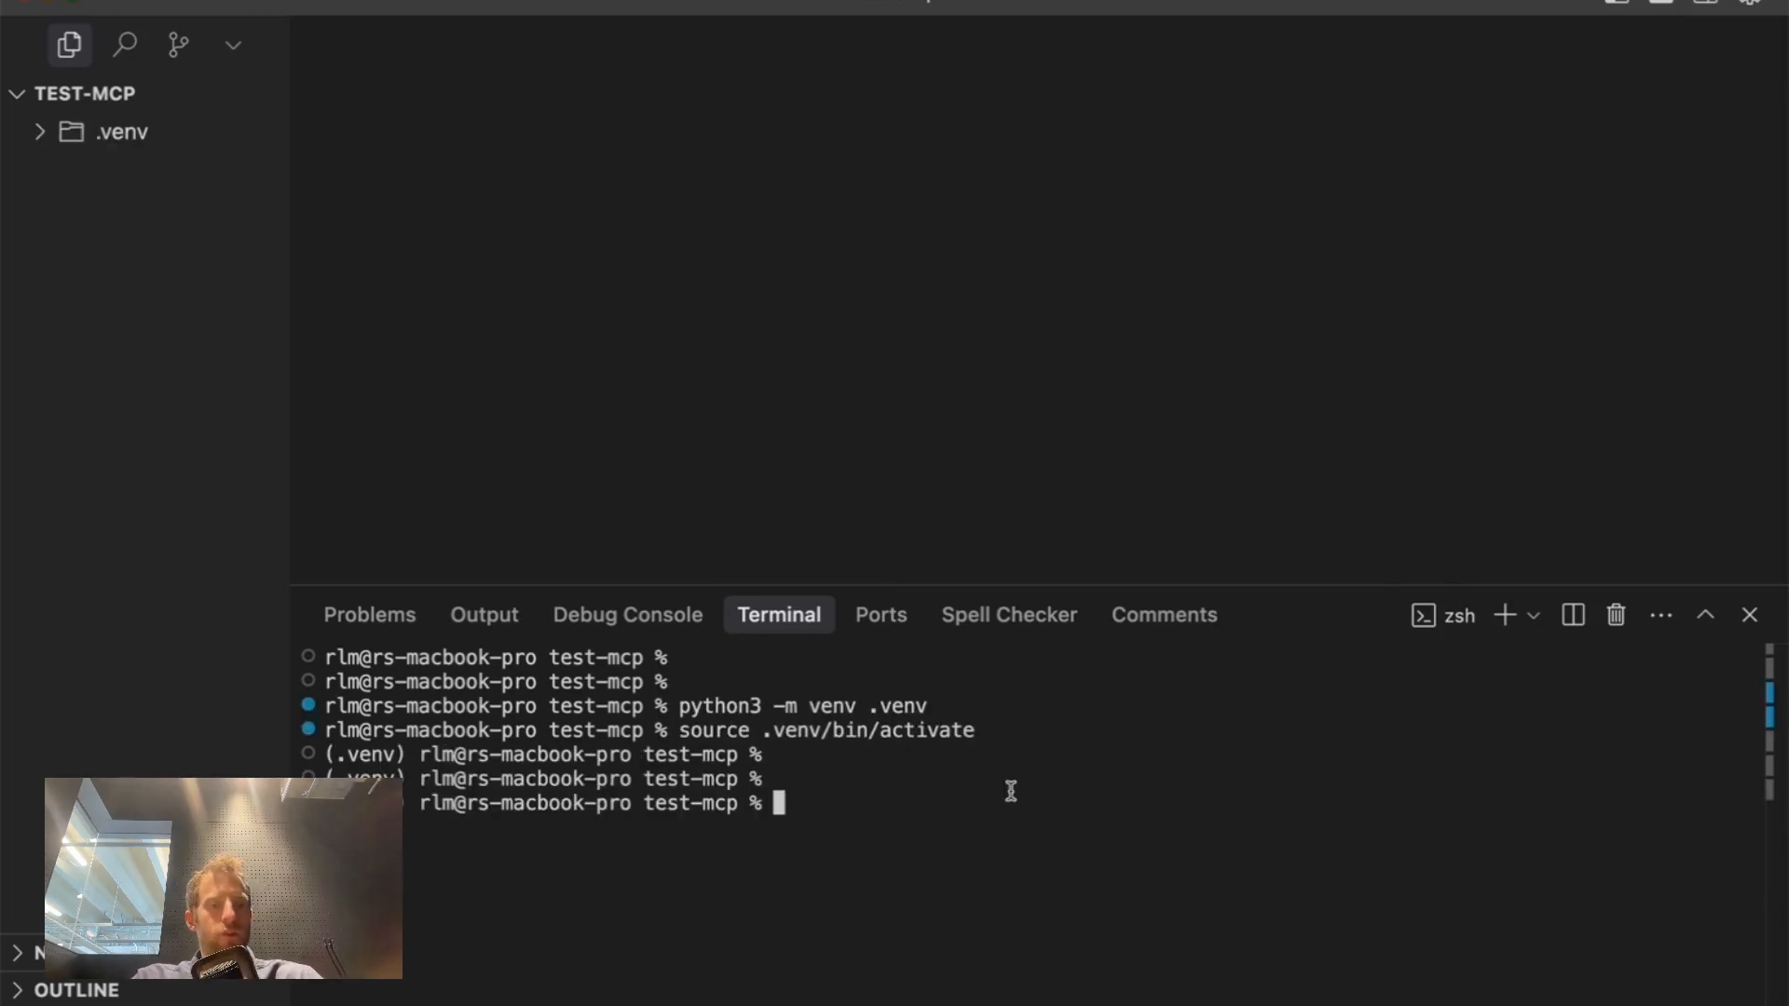
- Open build-tool.ipynb and review the loader and splitter cells, noting chunk size 8000
left_click(167, 169)
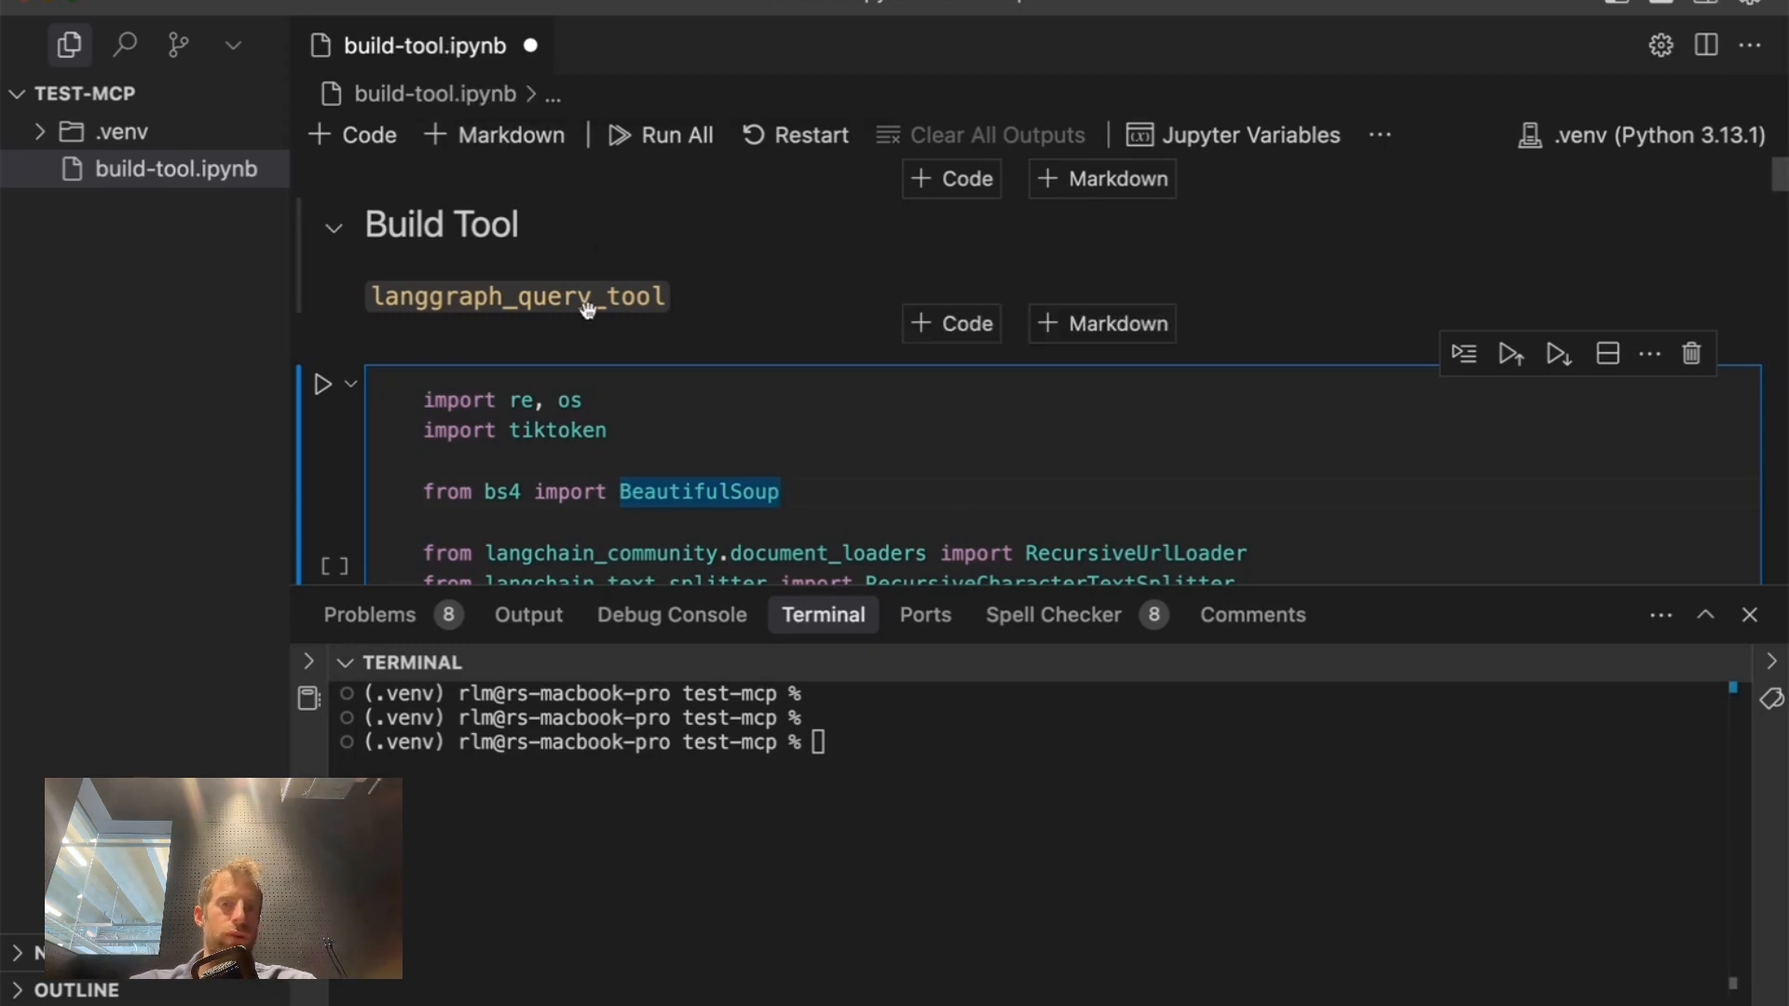
mouse_move(575, 243)
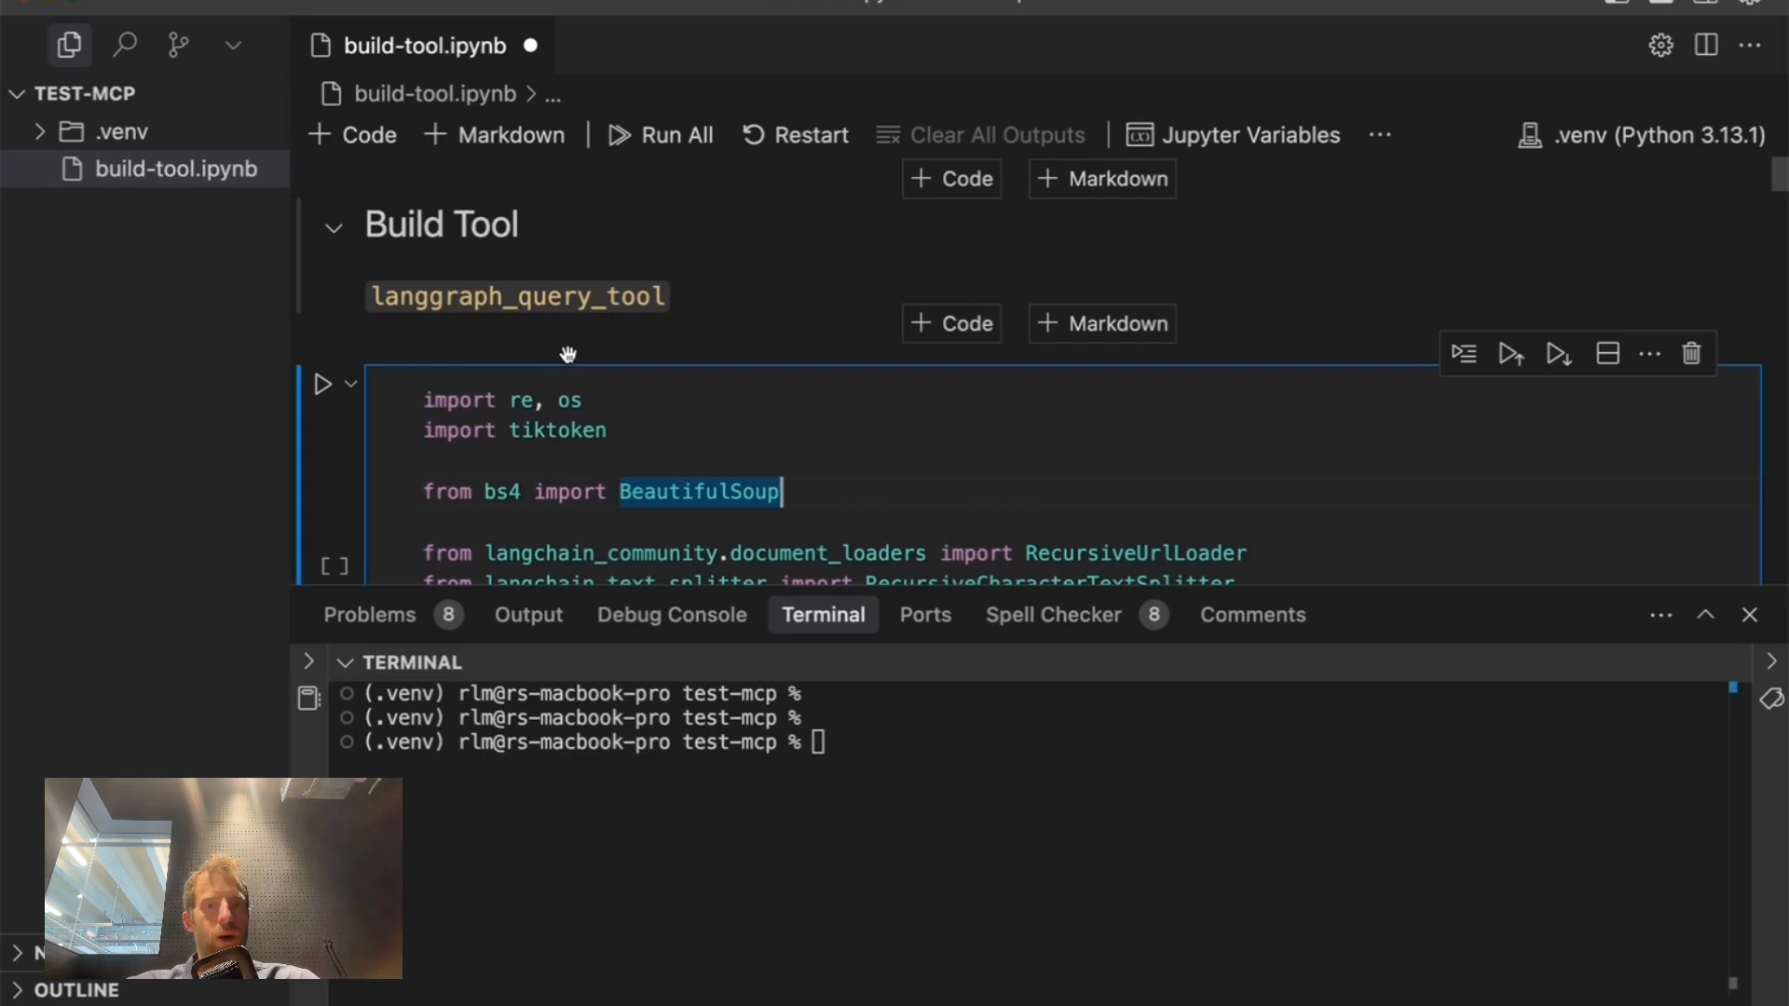
scroll("down", 3)
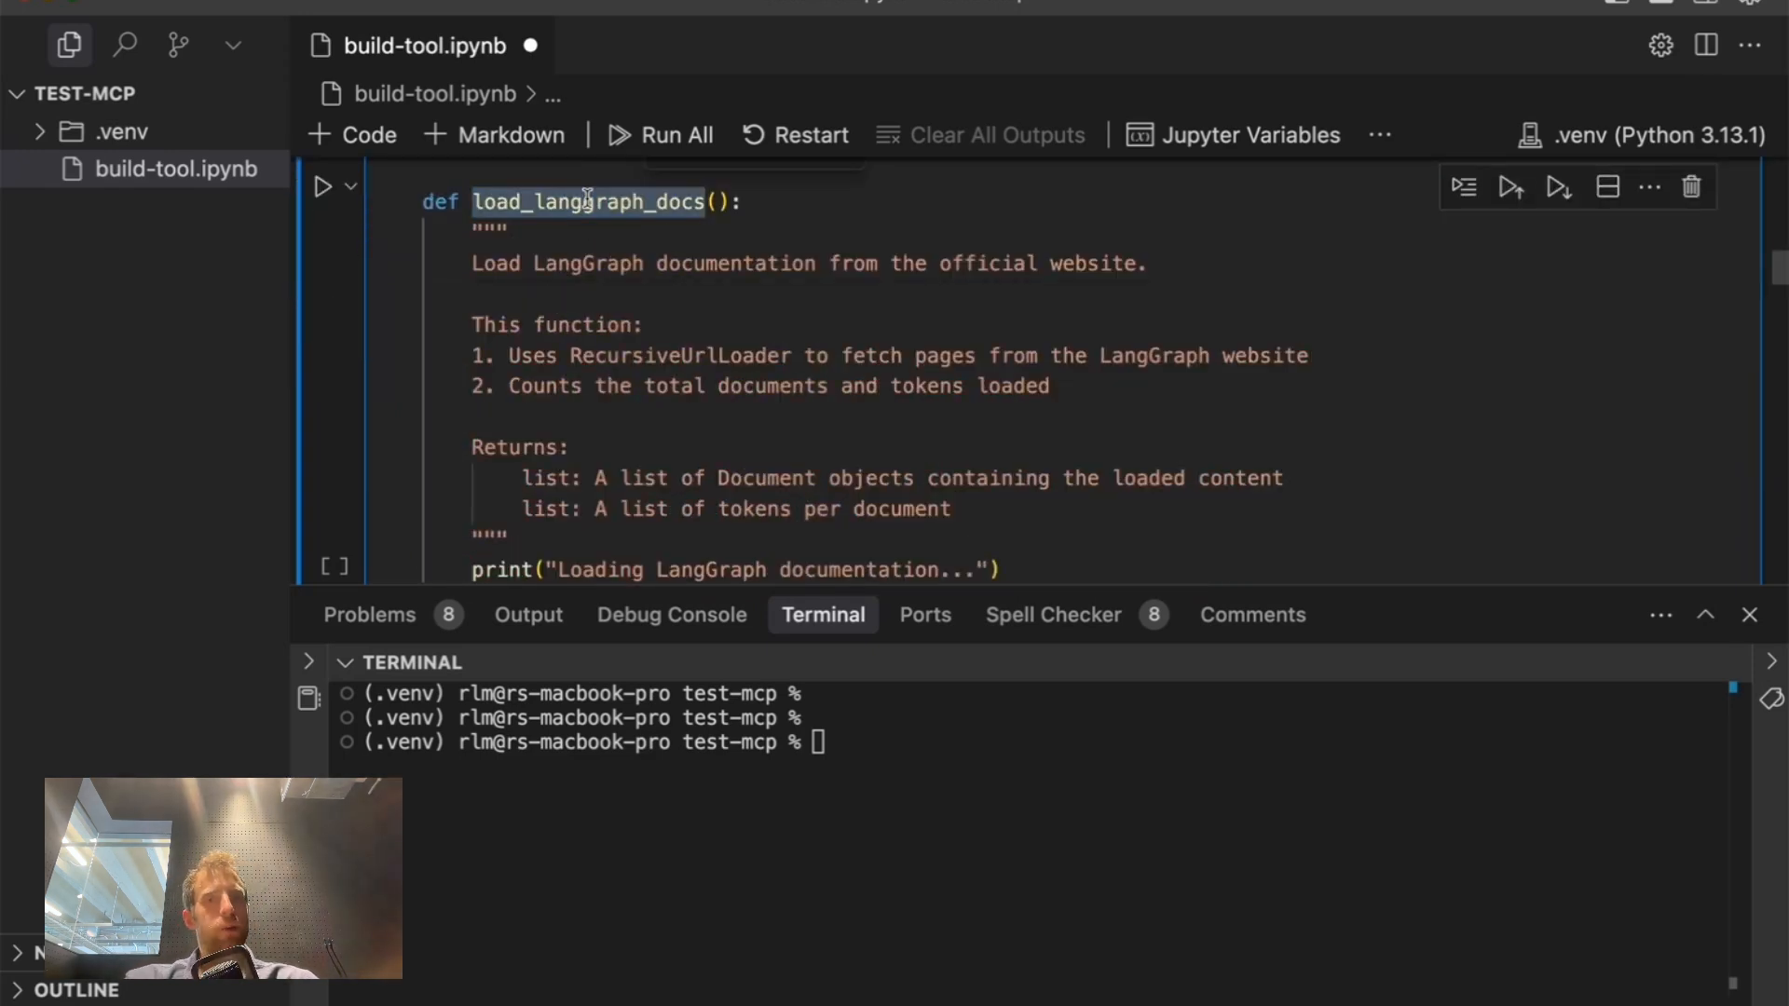
scroll("down", 3)
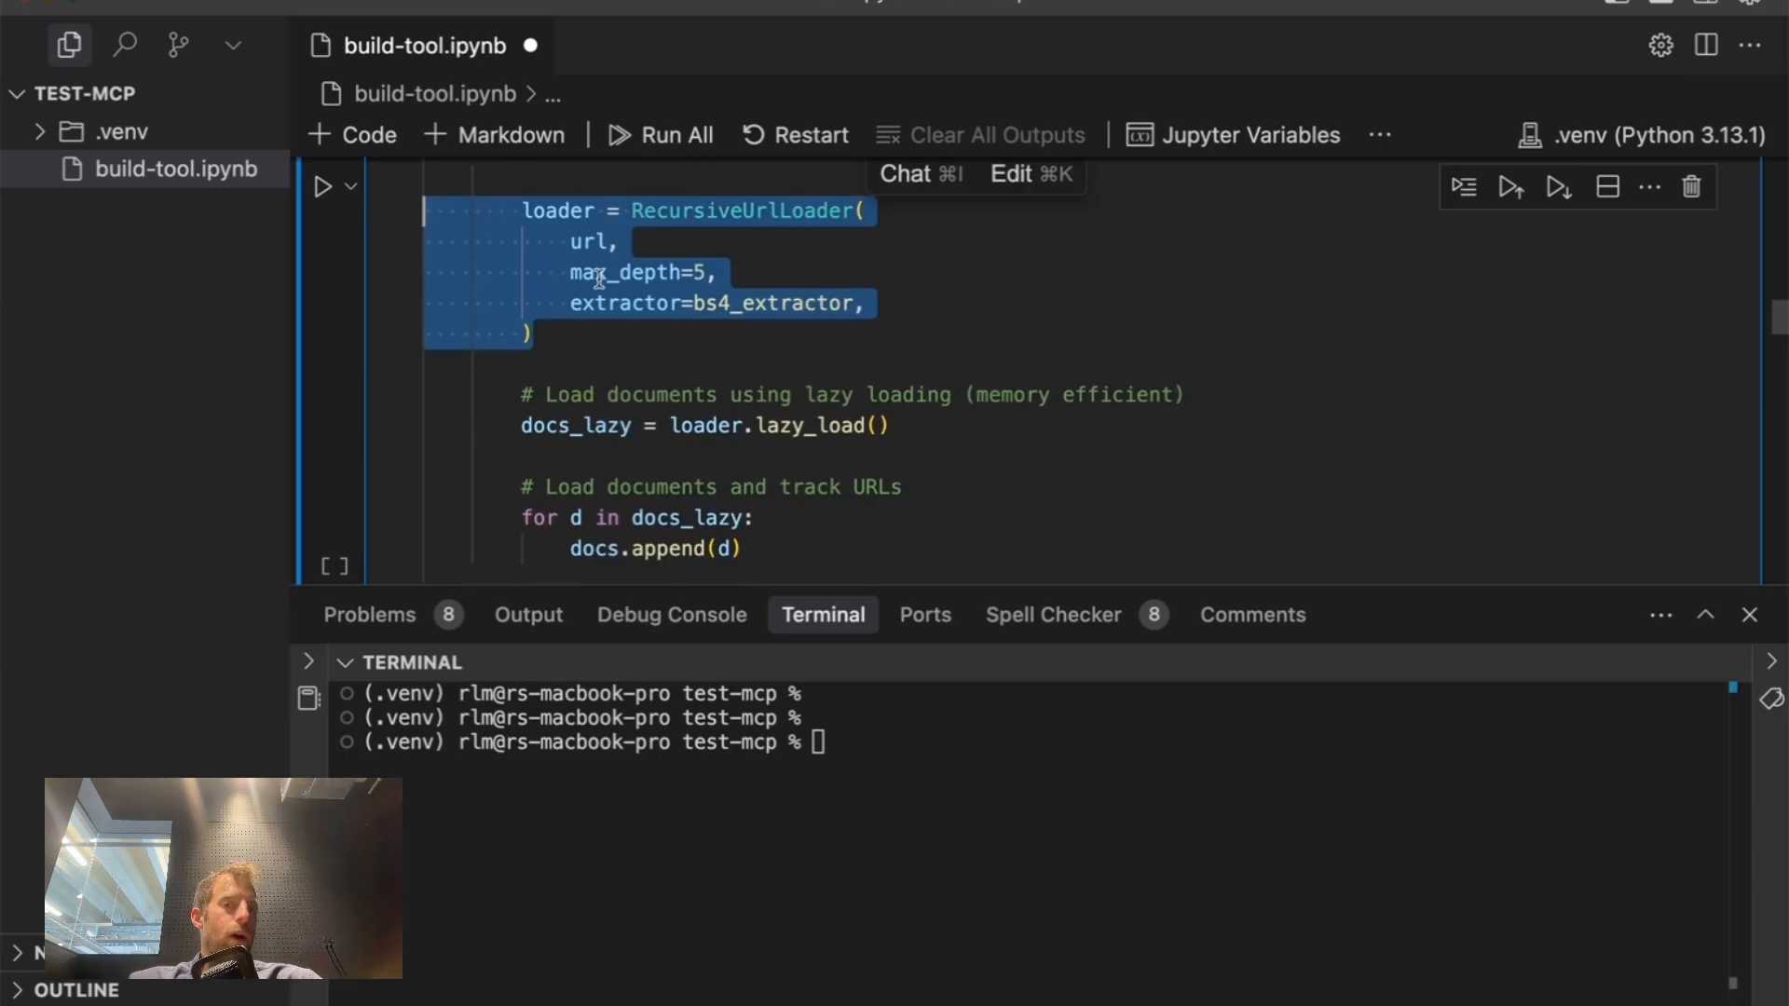
left_click(696, 273)
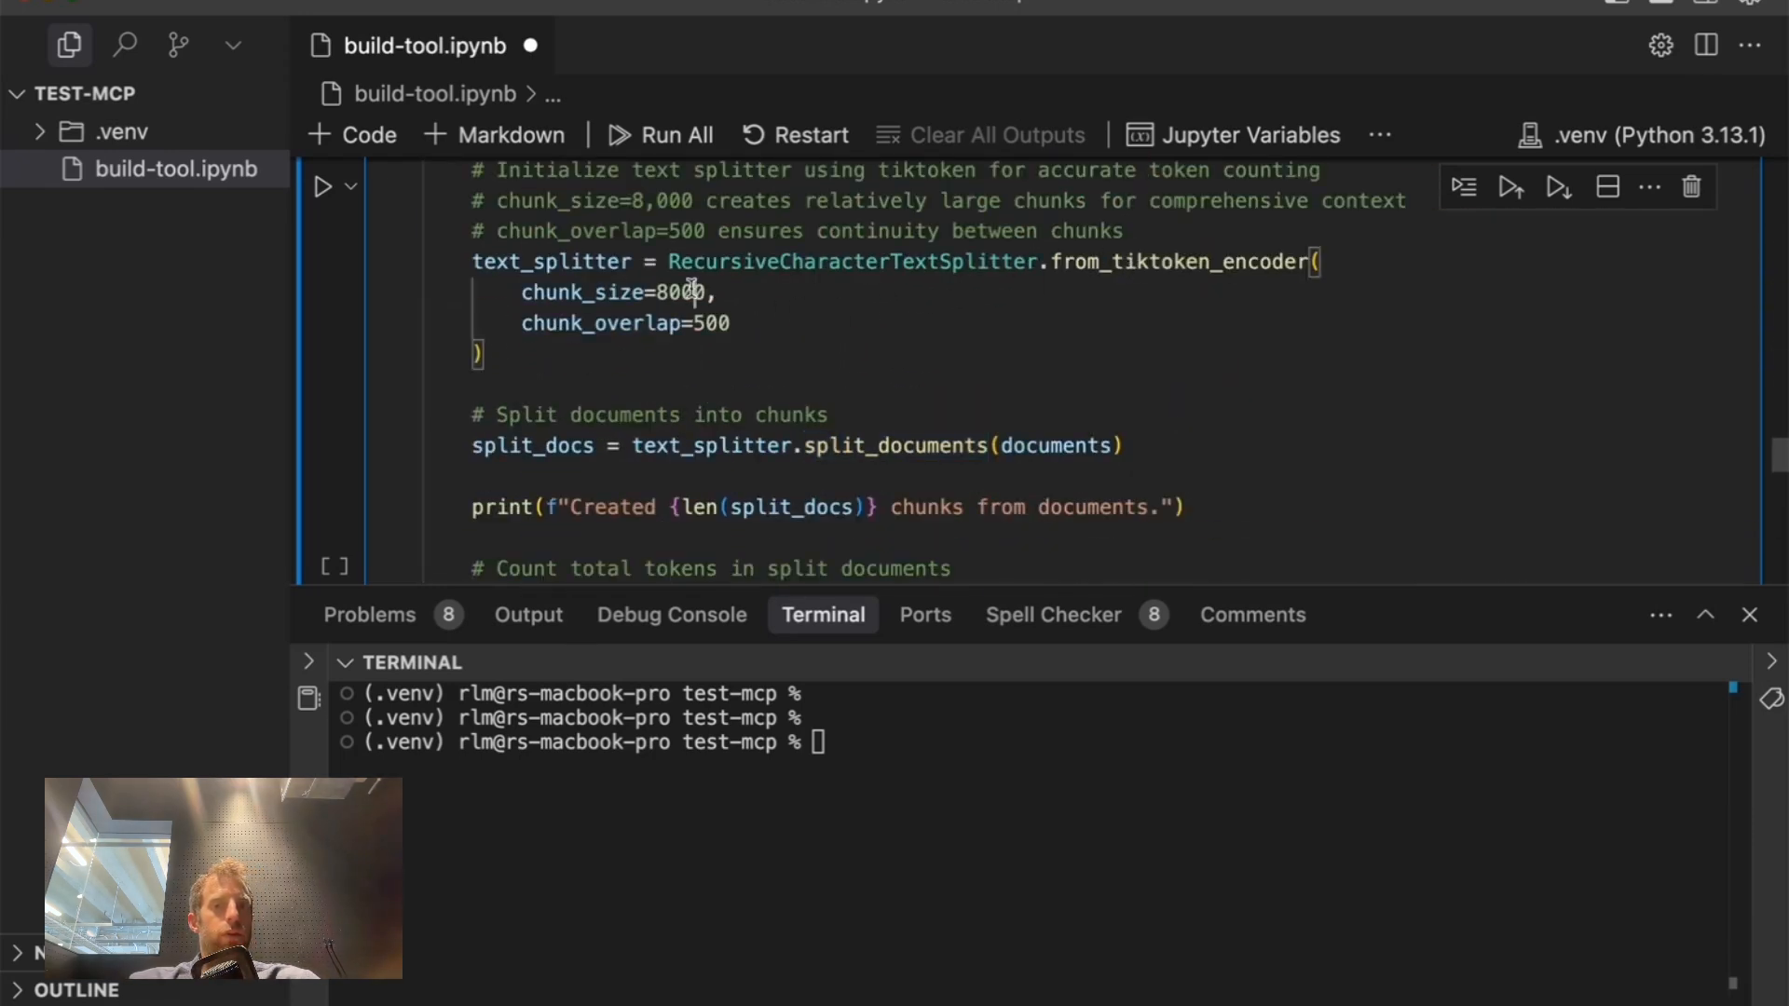
double_click(676, 291)
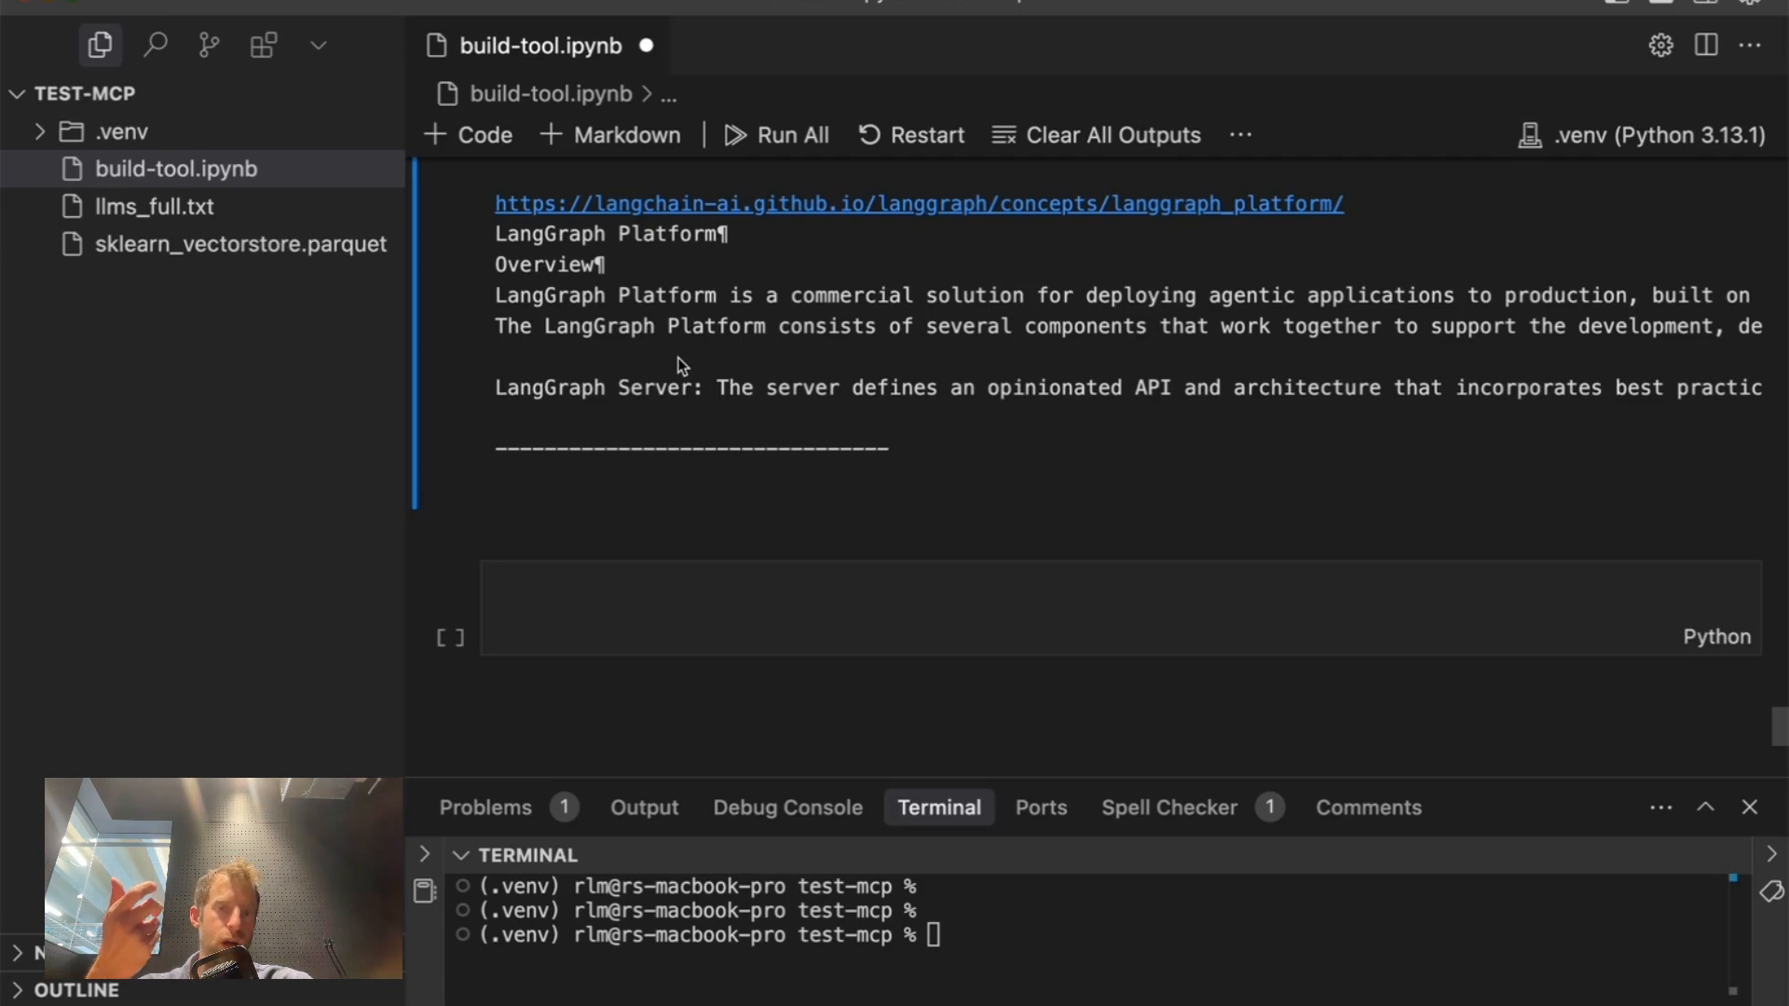
left_click(729, 603)
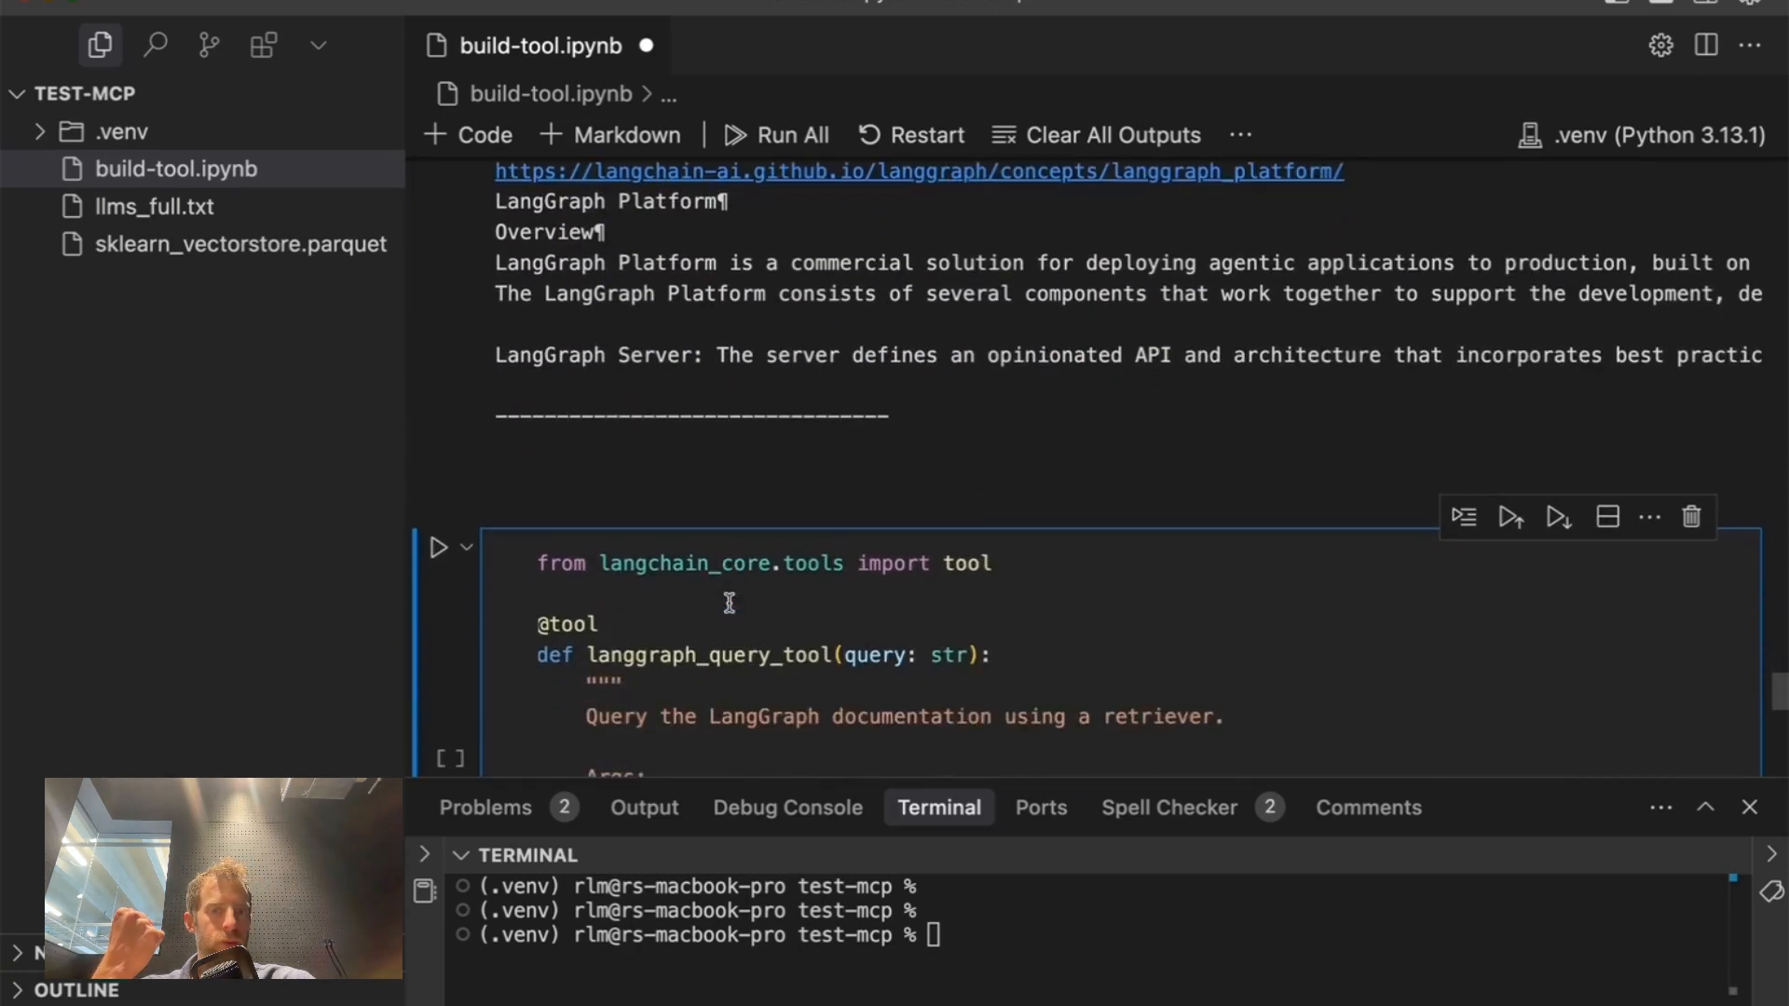
scroll("down", 3)
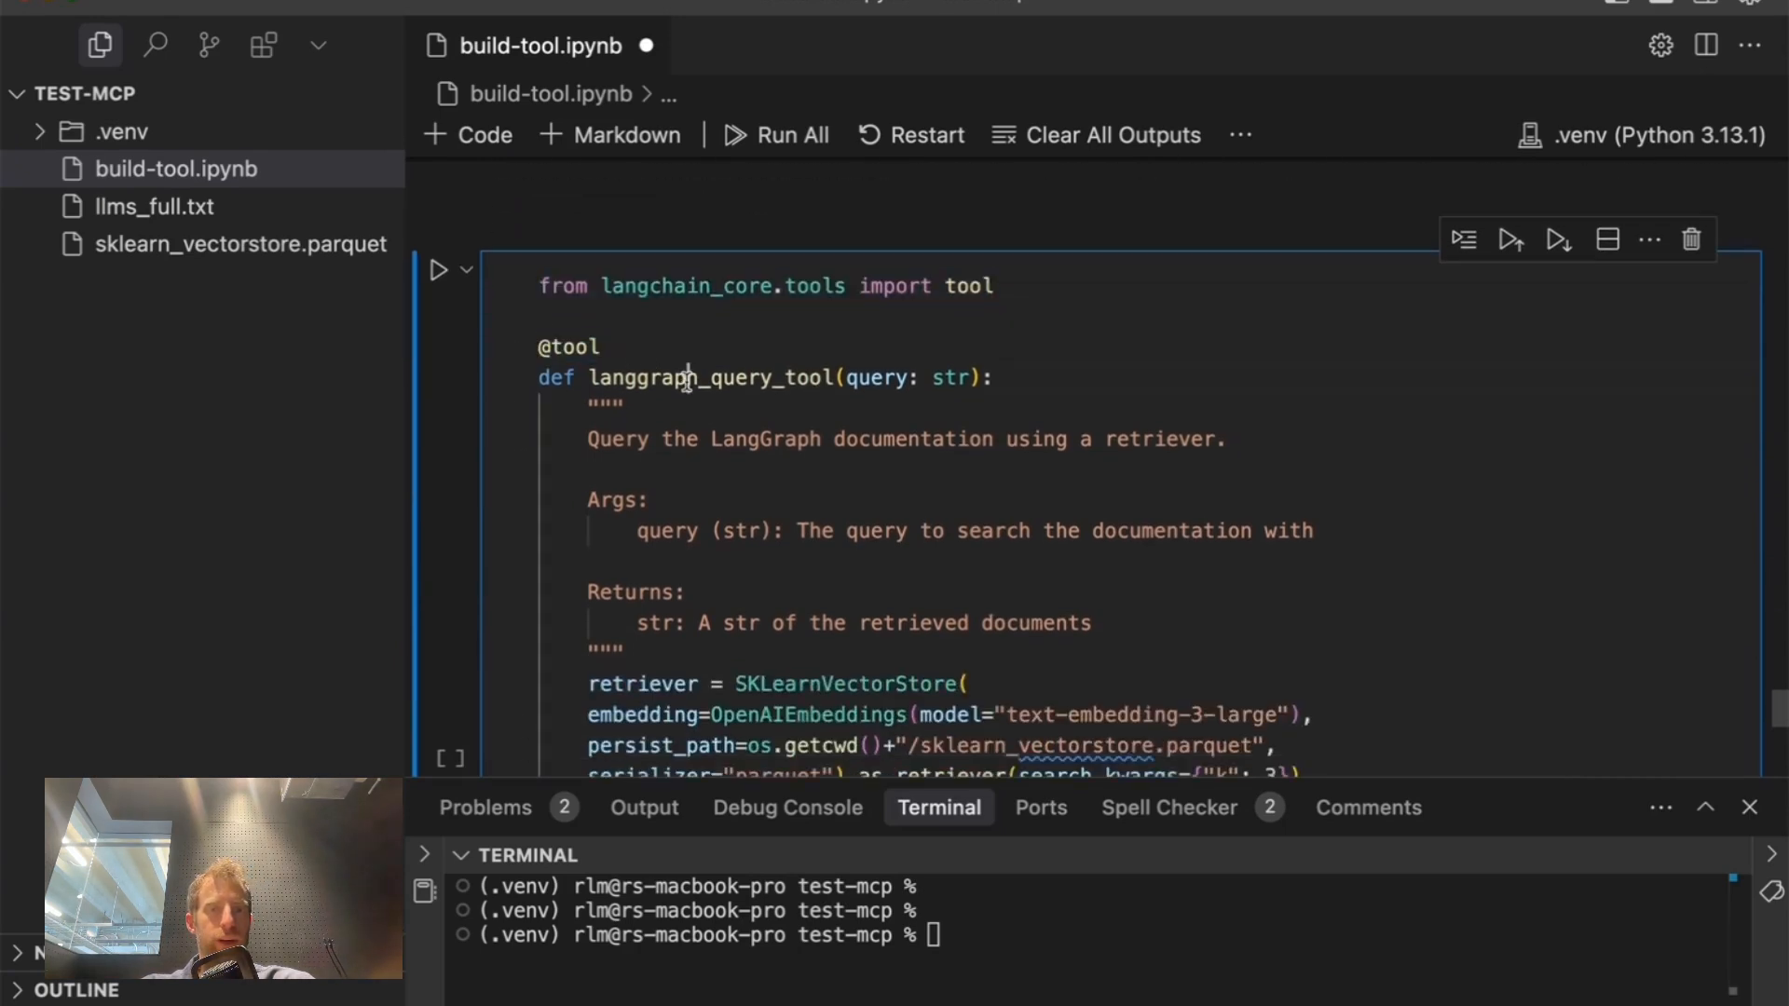
double_click(710, 377)
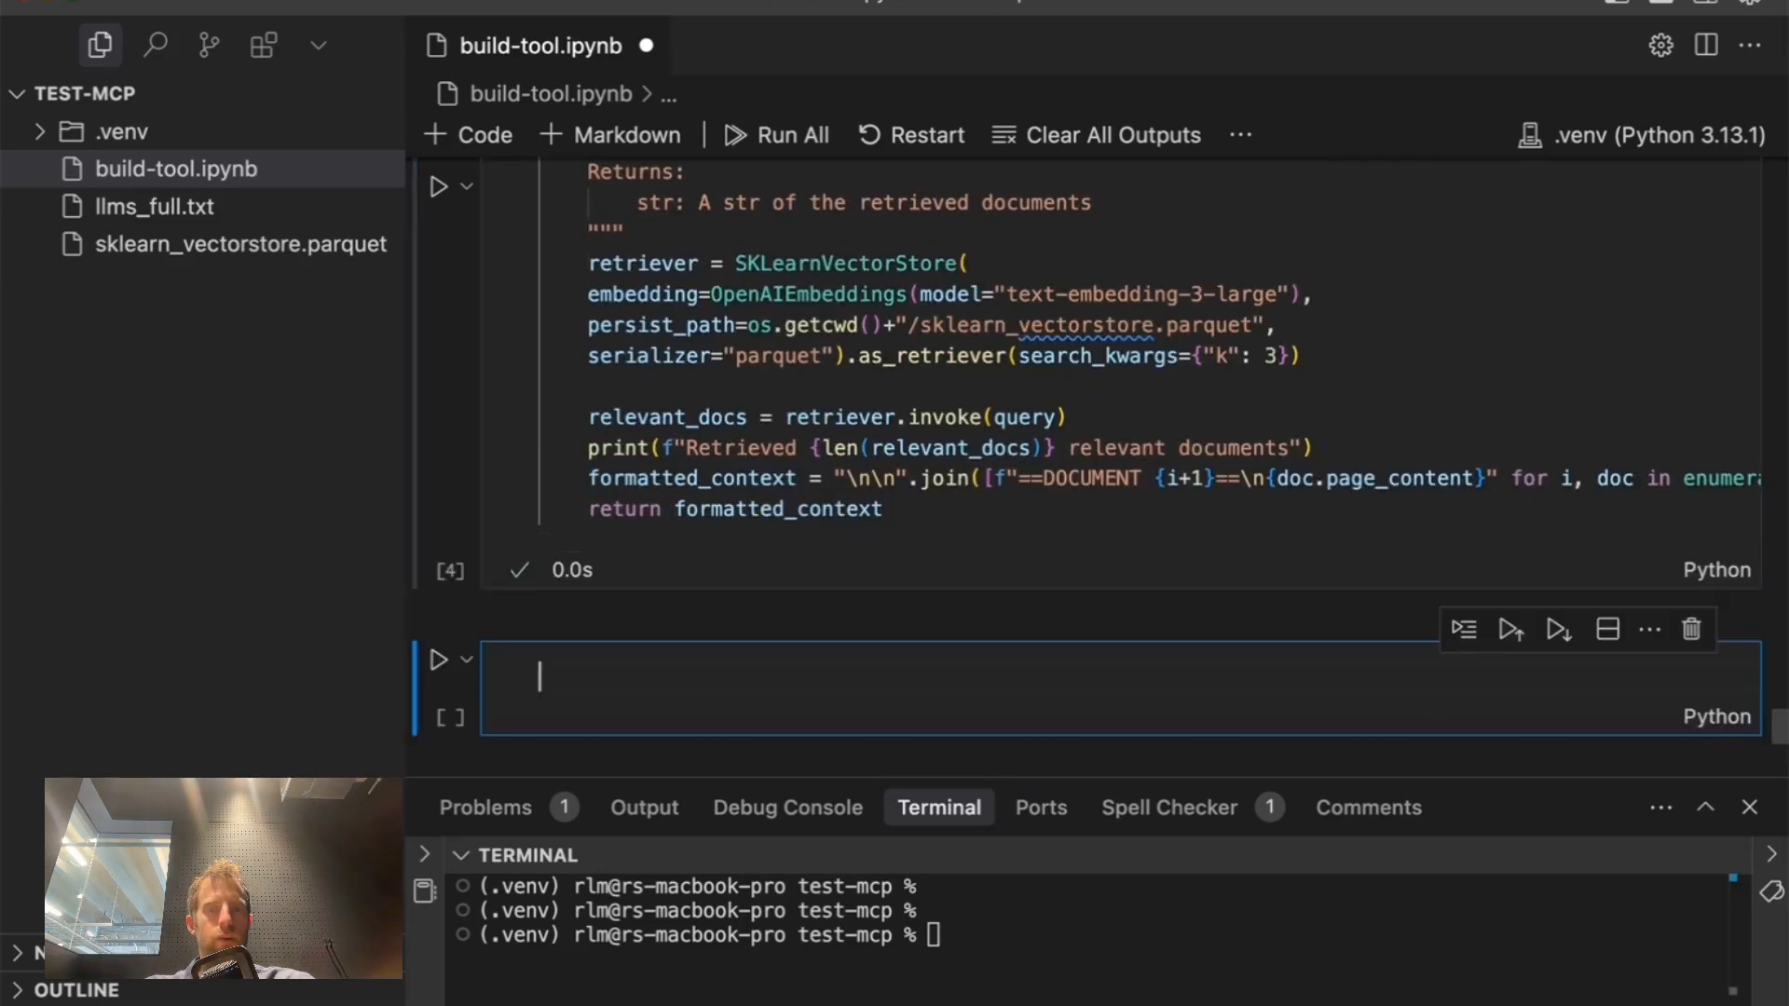
- Create ChatAnthropic claude-3-7-sonnet-latest at temperature 0 and bind langgraph_query_tool
type("llm = ChatAnthropic(model=\"claude-3-7-sonnet-latest\", temperature=0)")
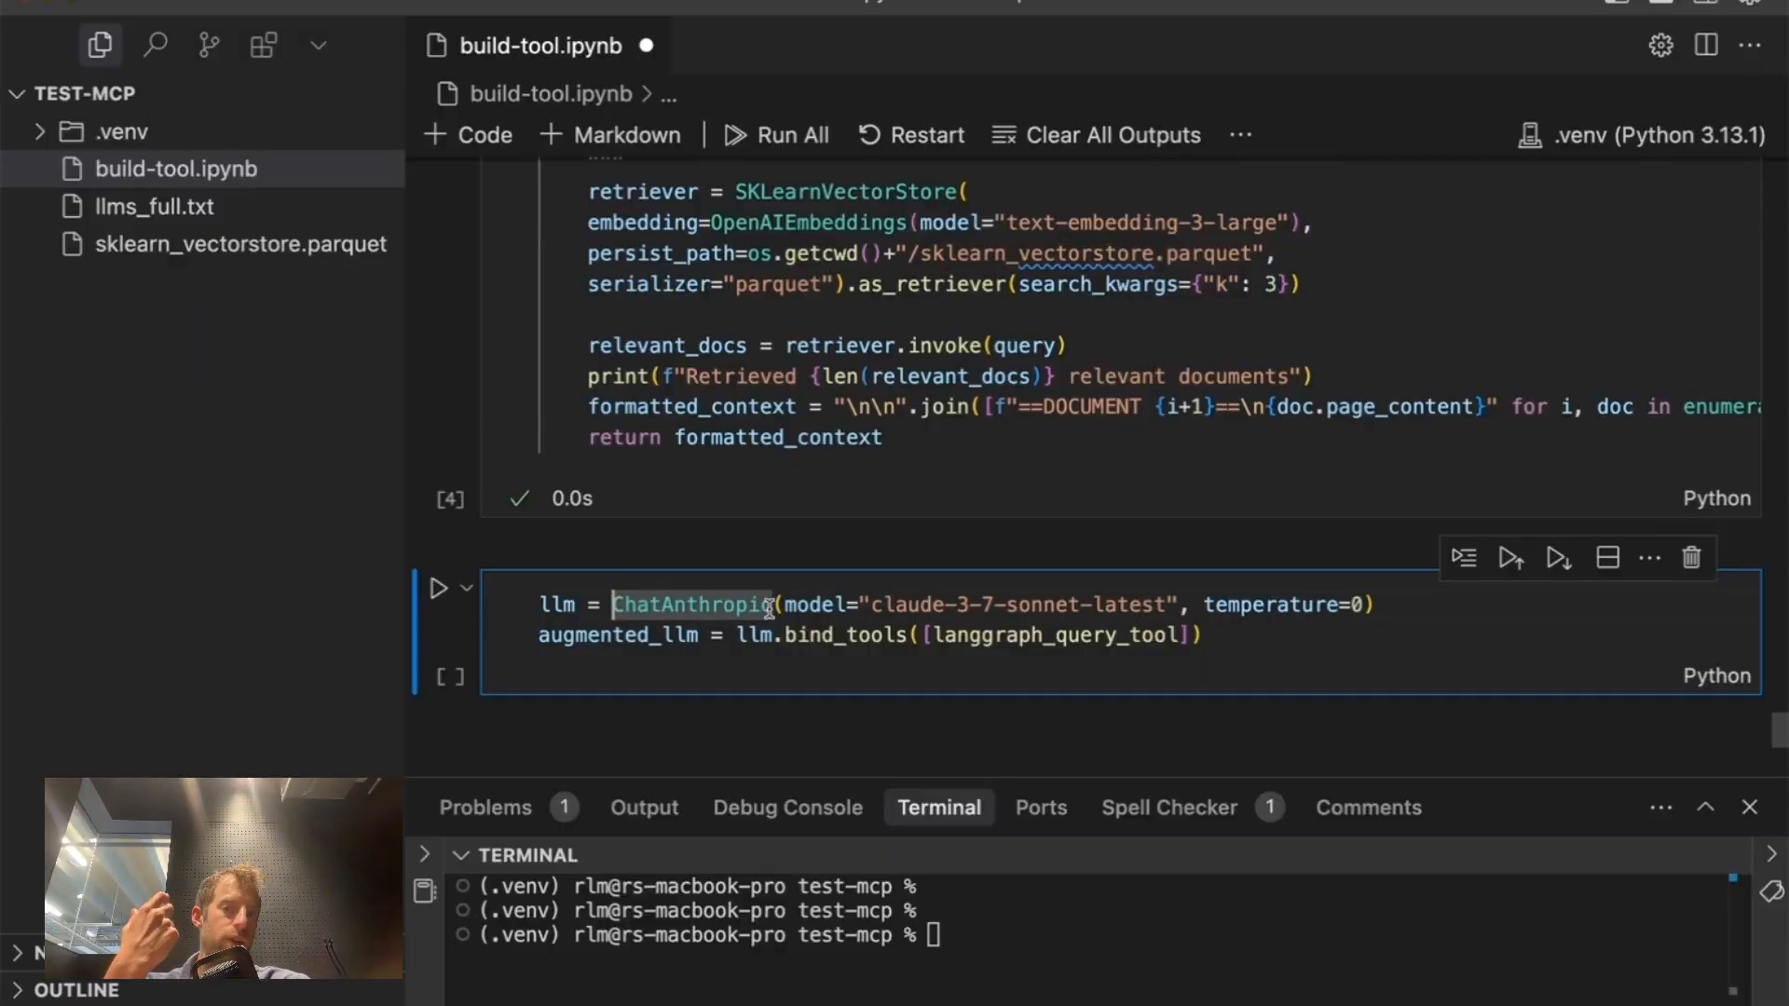
double_click(844, 636)
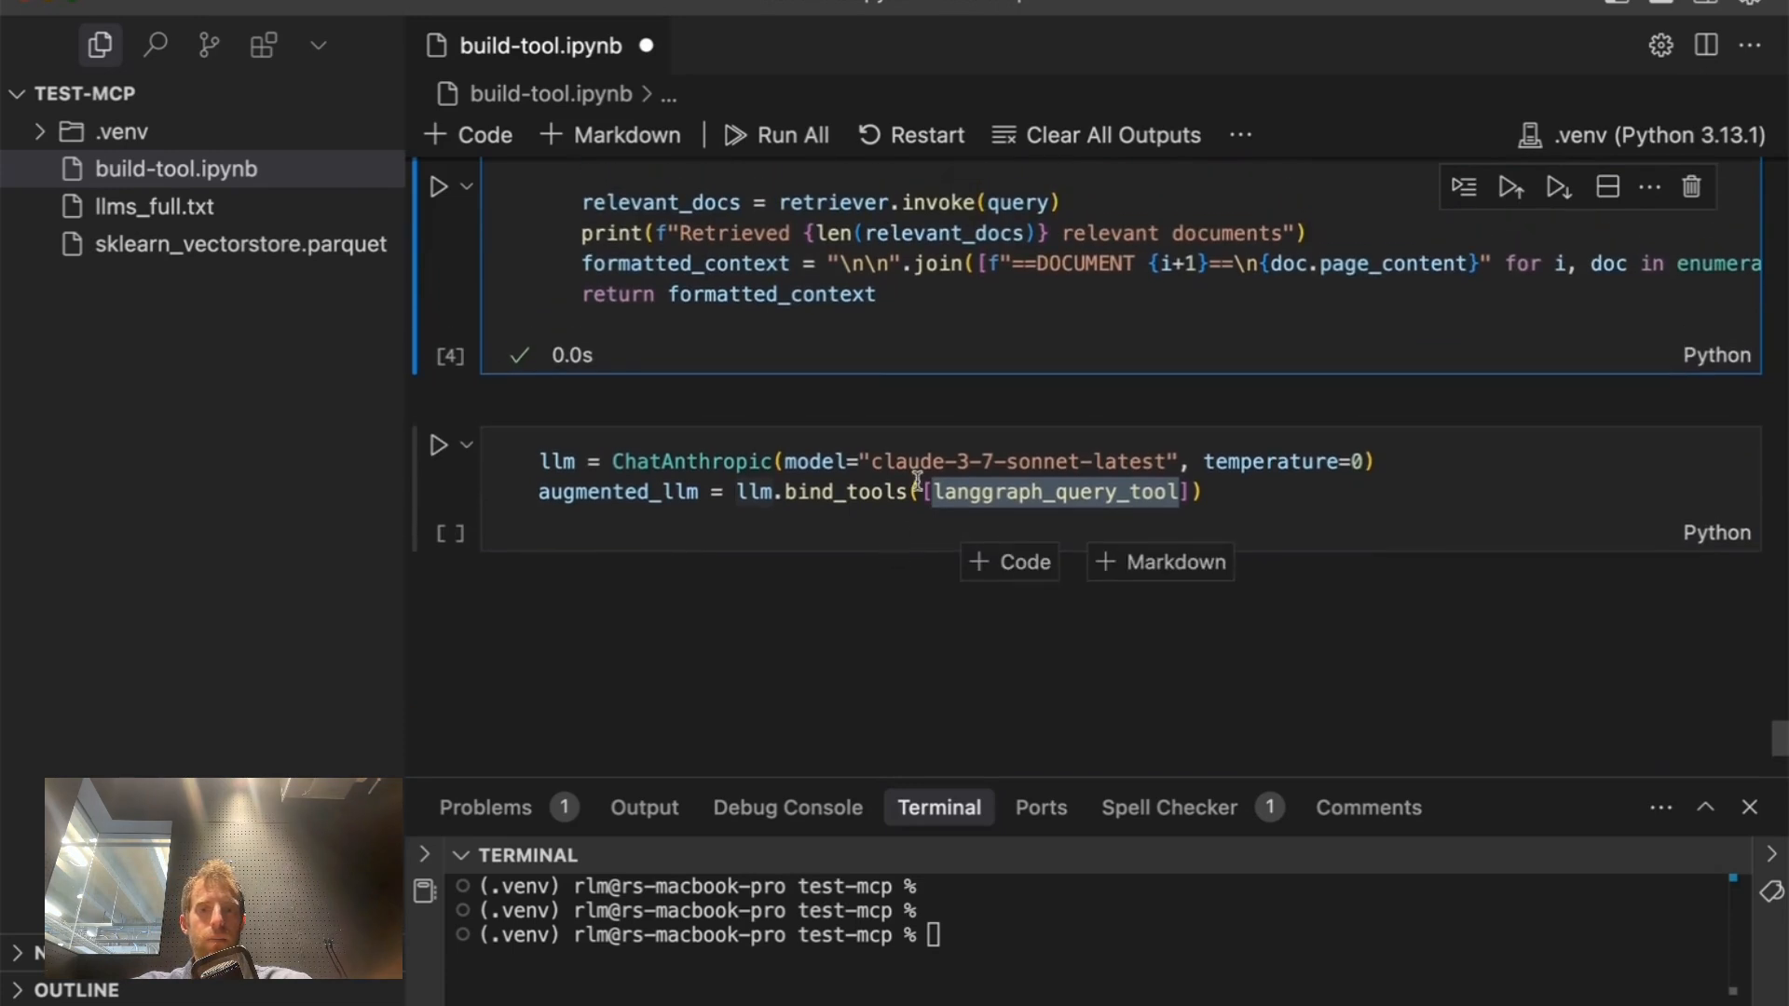
double_click(616, 492)
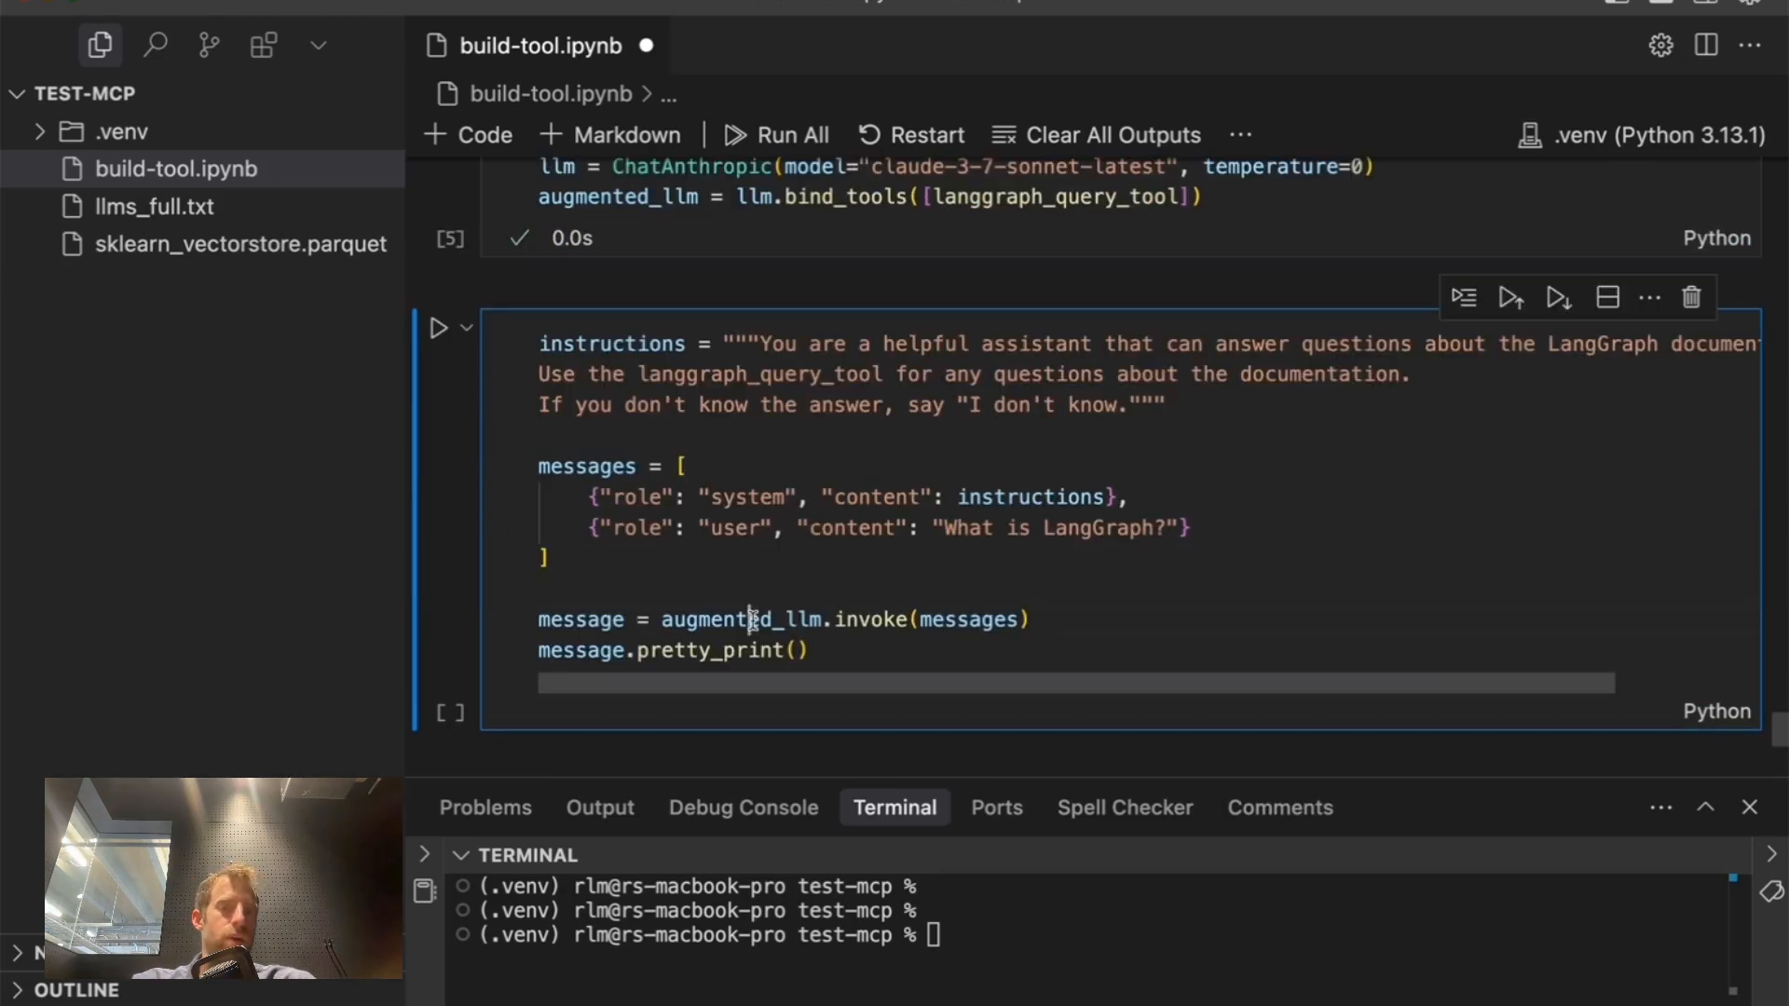
left_click(438, 329)
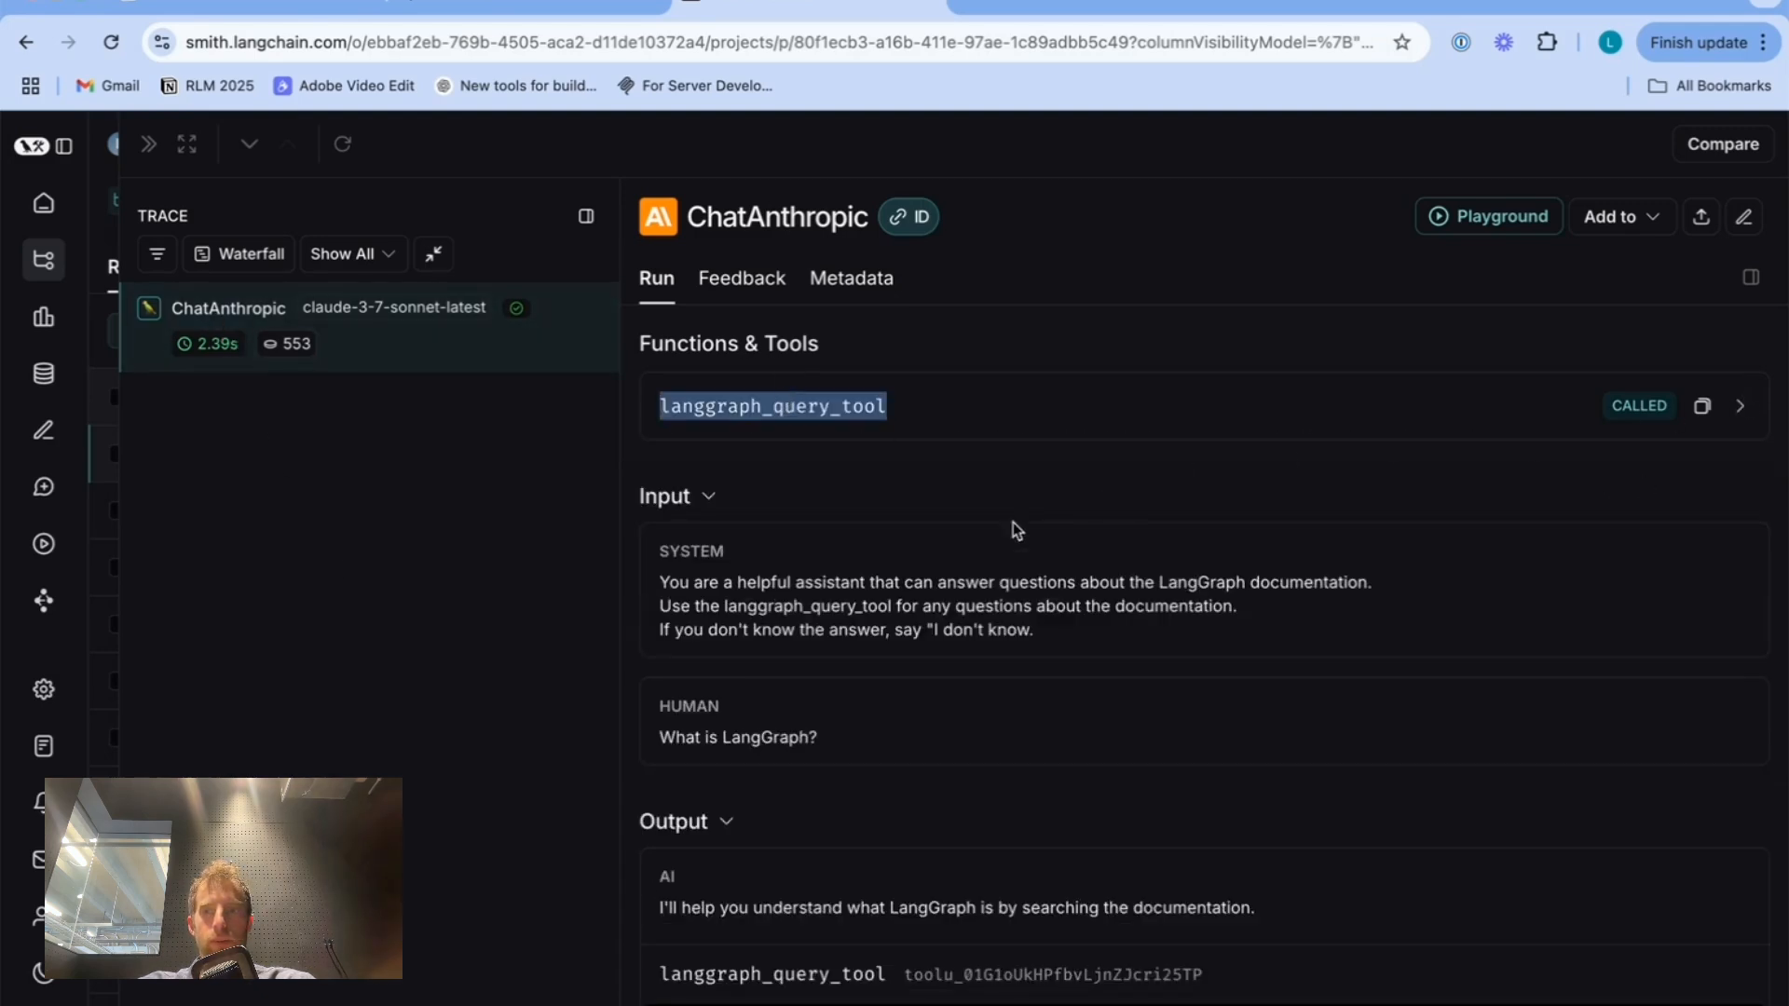
- Scroll through the ChatAnthropic run's tools, input and output in LangSmith
scroll("down", 3)
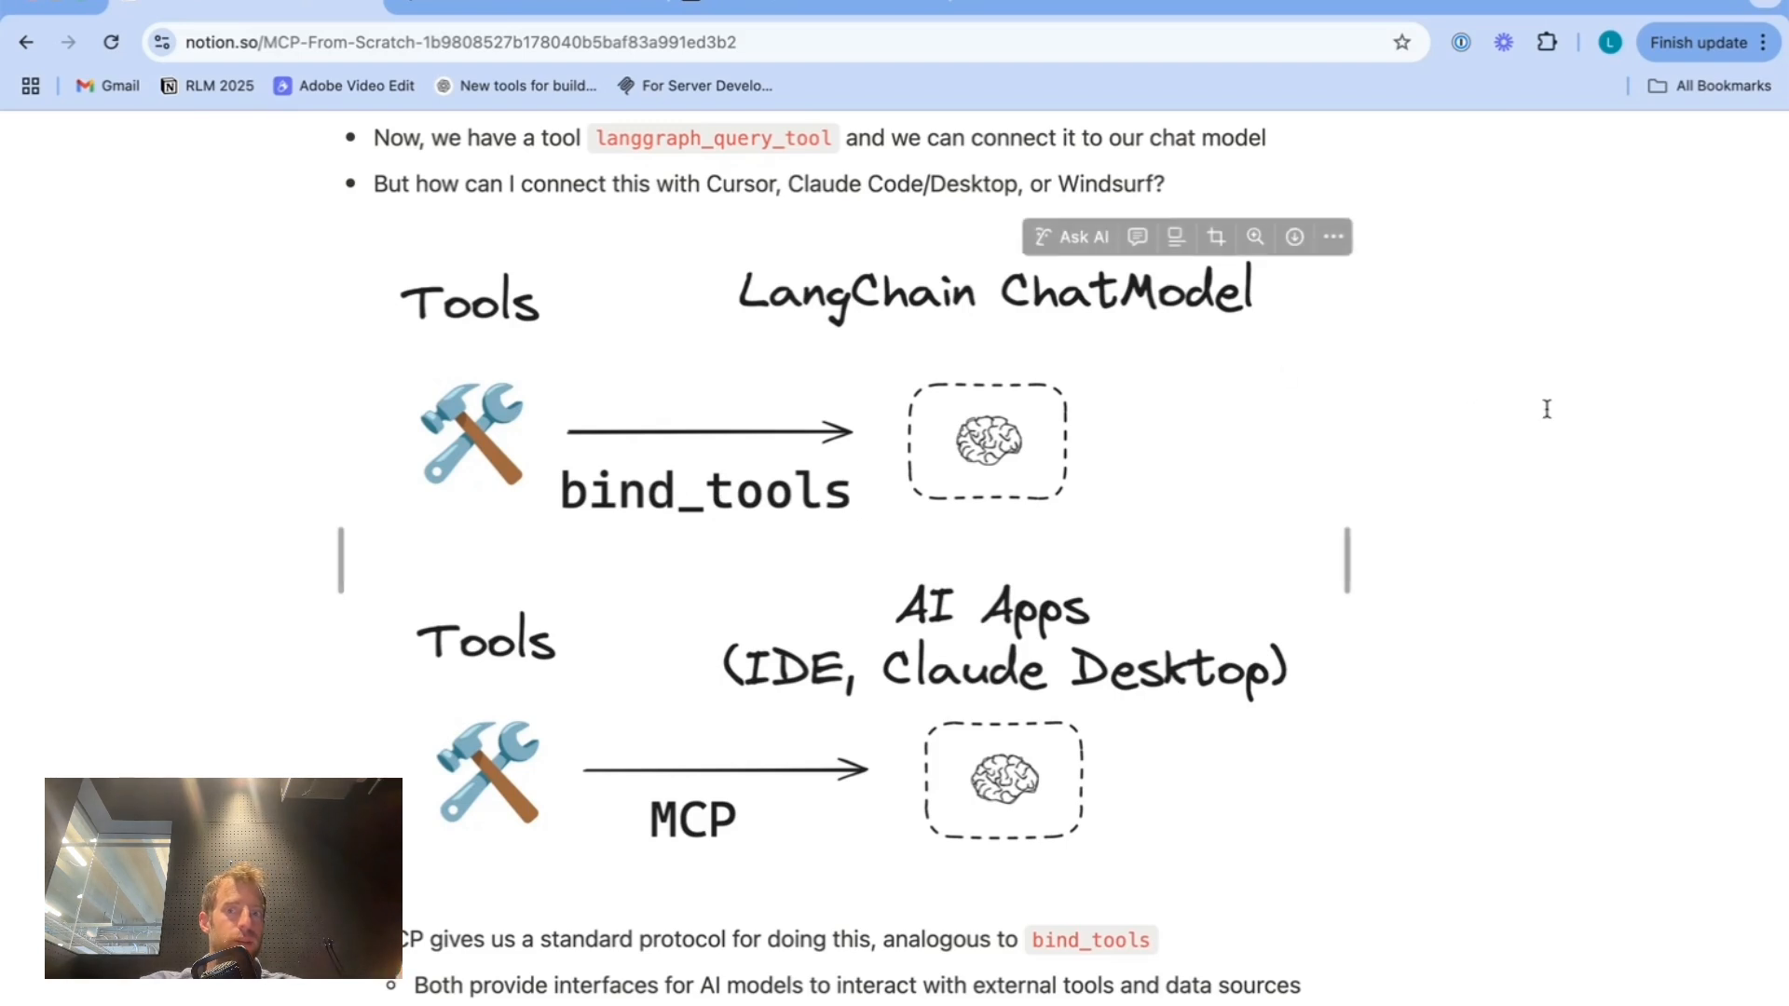
scroll("down", 3)
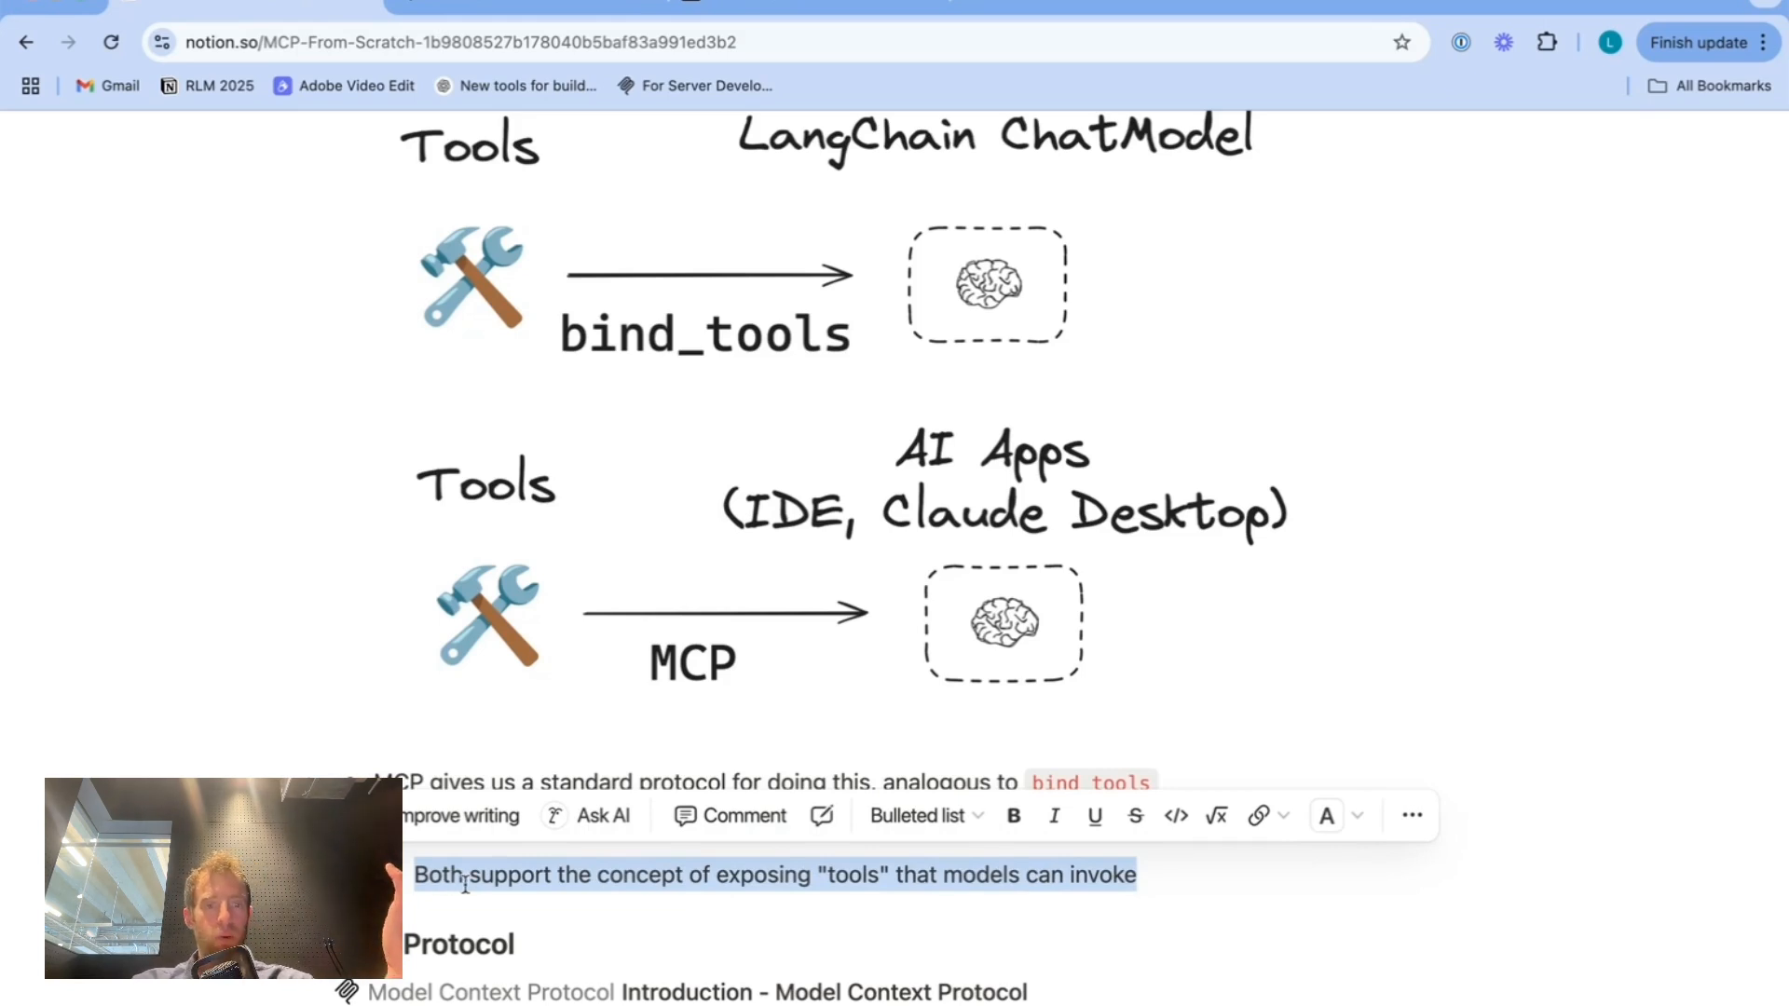
scroll("down", 3)
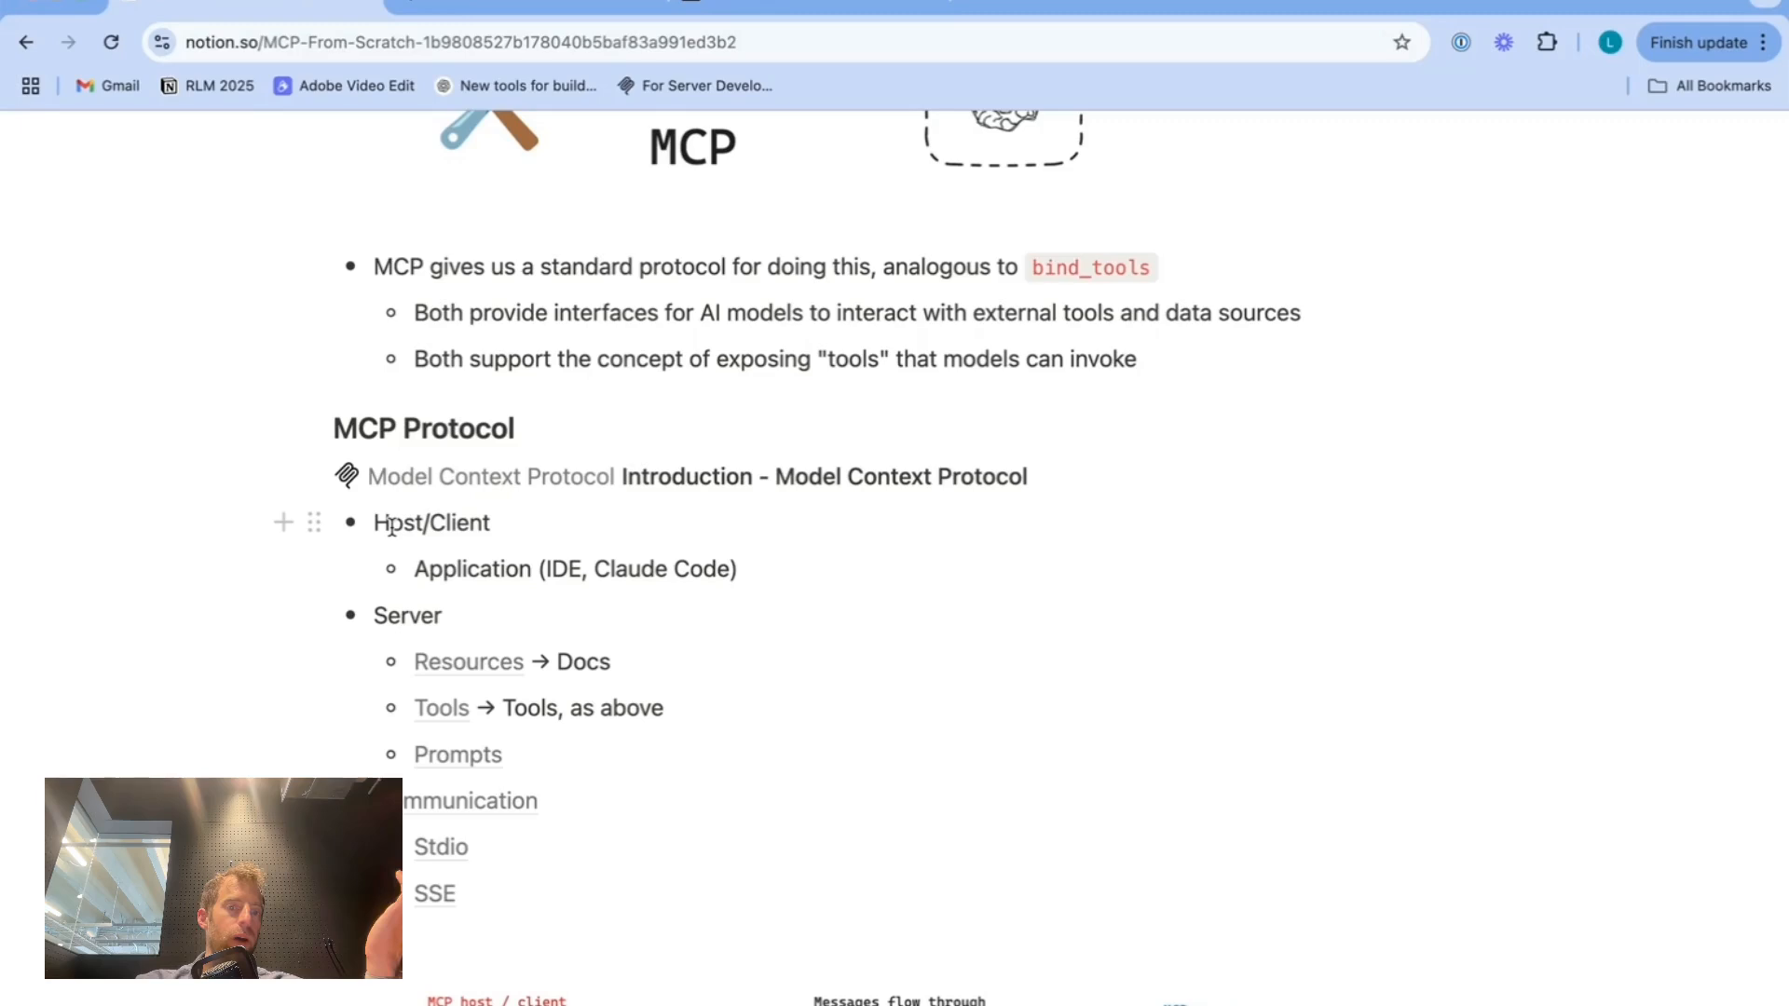
mouse_move(407, 616)
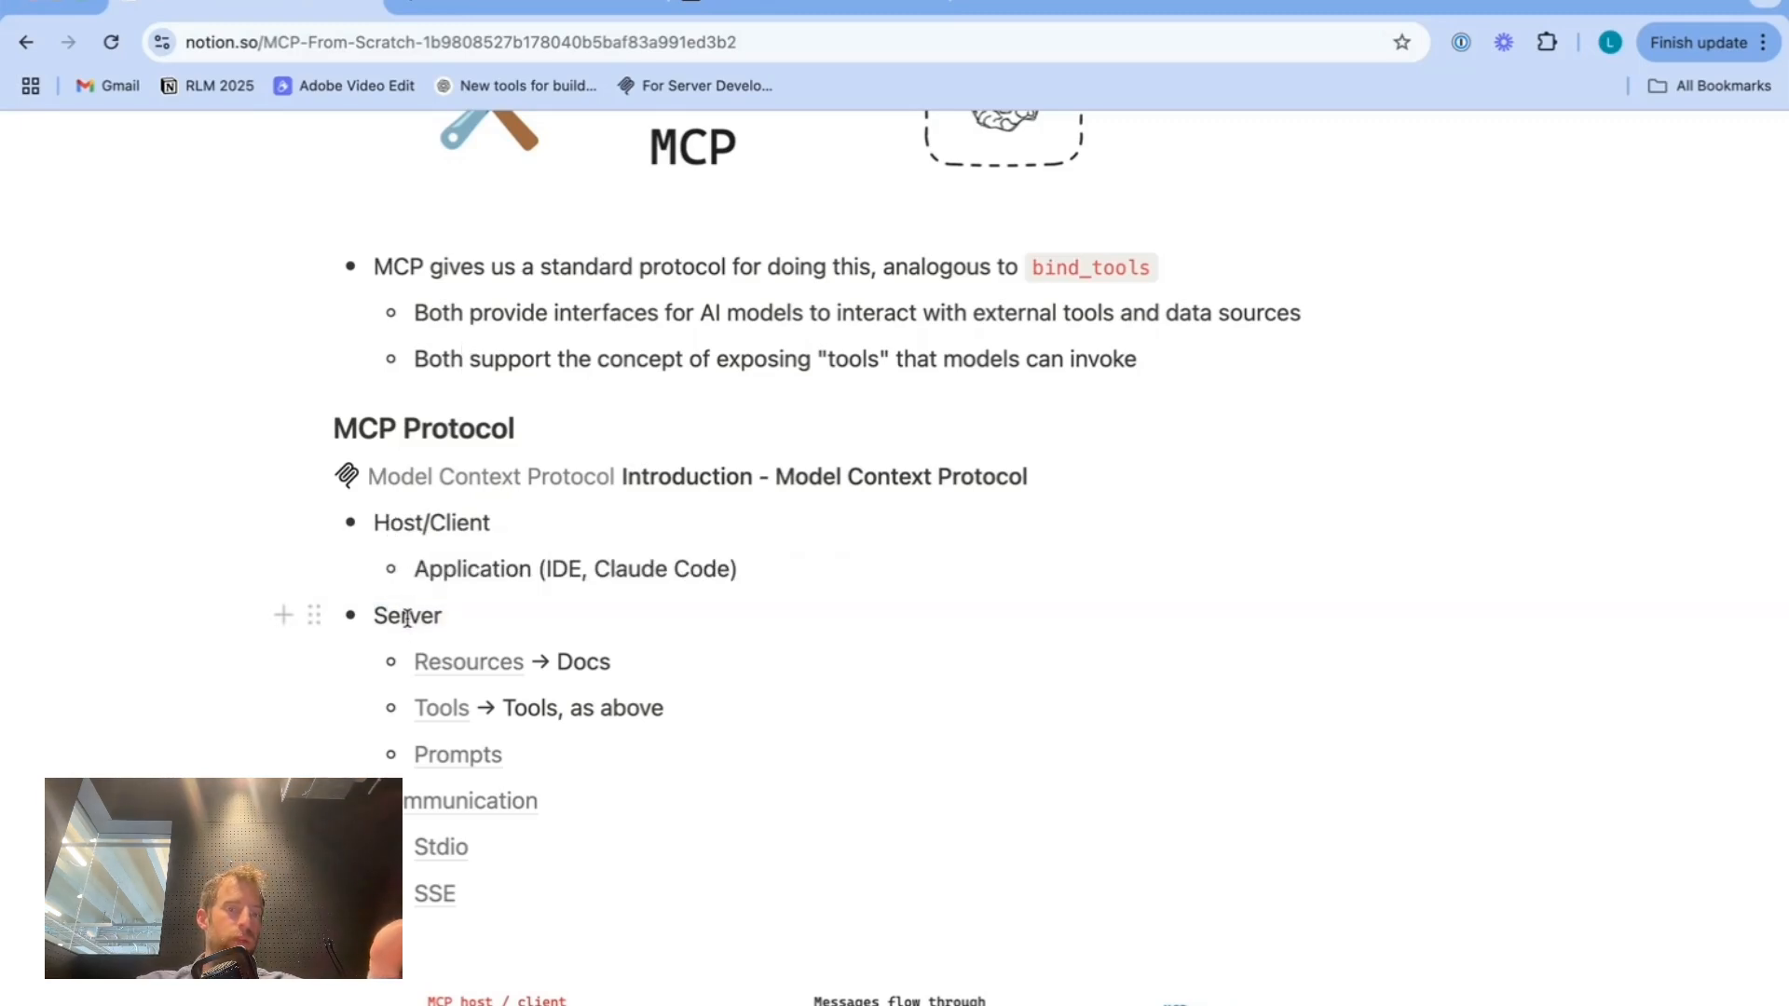
mouse_move(441, 707)
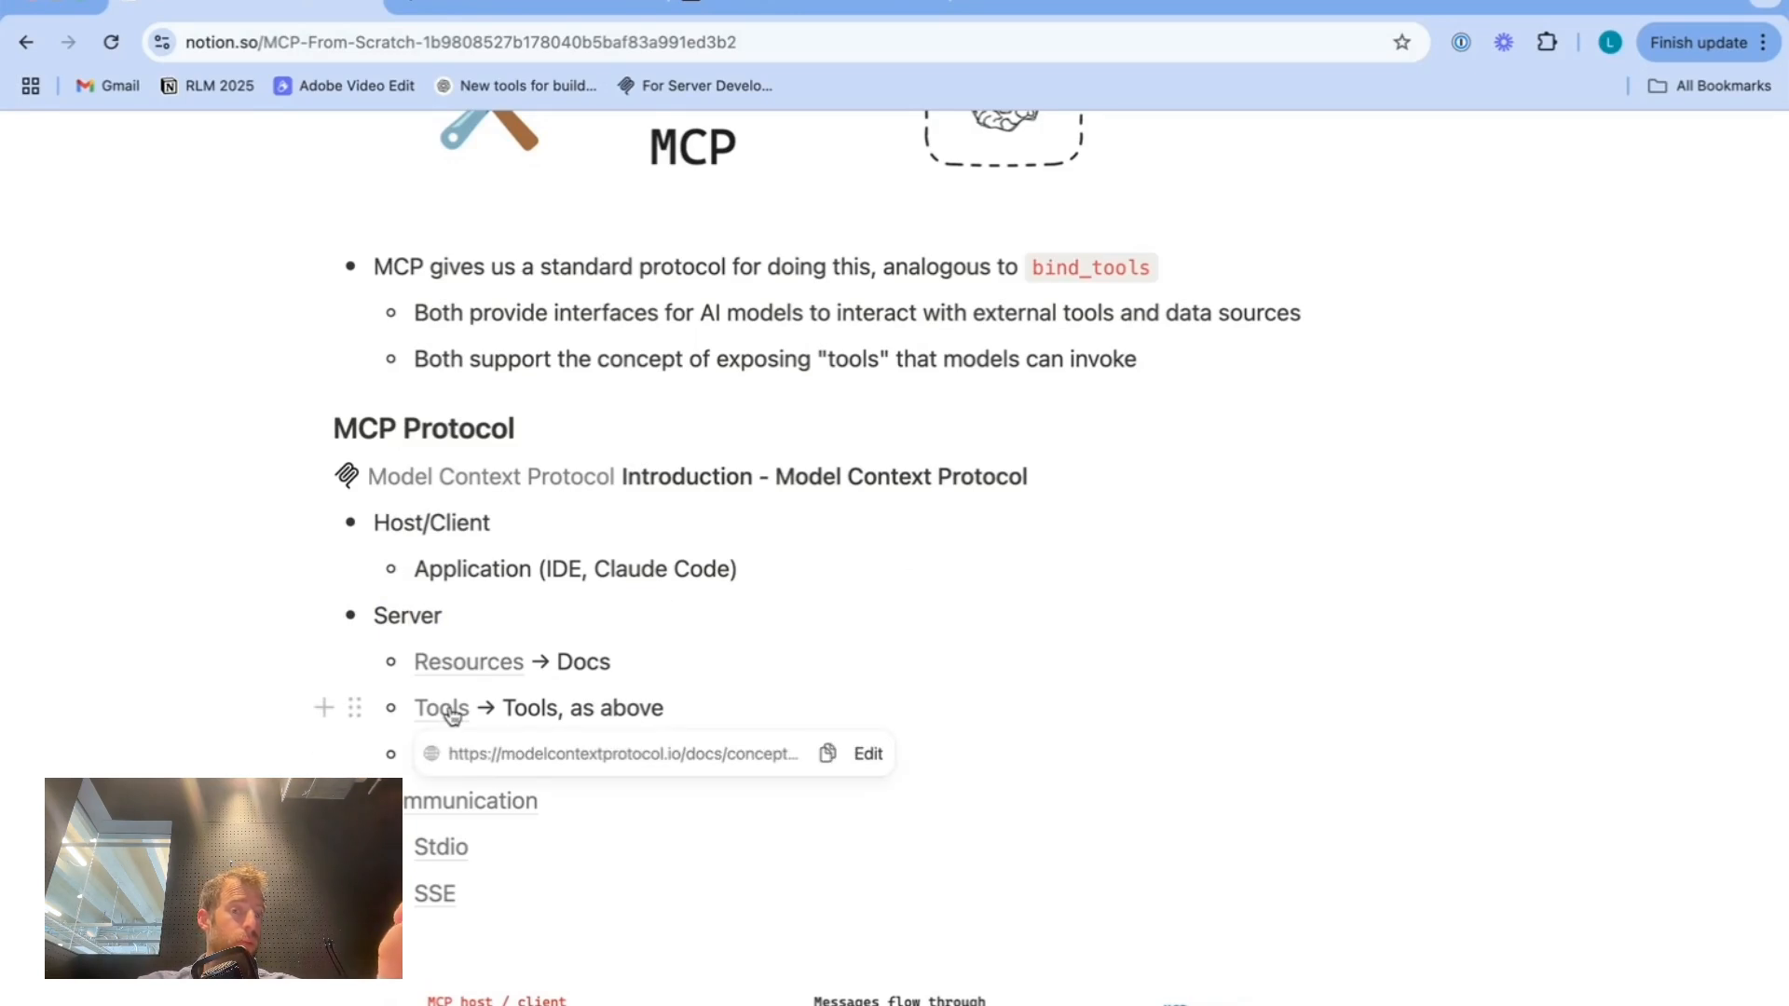
left_click(406, 615)
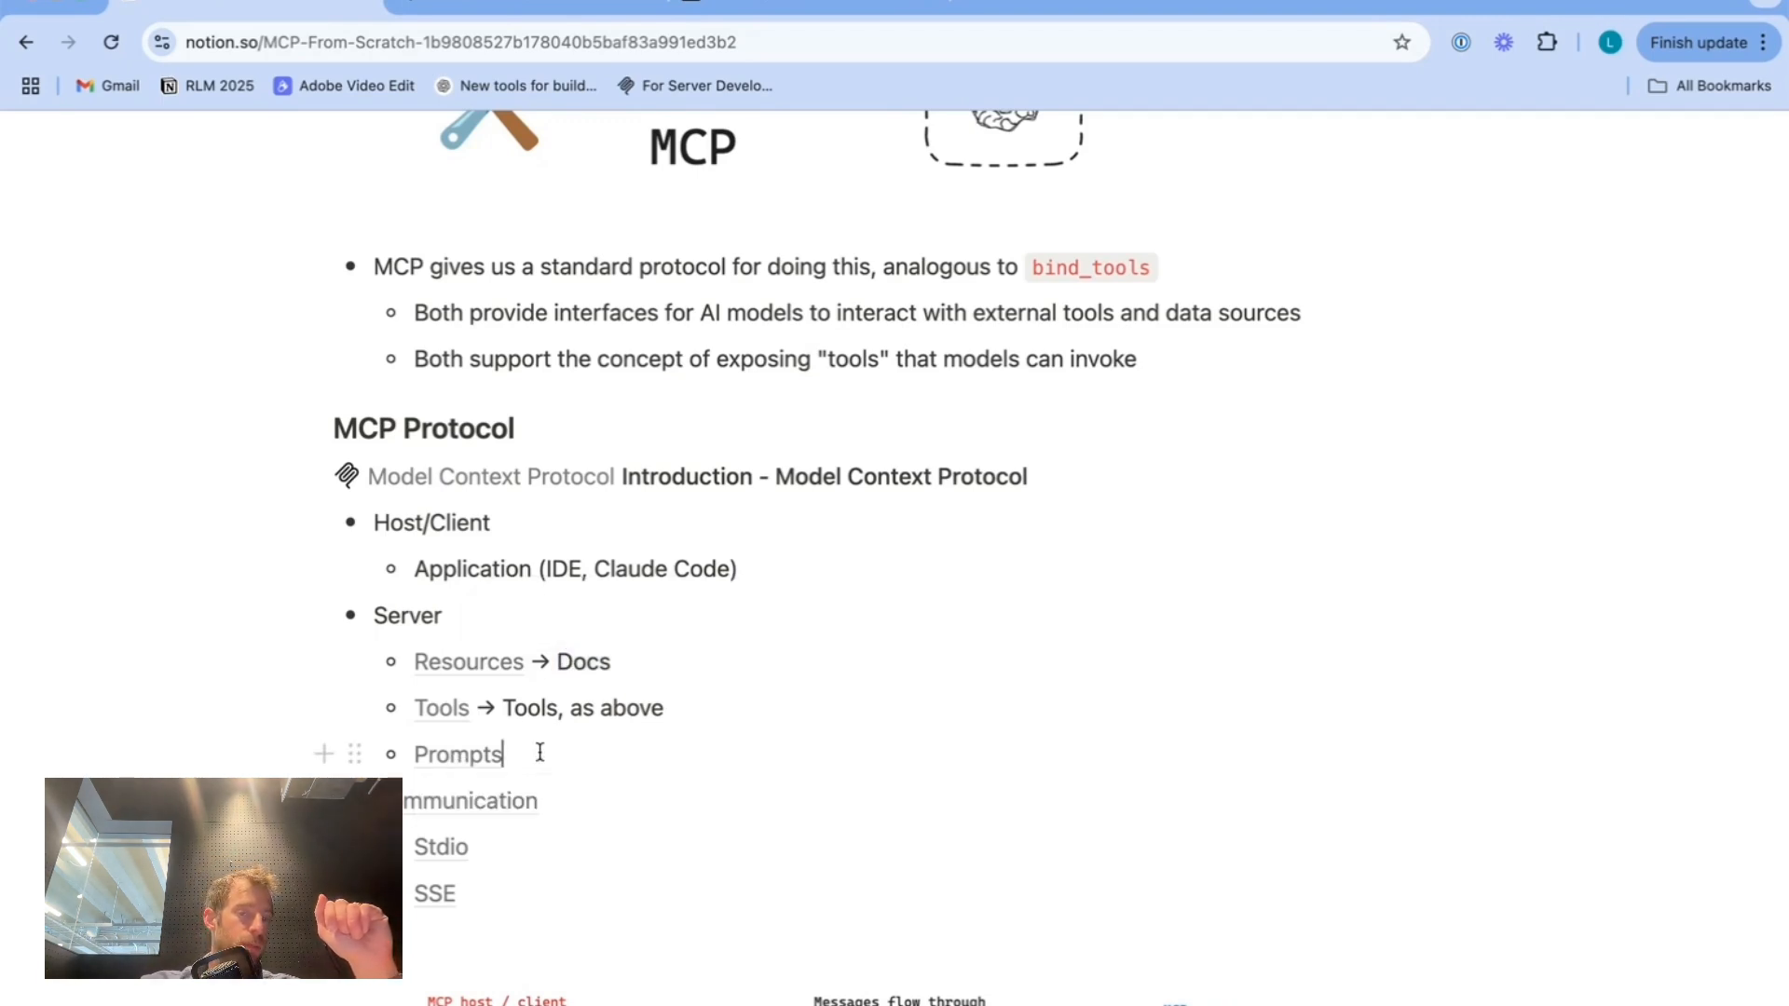
mouse_move(406, 615)
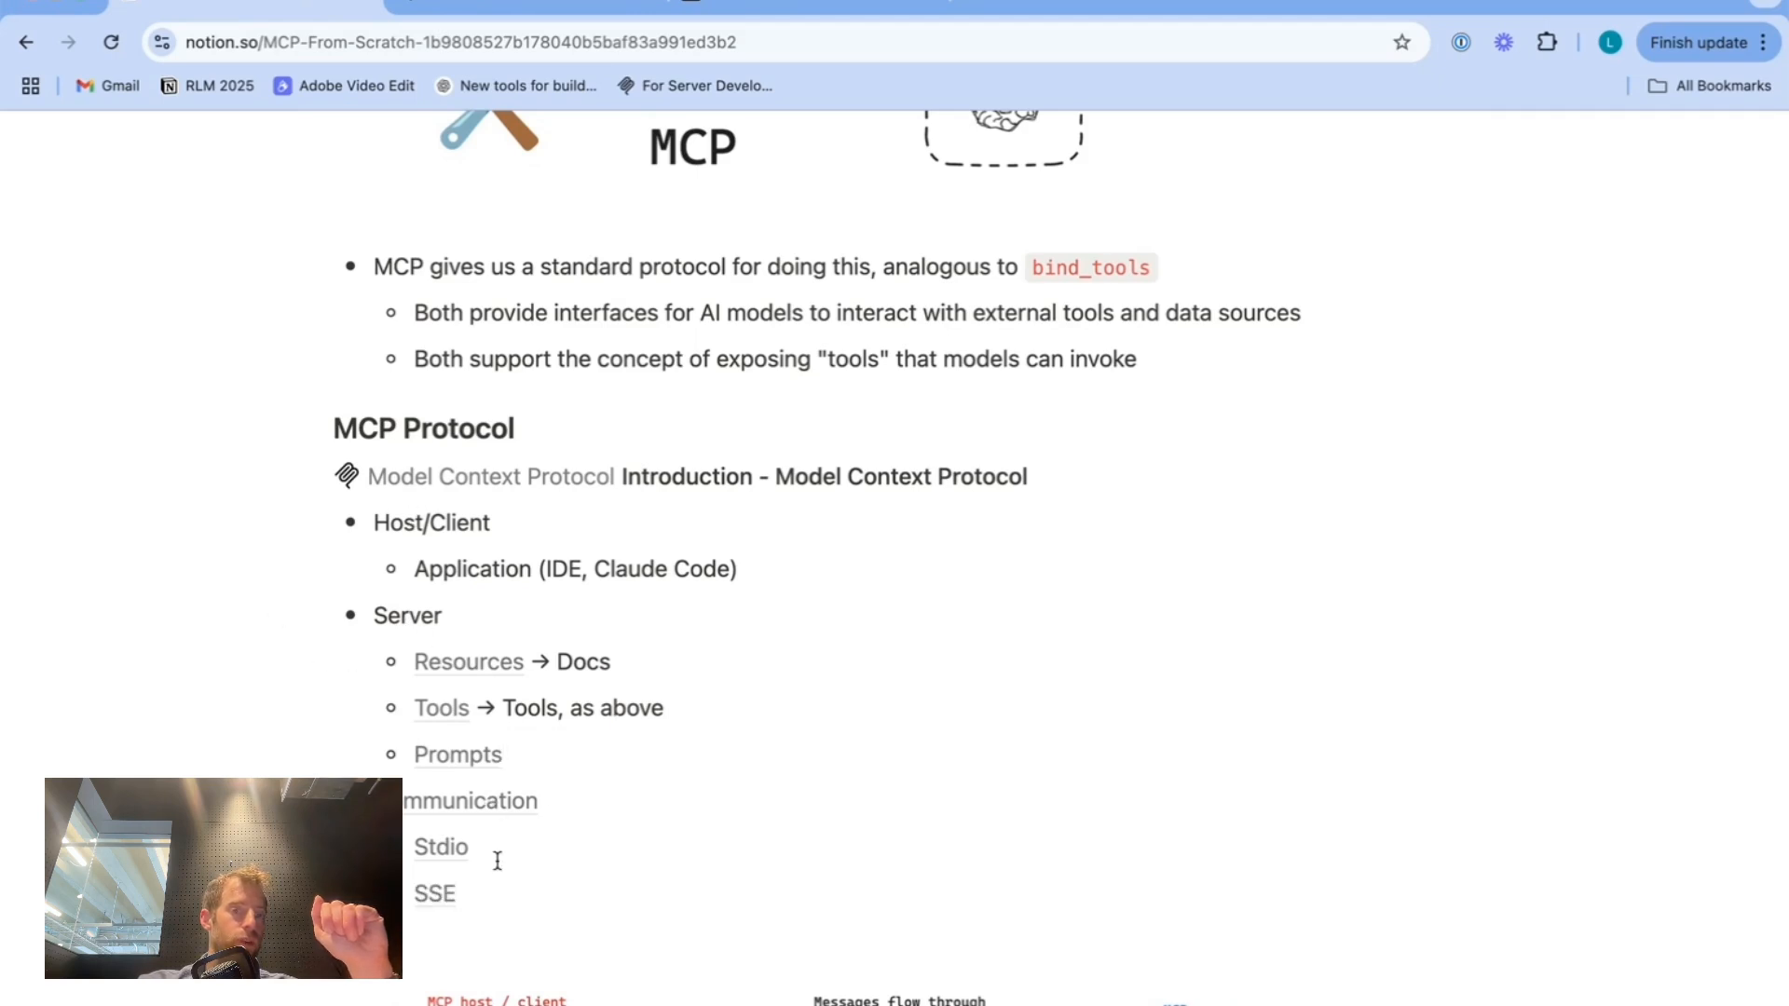
mouse_move(431, 913)
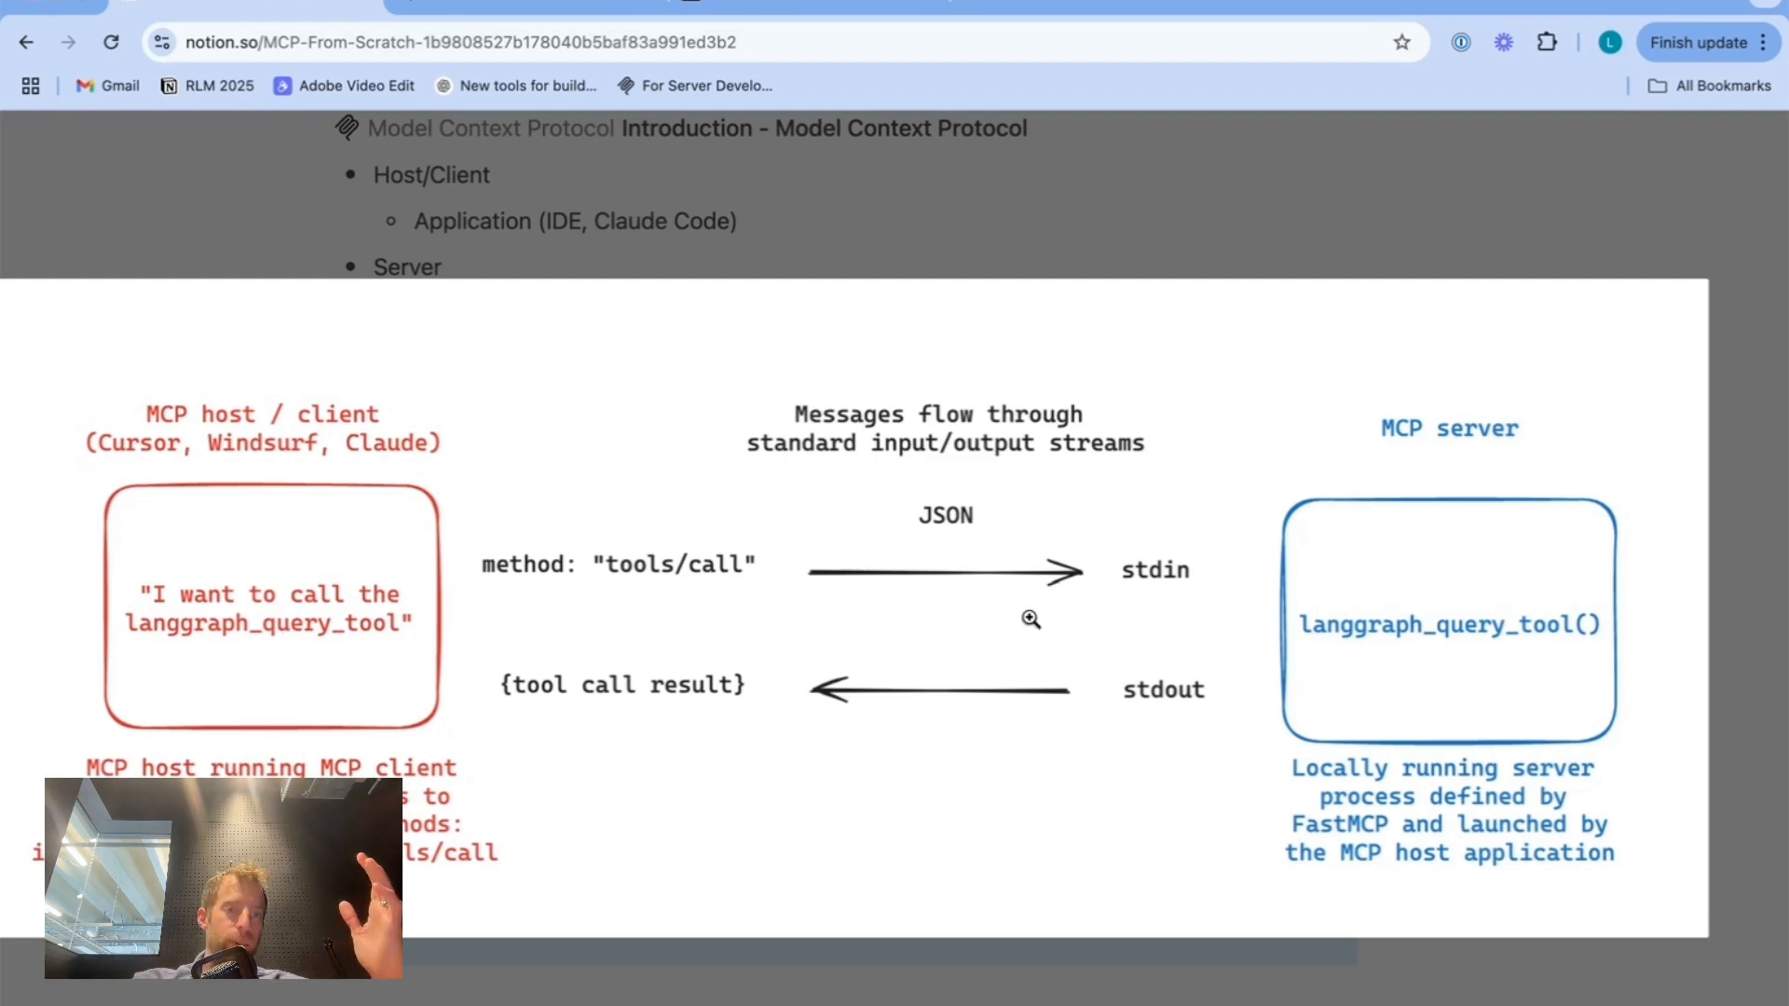
mouse_move(1554, 505)
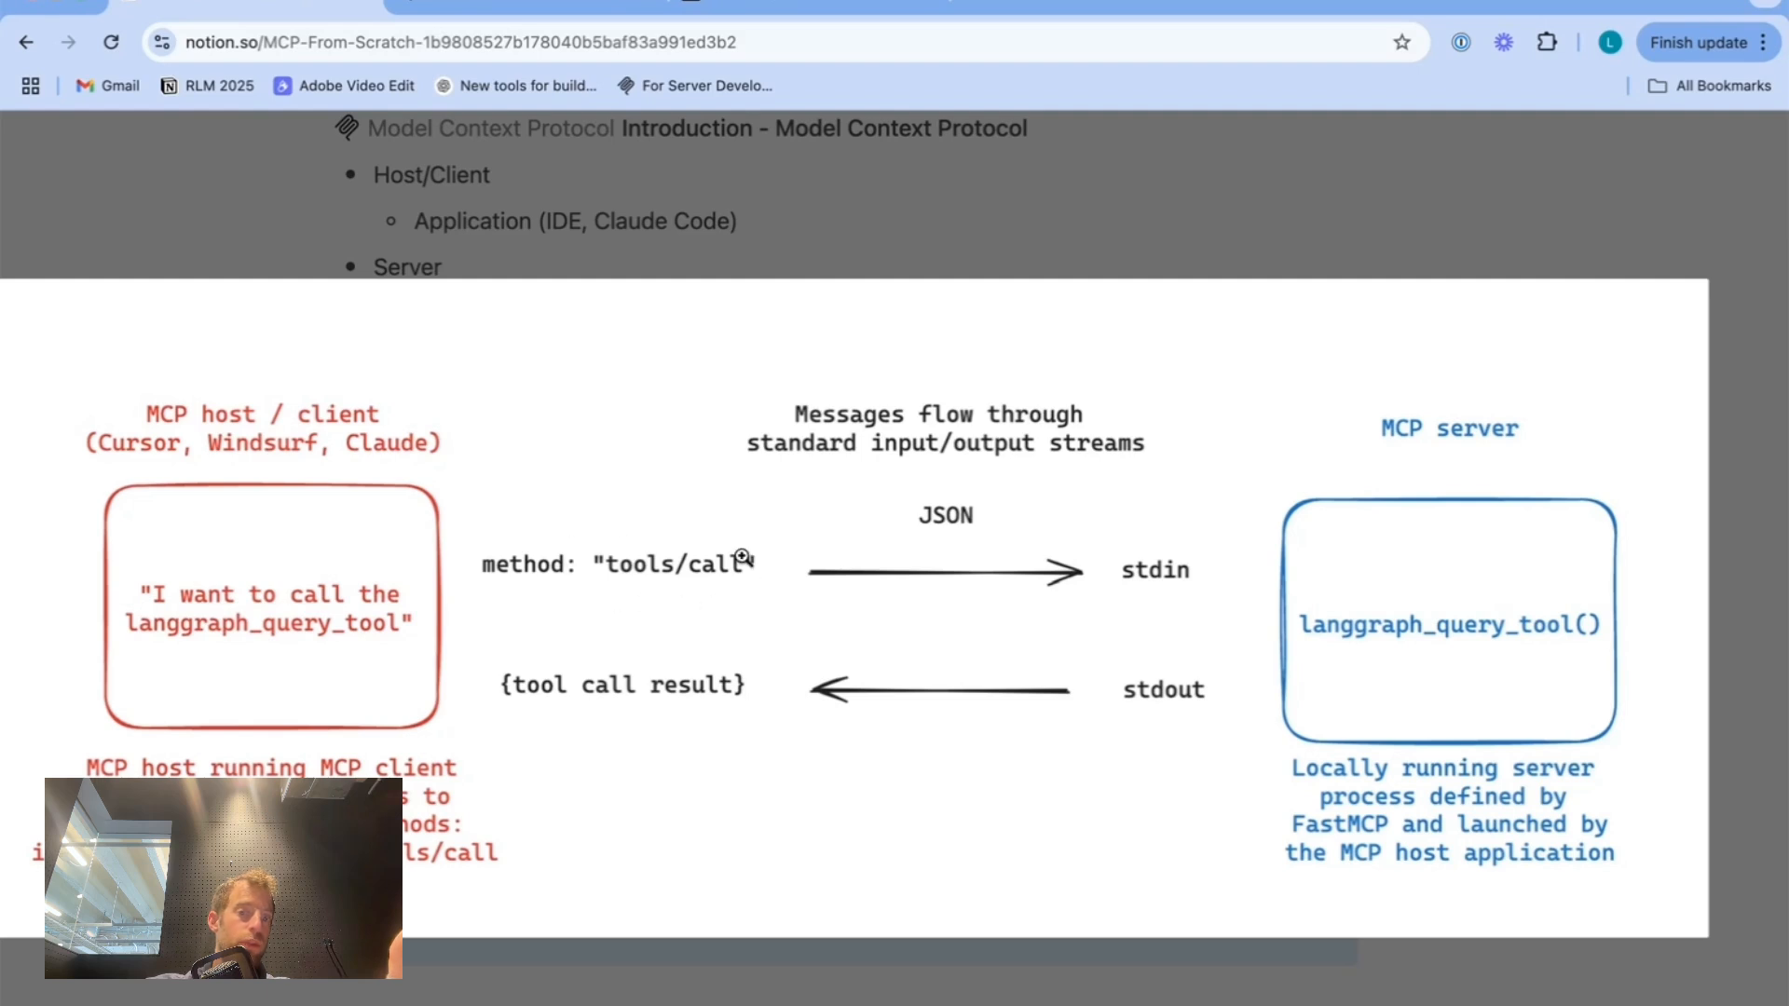
mouse_move(1557, 745)
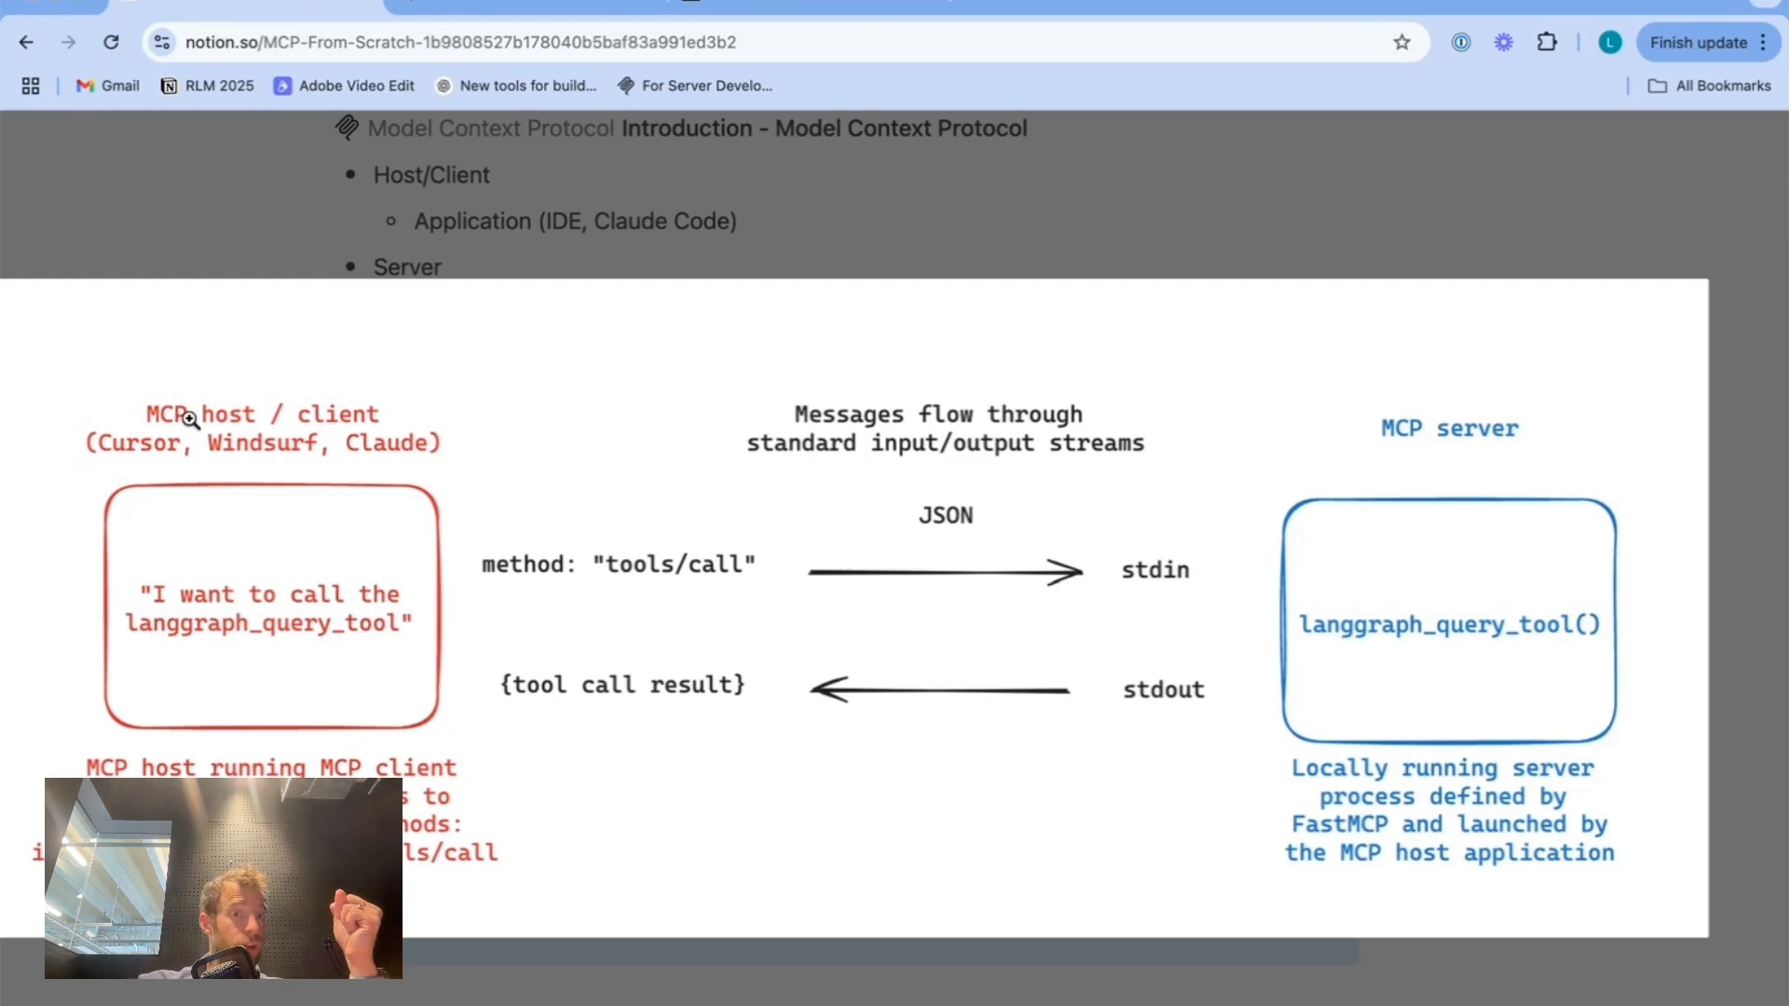
mouse_move(351, 667)
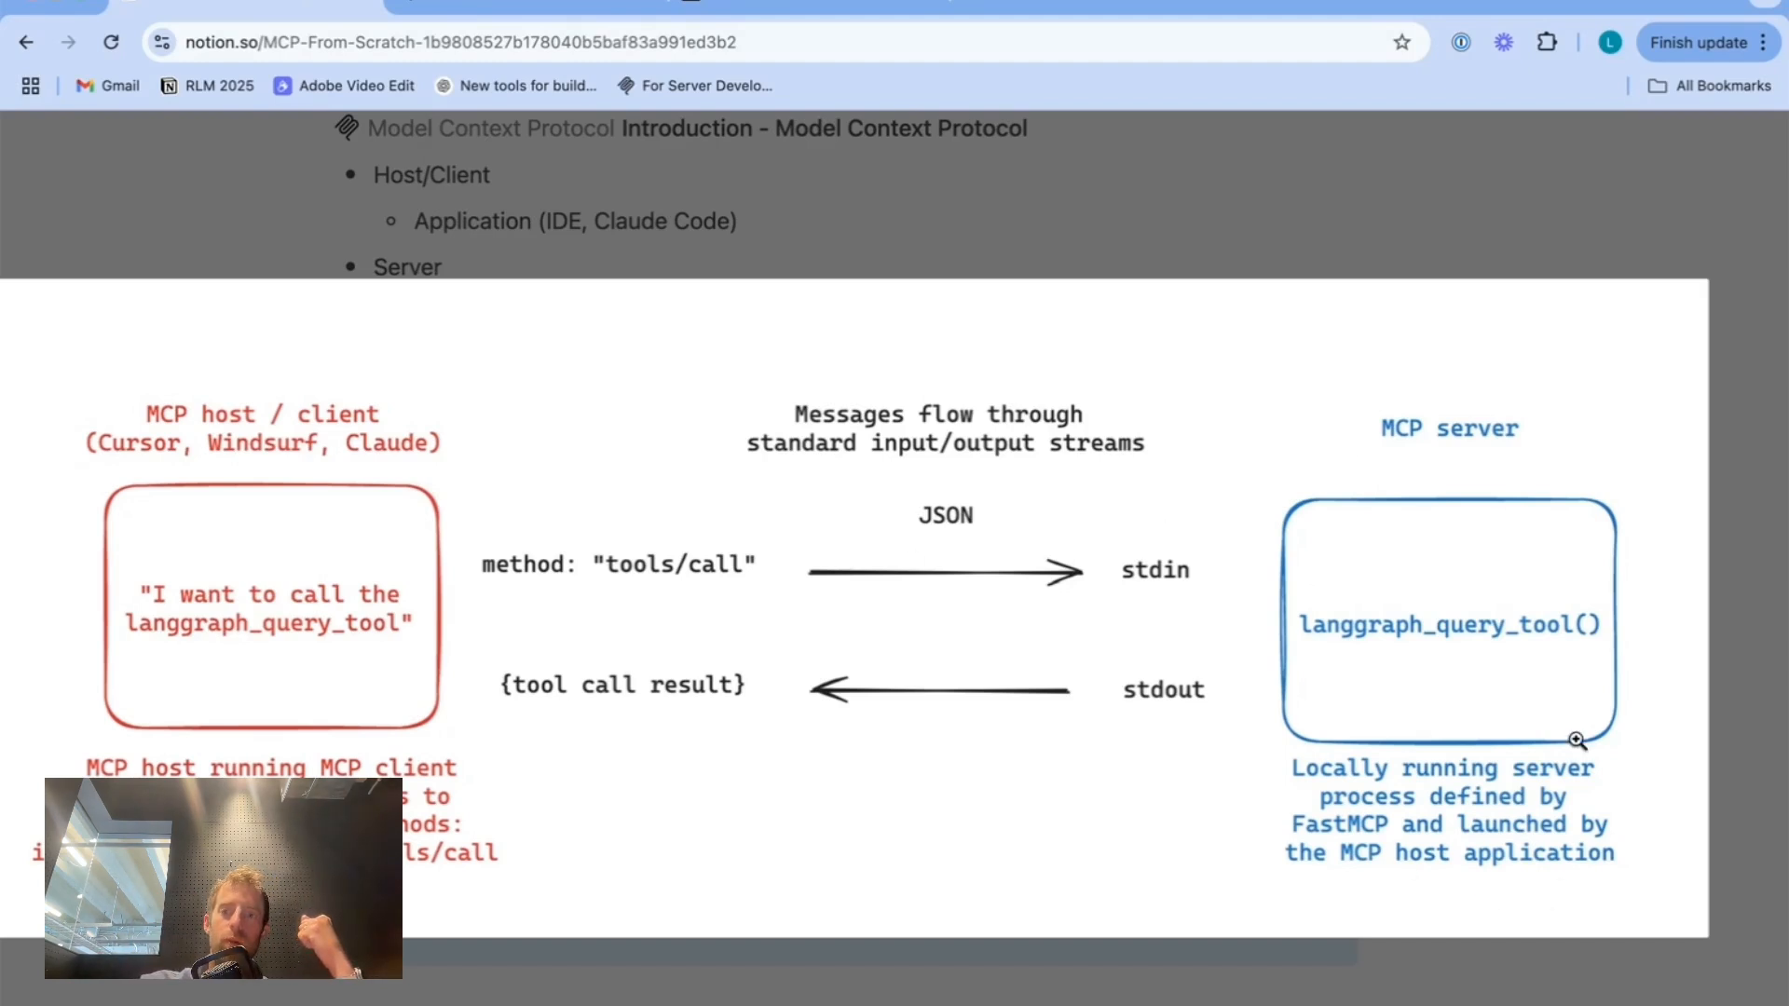
mouse_move(180, 286)
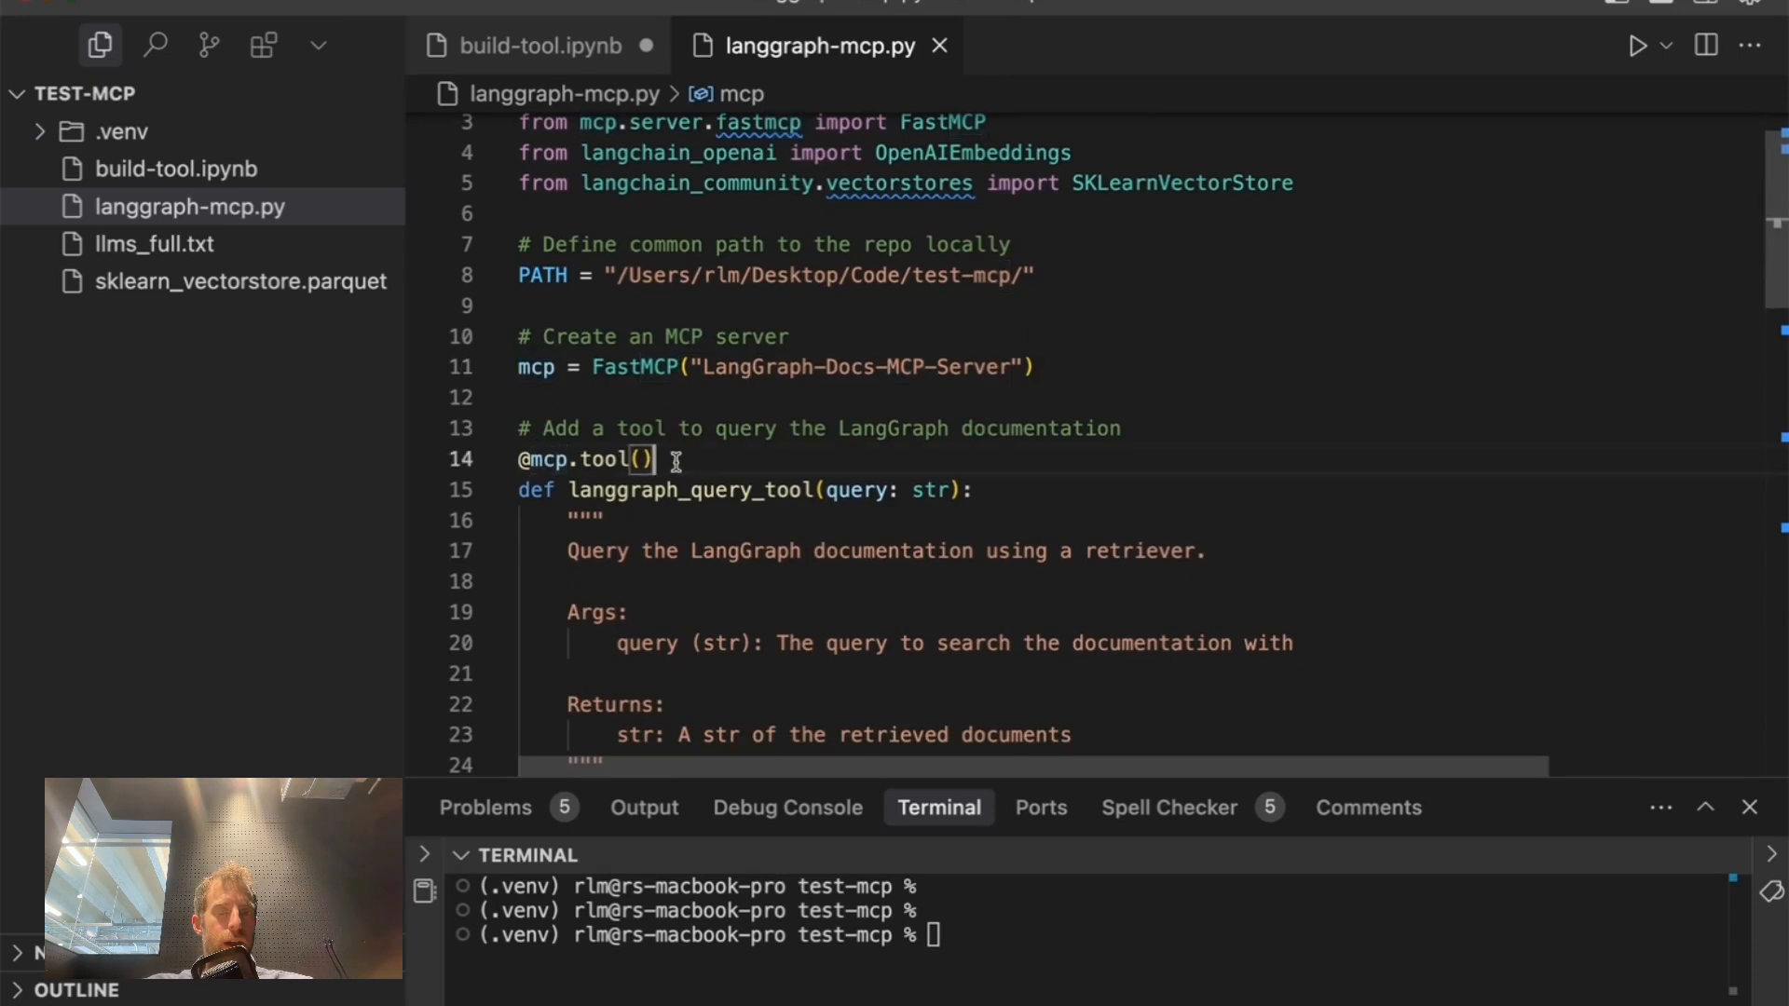
- Highlight langgraph_query_tool's name and retriever body, comparing with the build-tool notebook
double_click(692, 489)
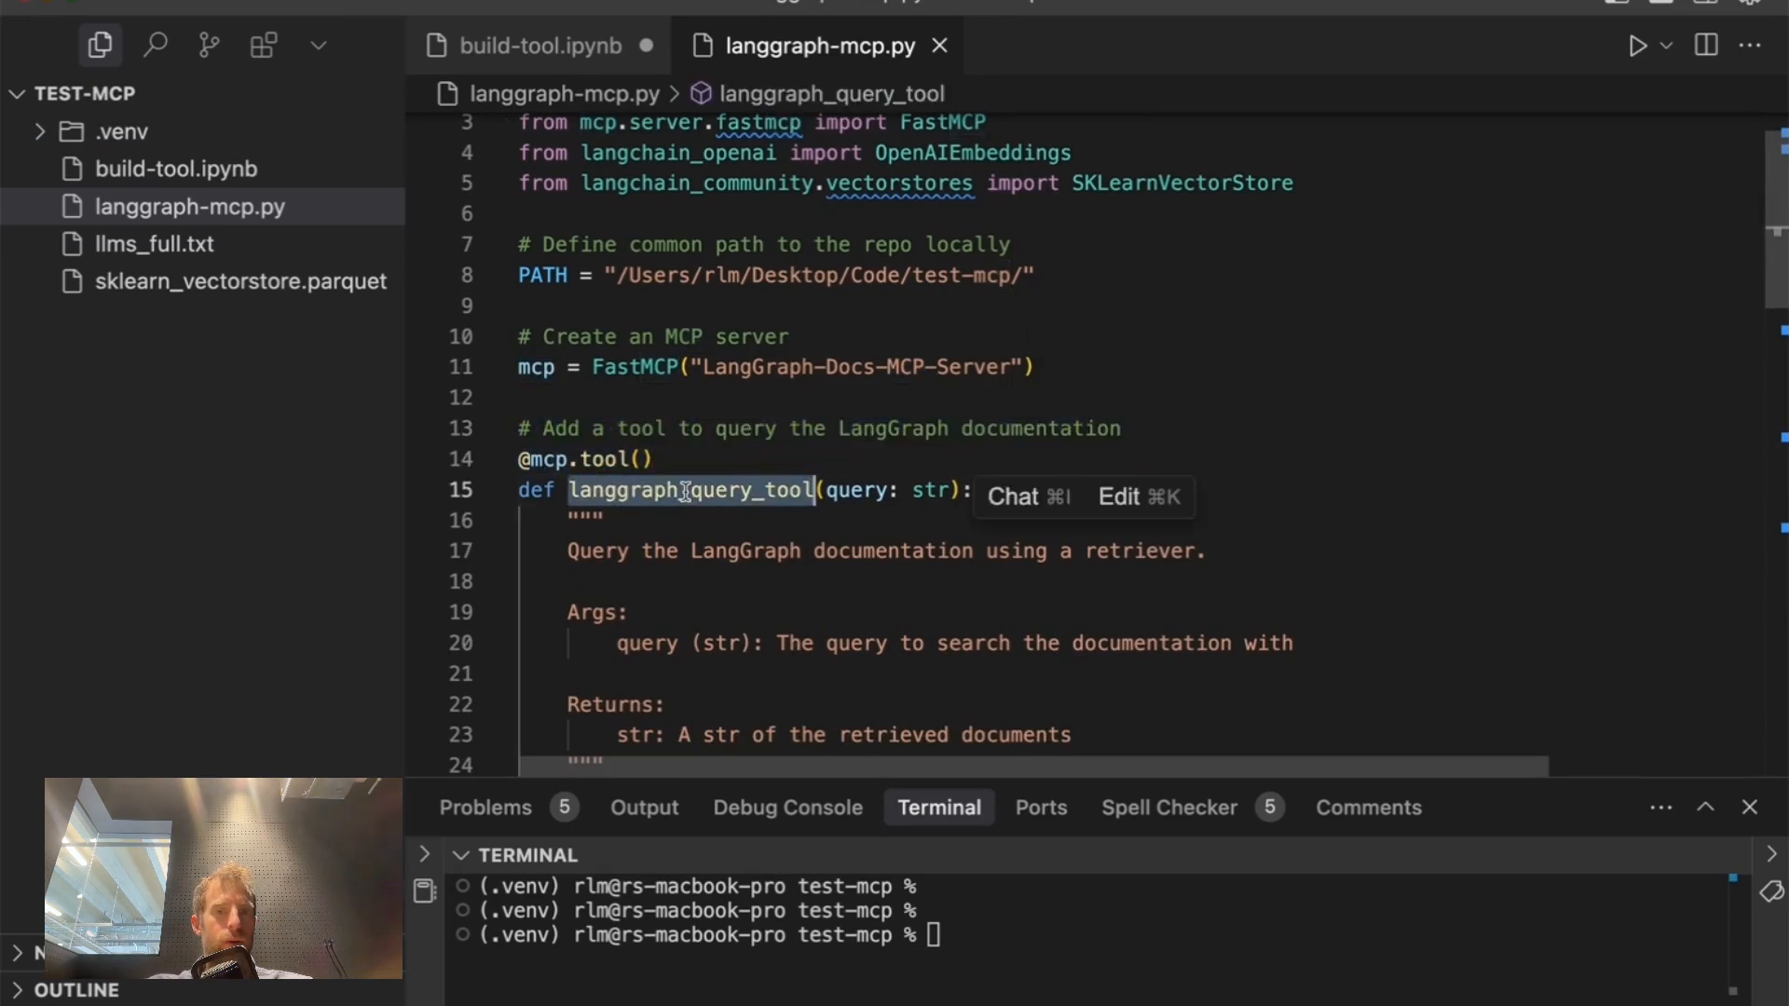
scroll("down", 3)
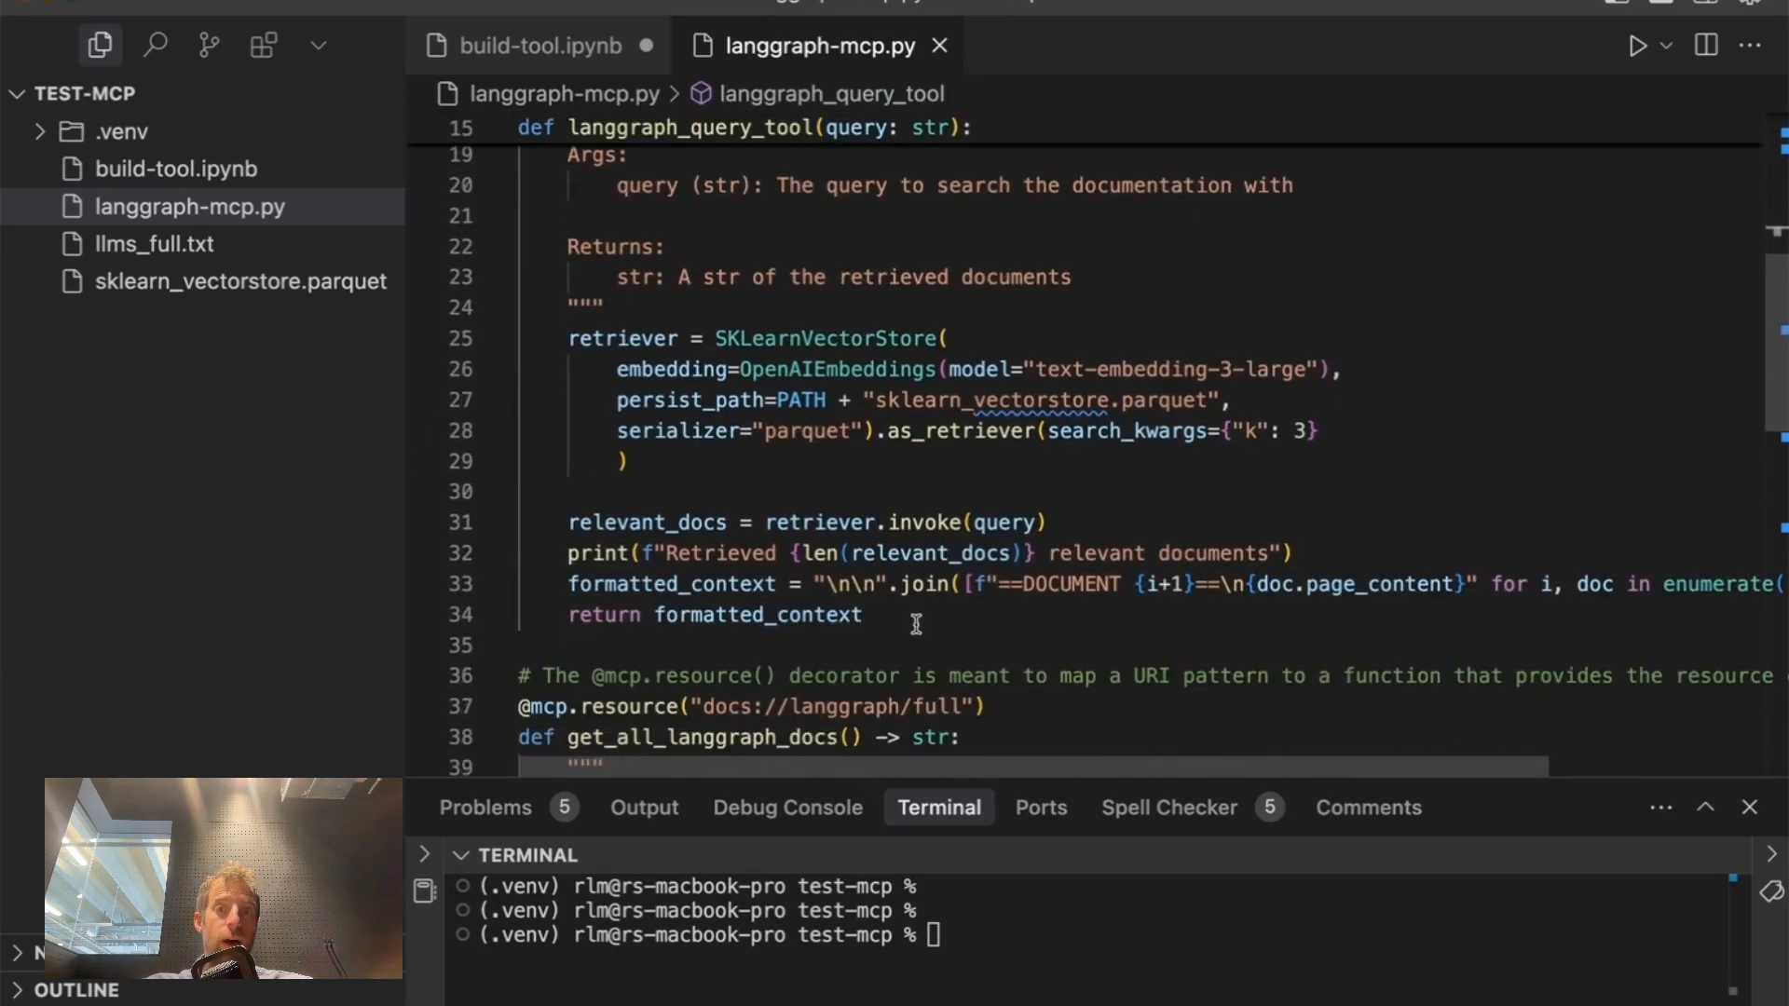
left_click_drag(569, 338, 862, 614)
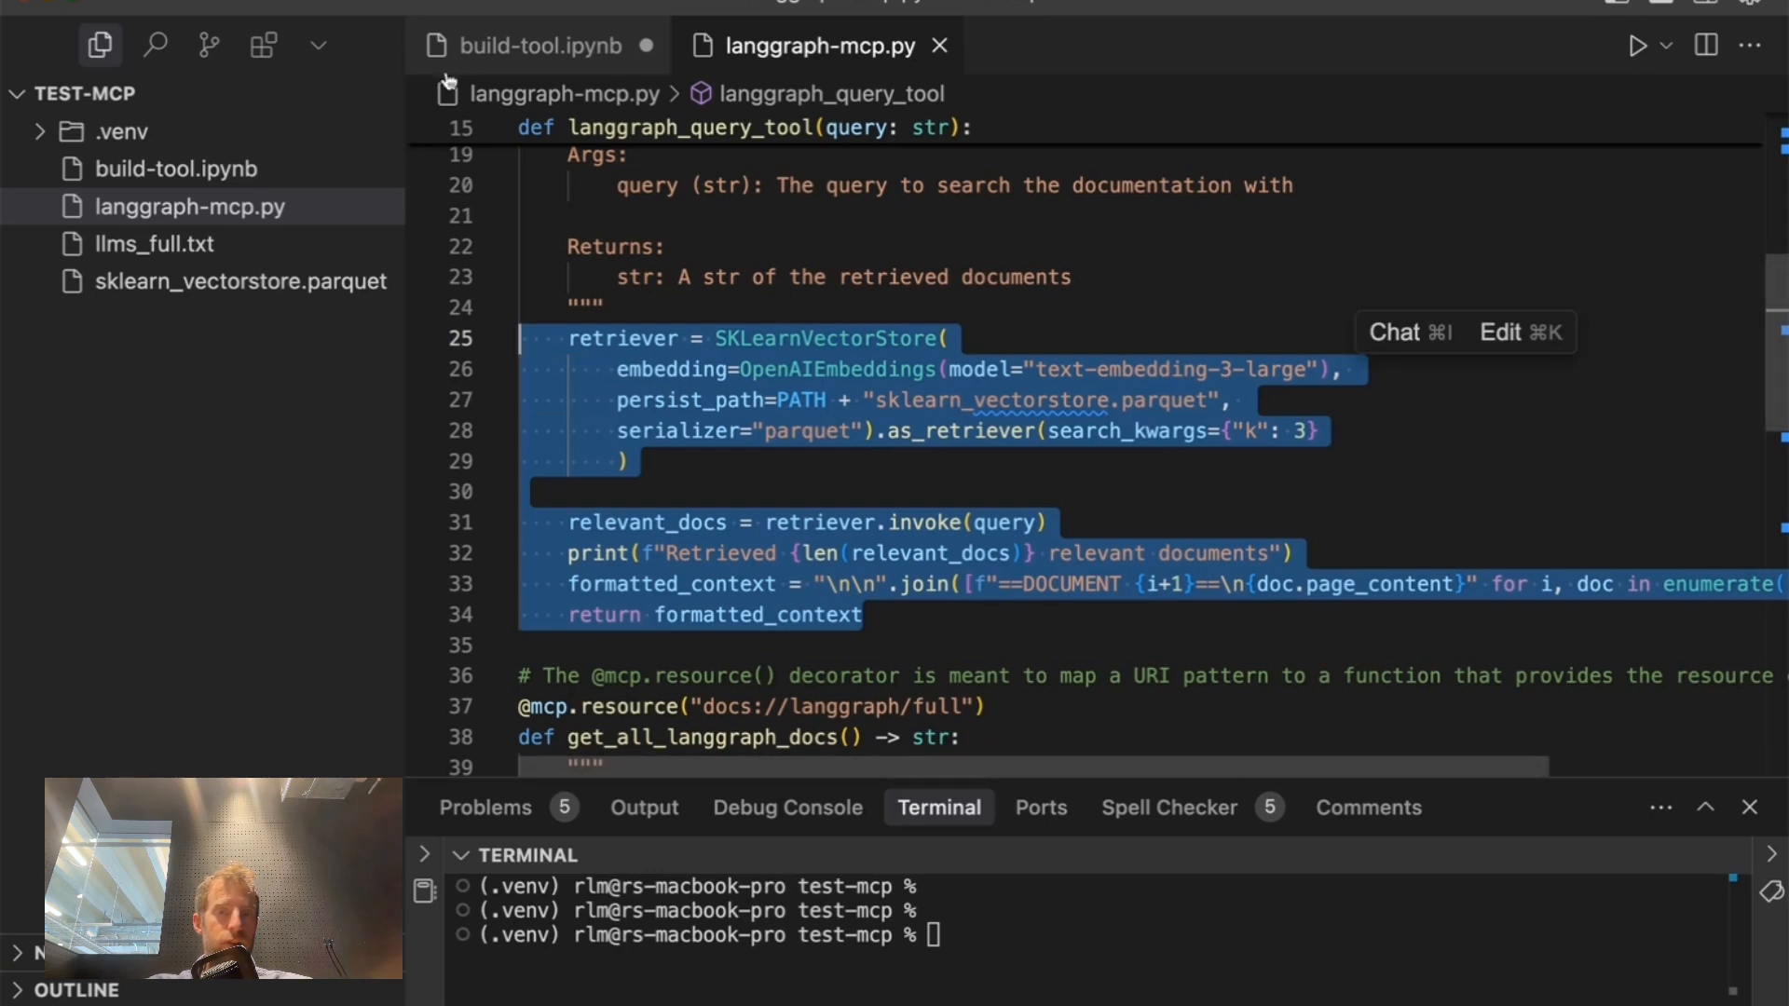
left_click(533, 45)
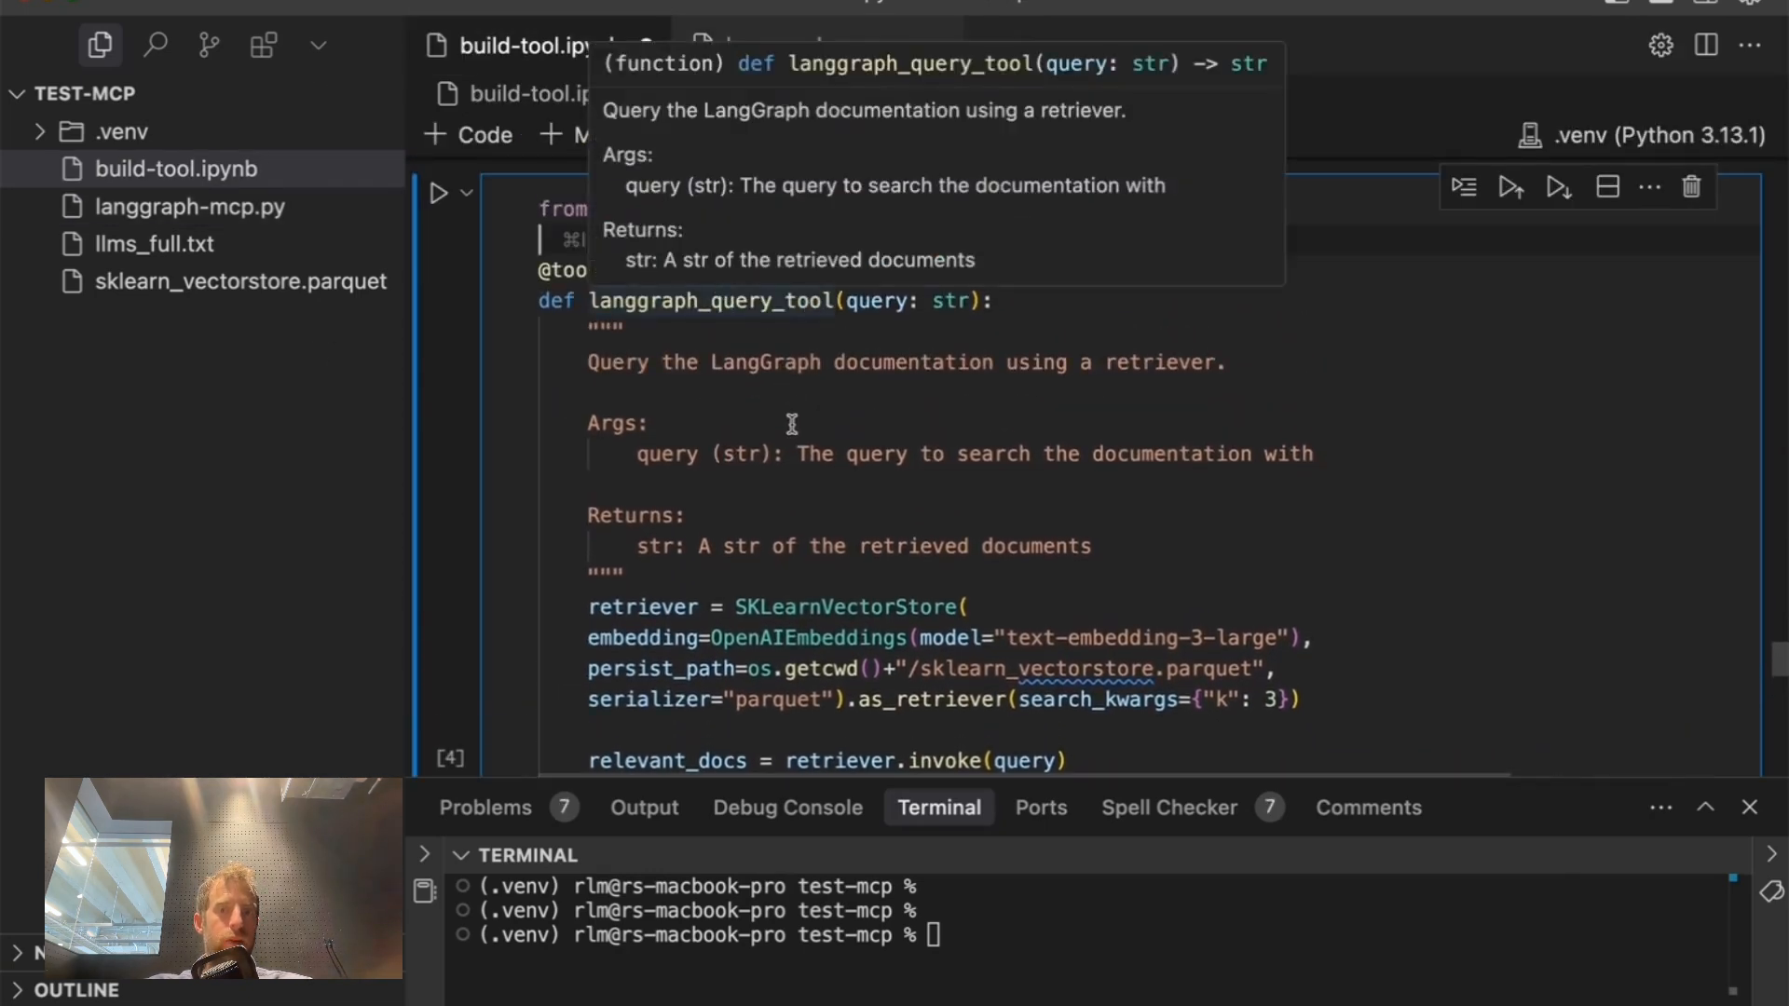
- Revisit the query tool's name and point out the docs resource decorator
scroll("down", 3)
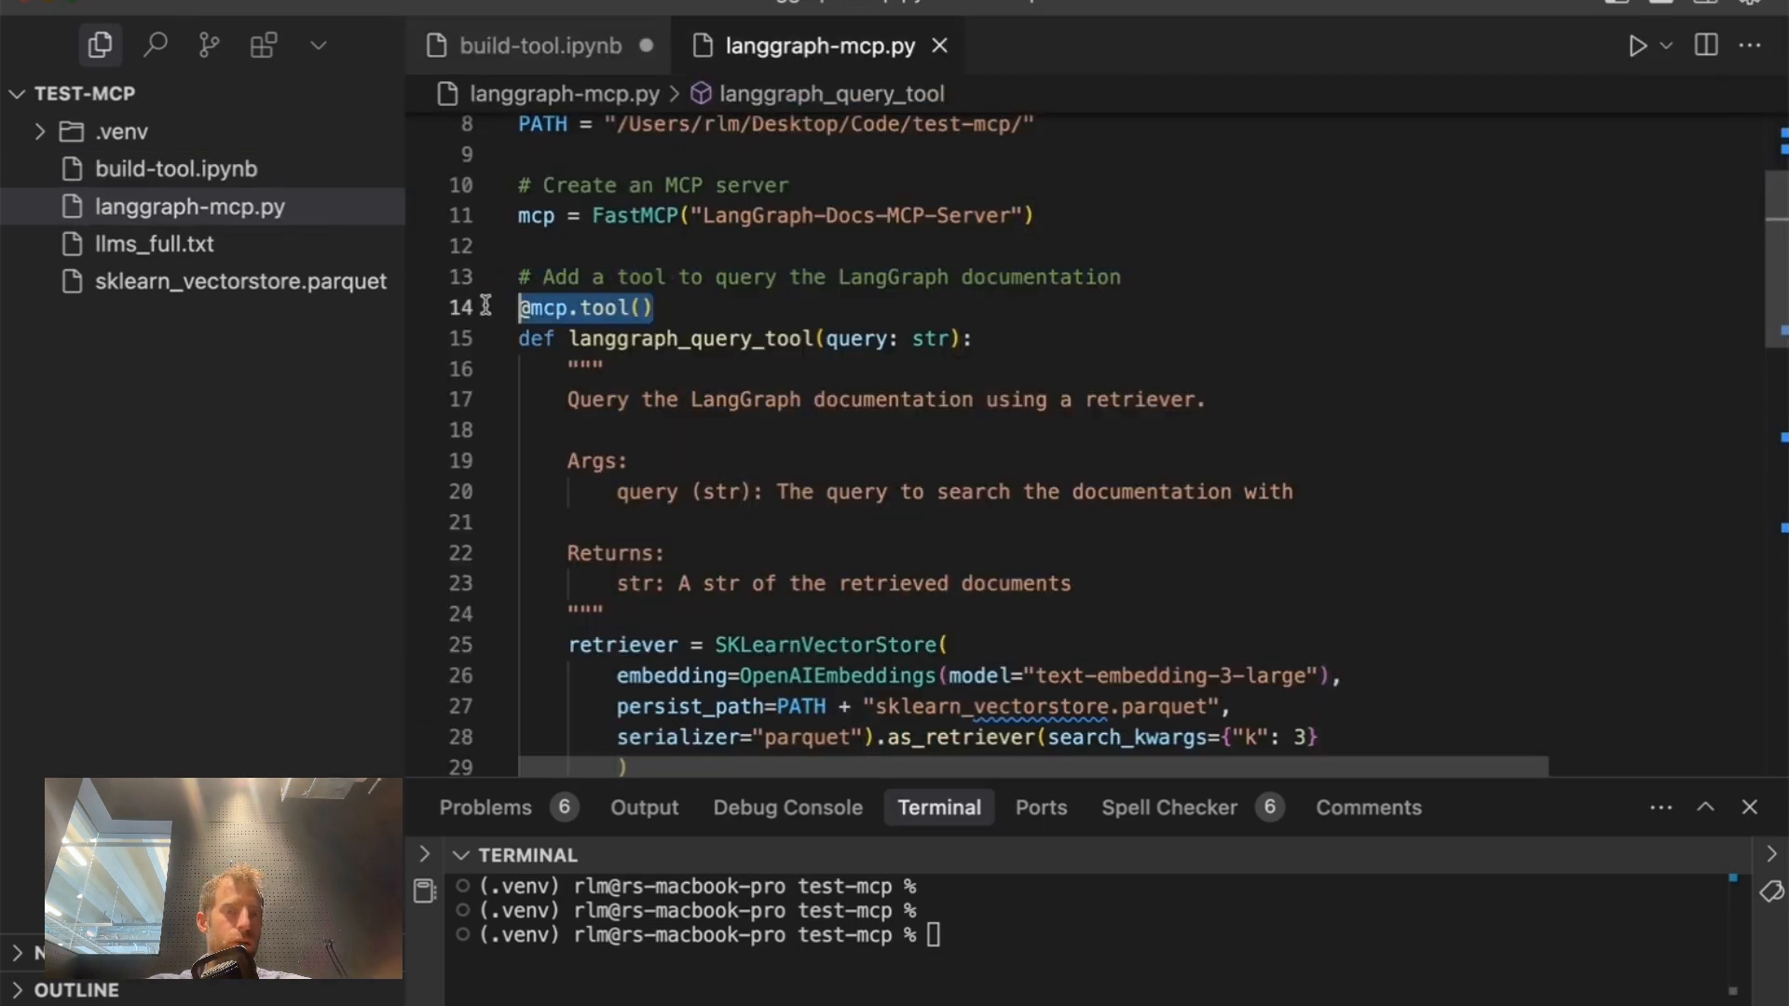
double_click(688, 337)
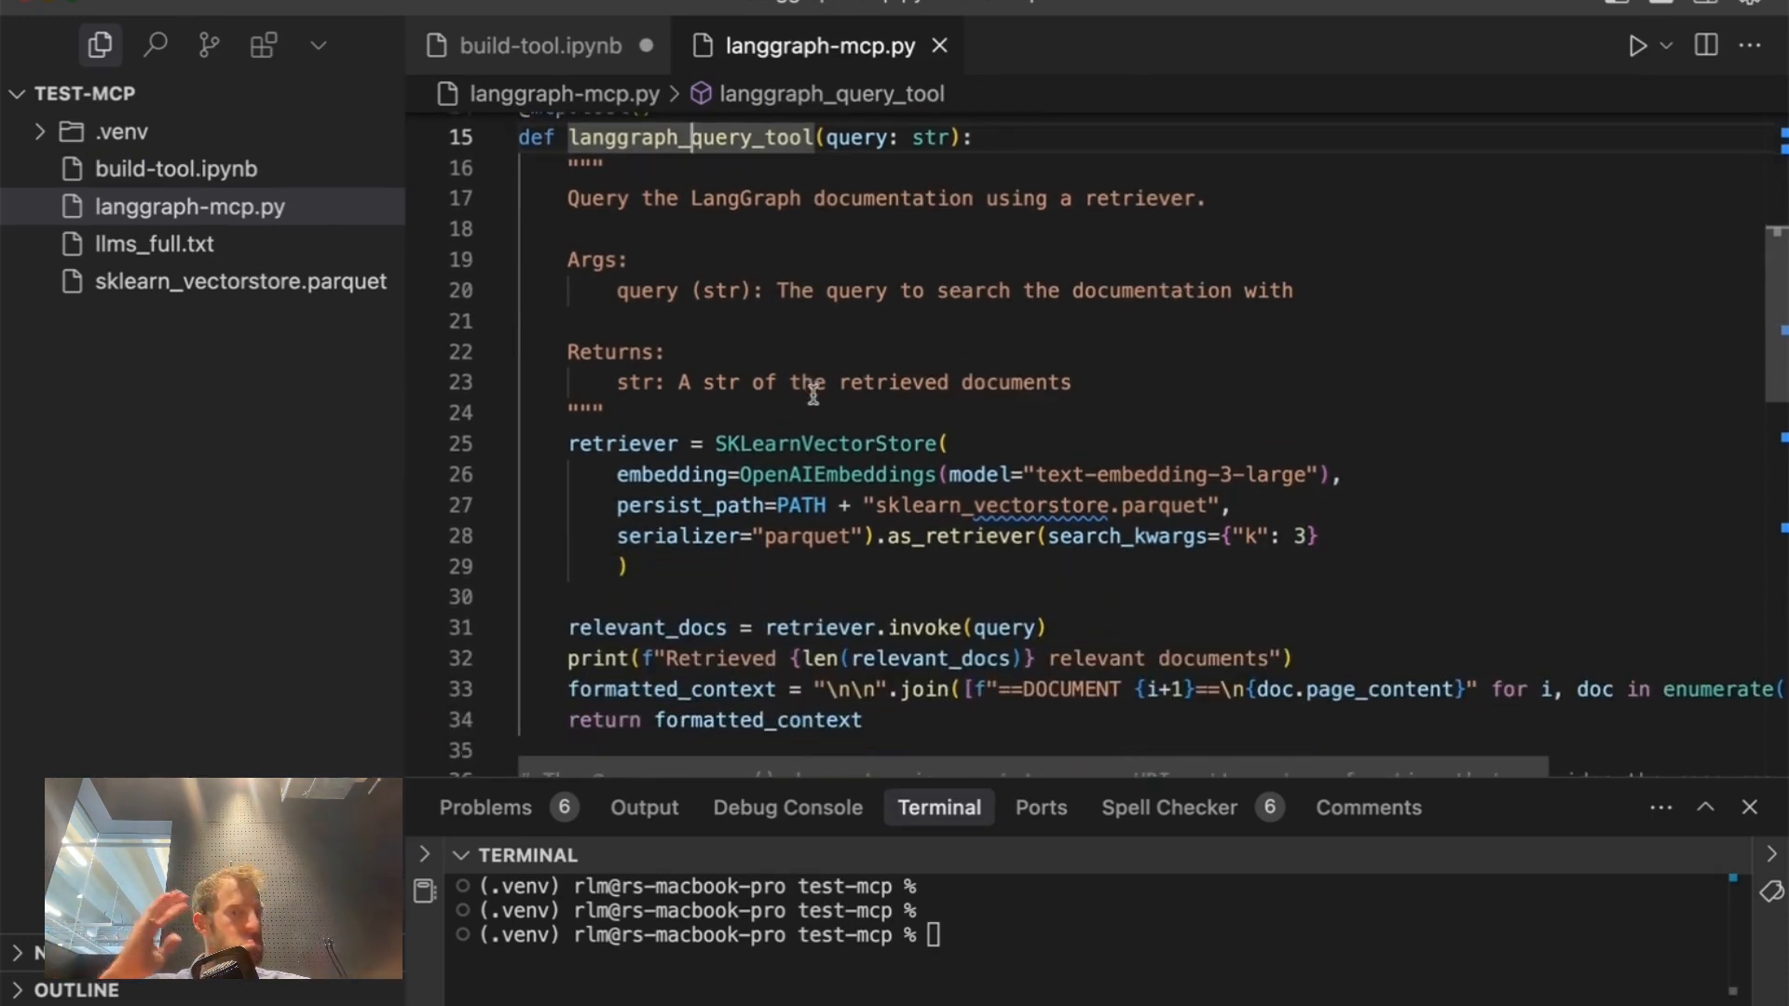
scroll("down", 3)
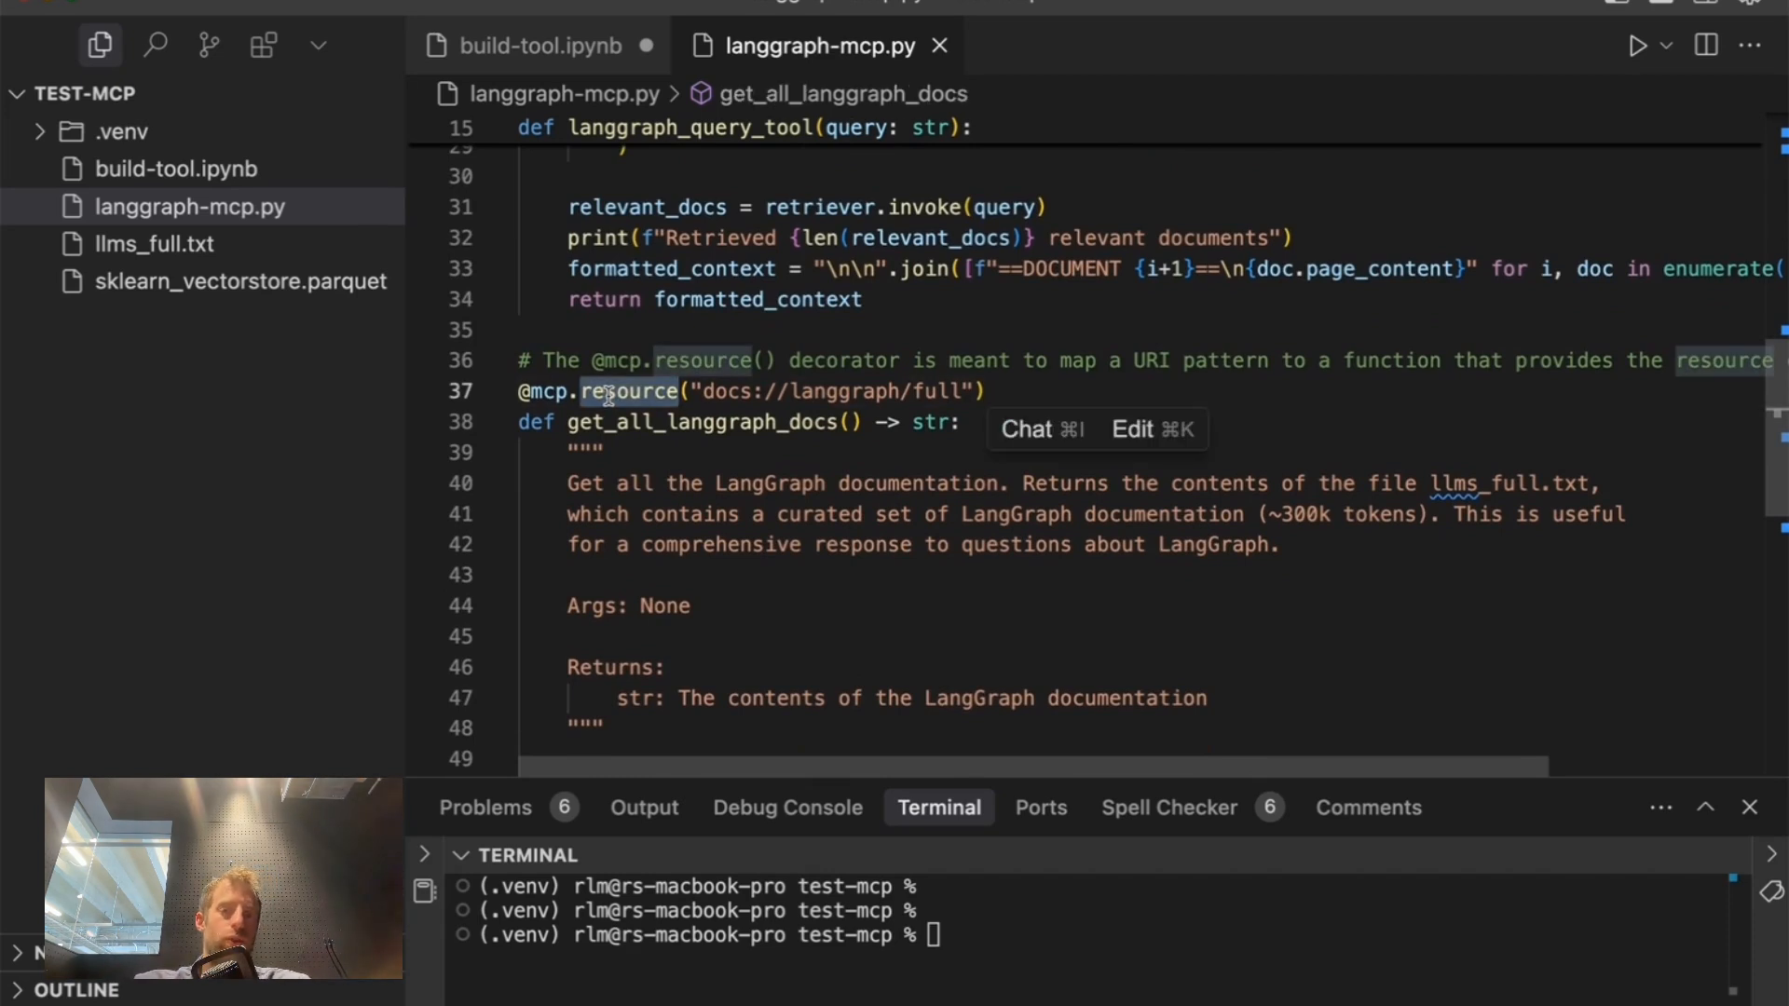
double_click(832, 391)
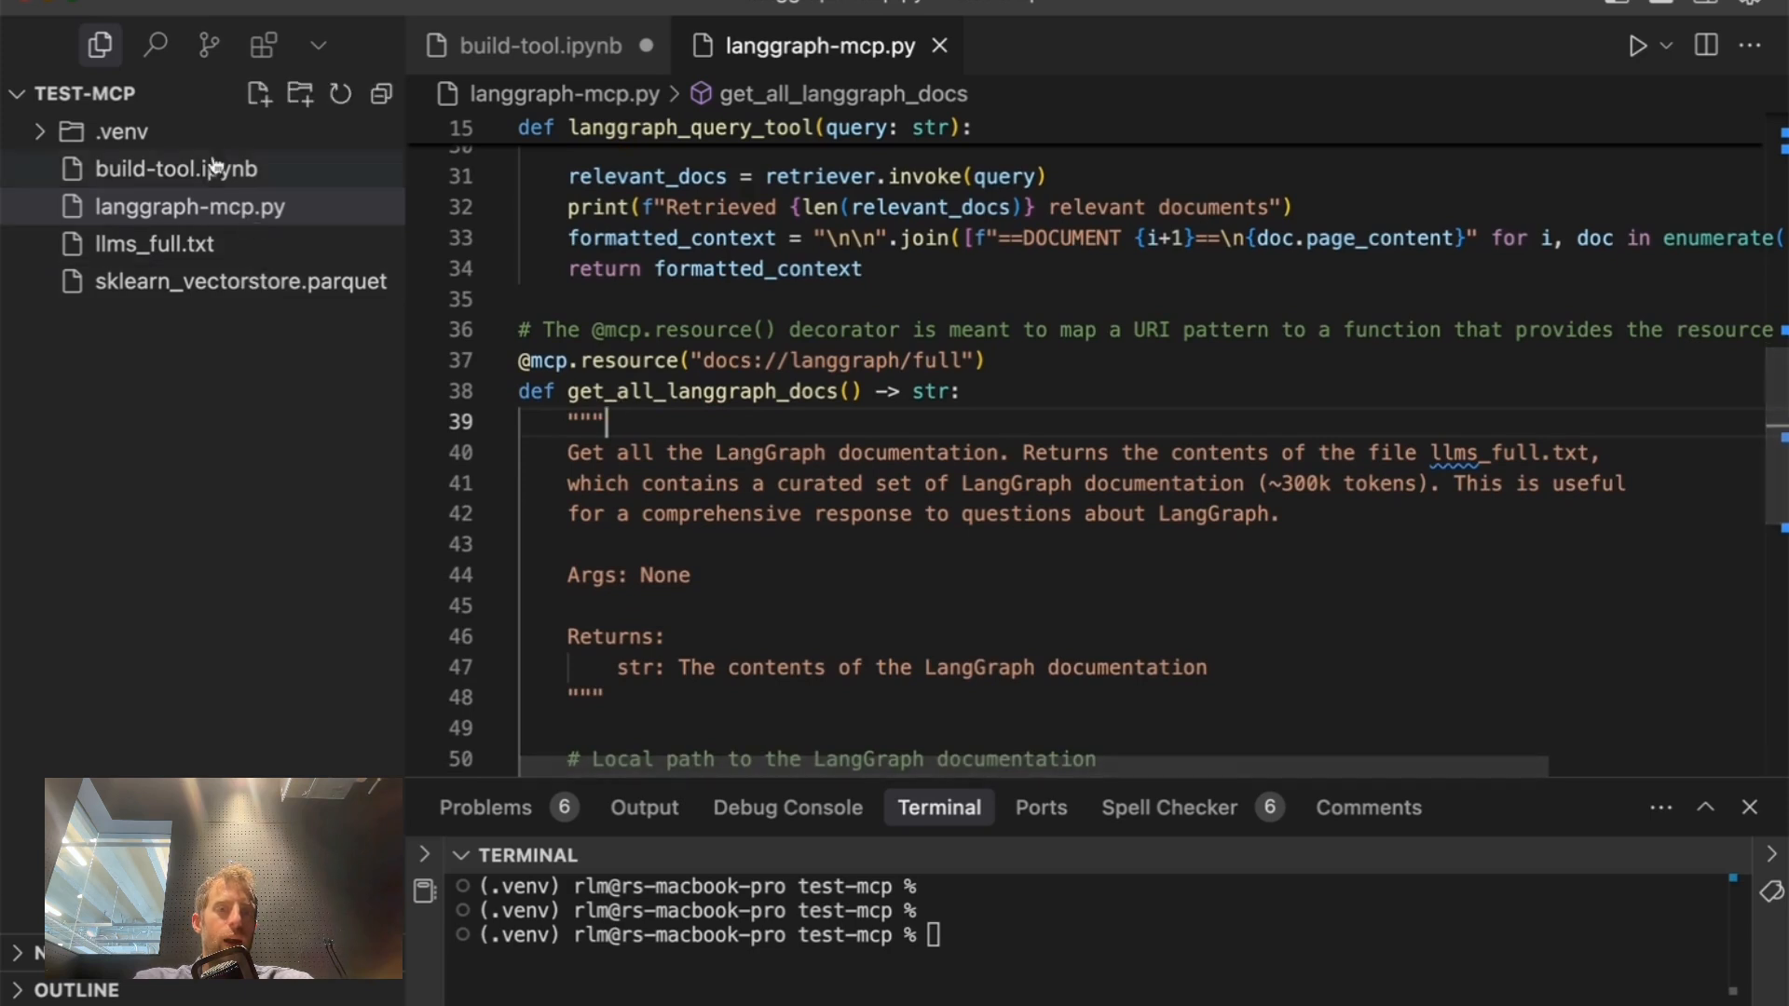
left_click(153, 243)
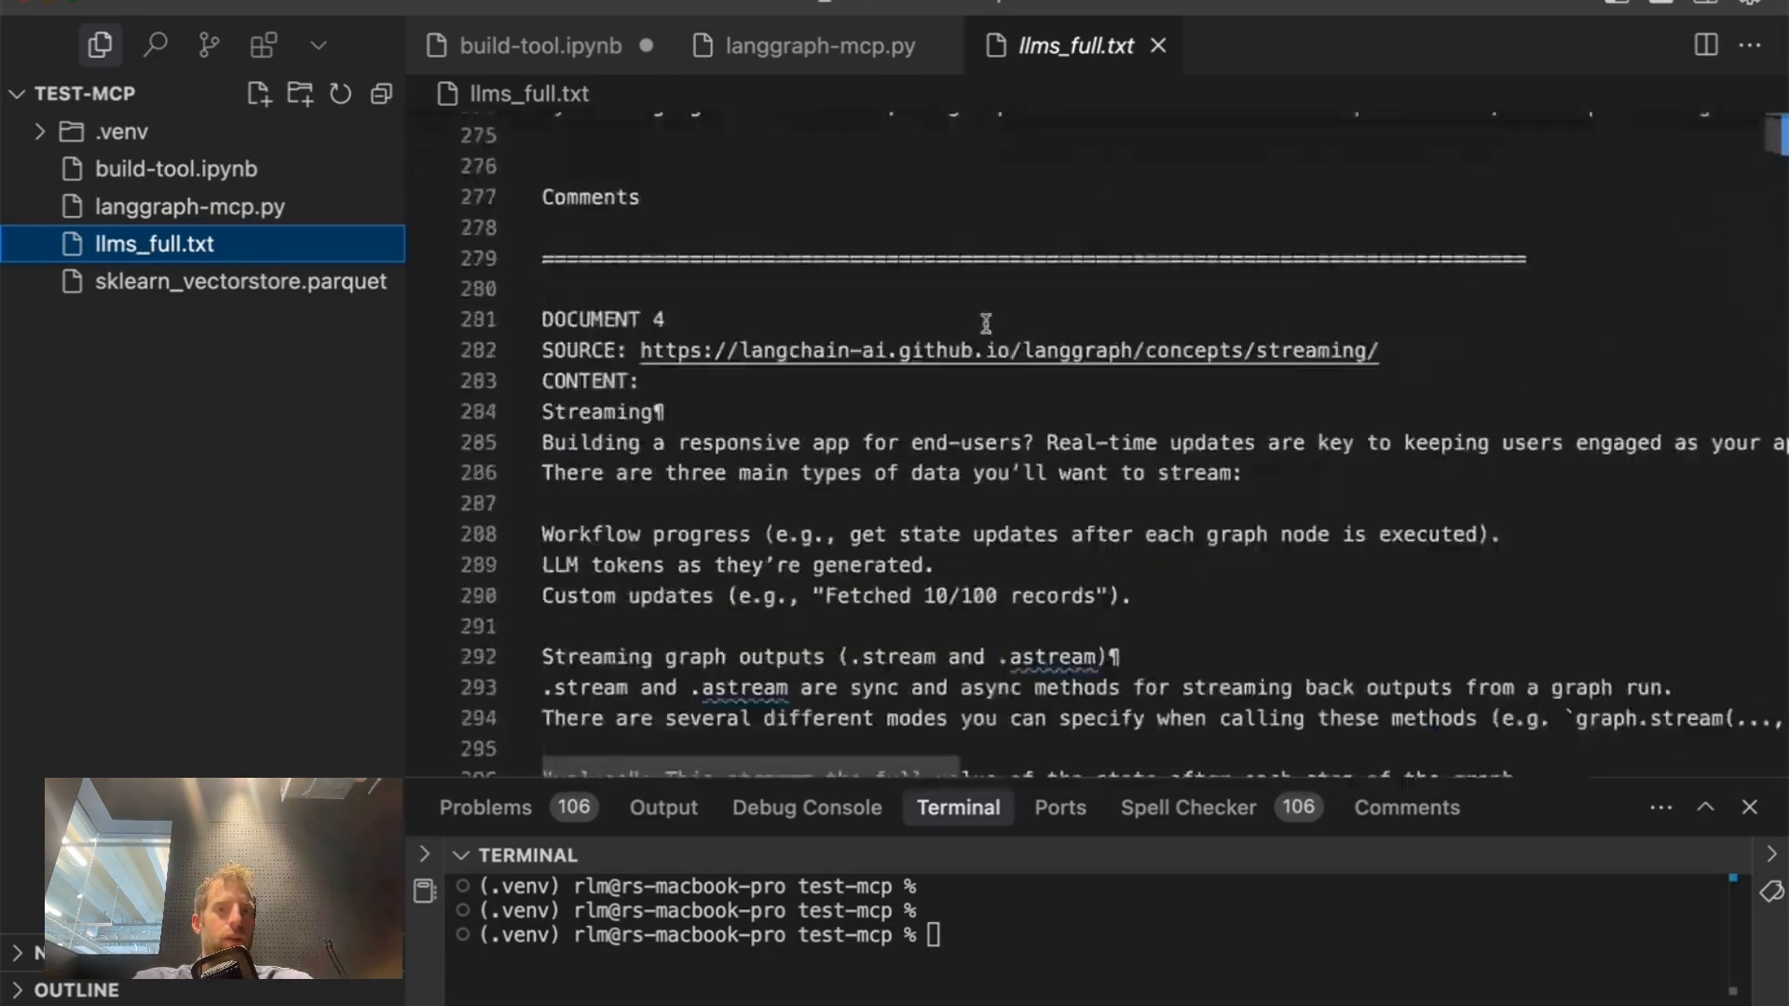
left_click(817, 46)
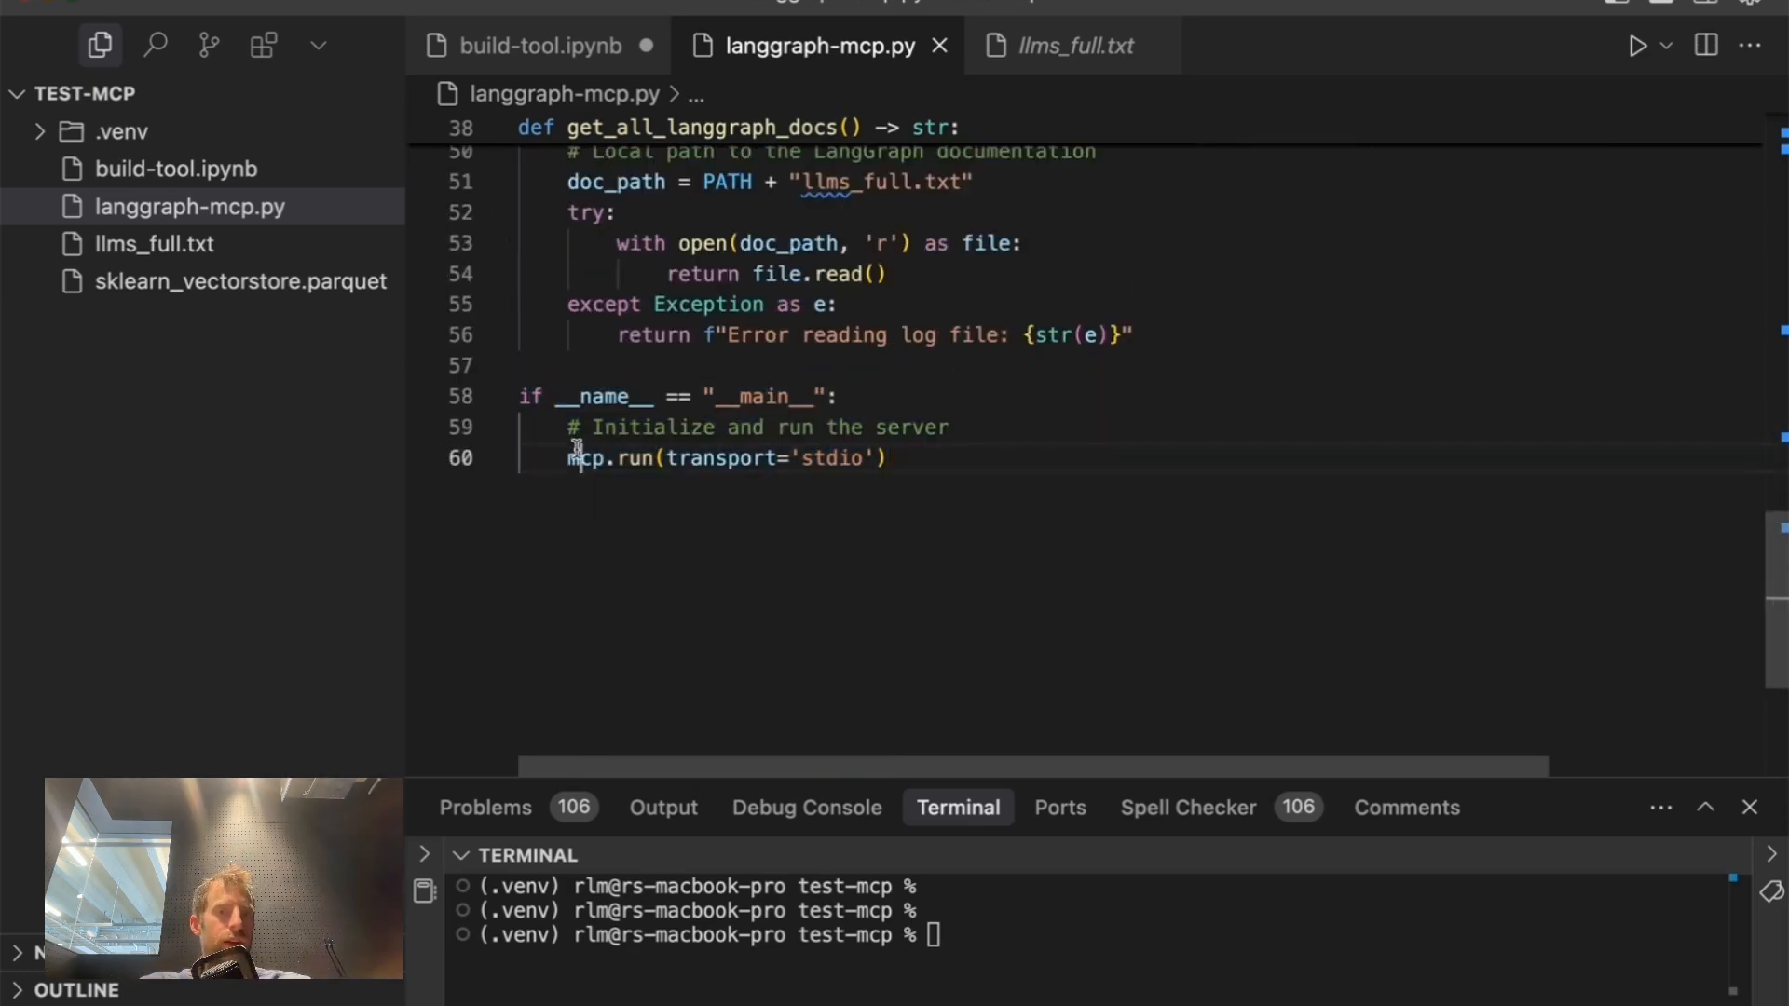
double_click(832, 457)
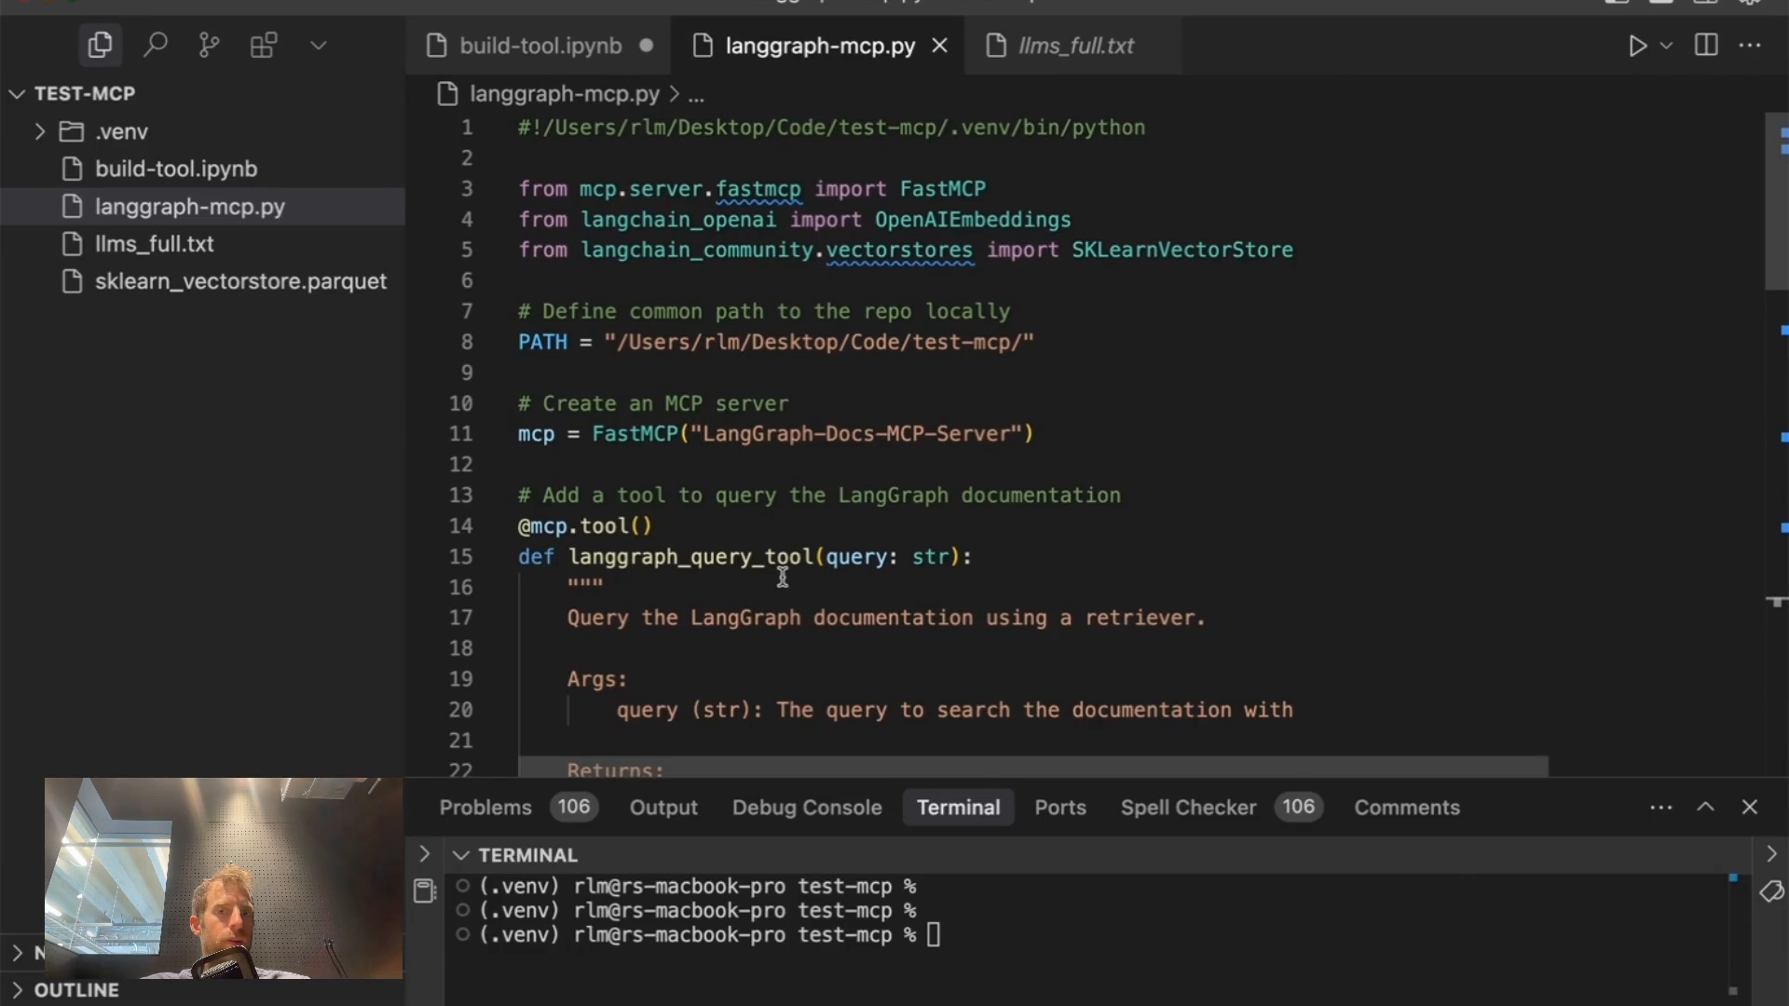
type("npx @modelcontextprotocol/inspector")
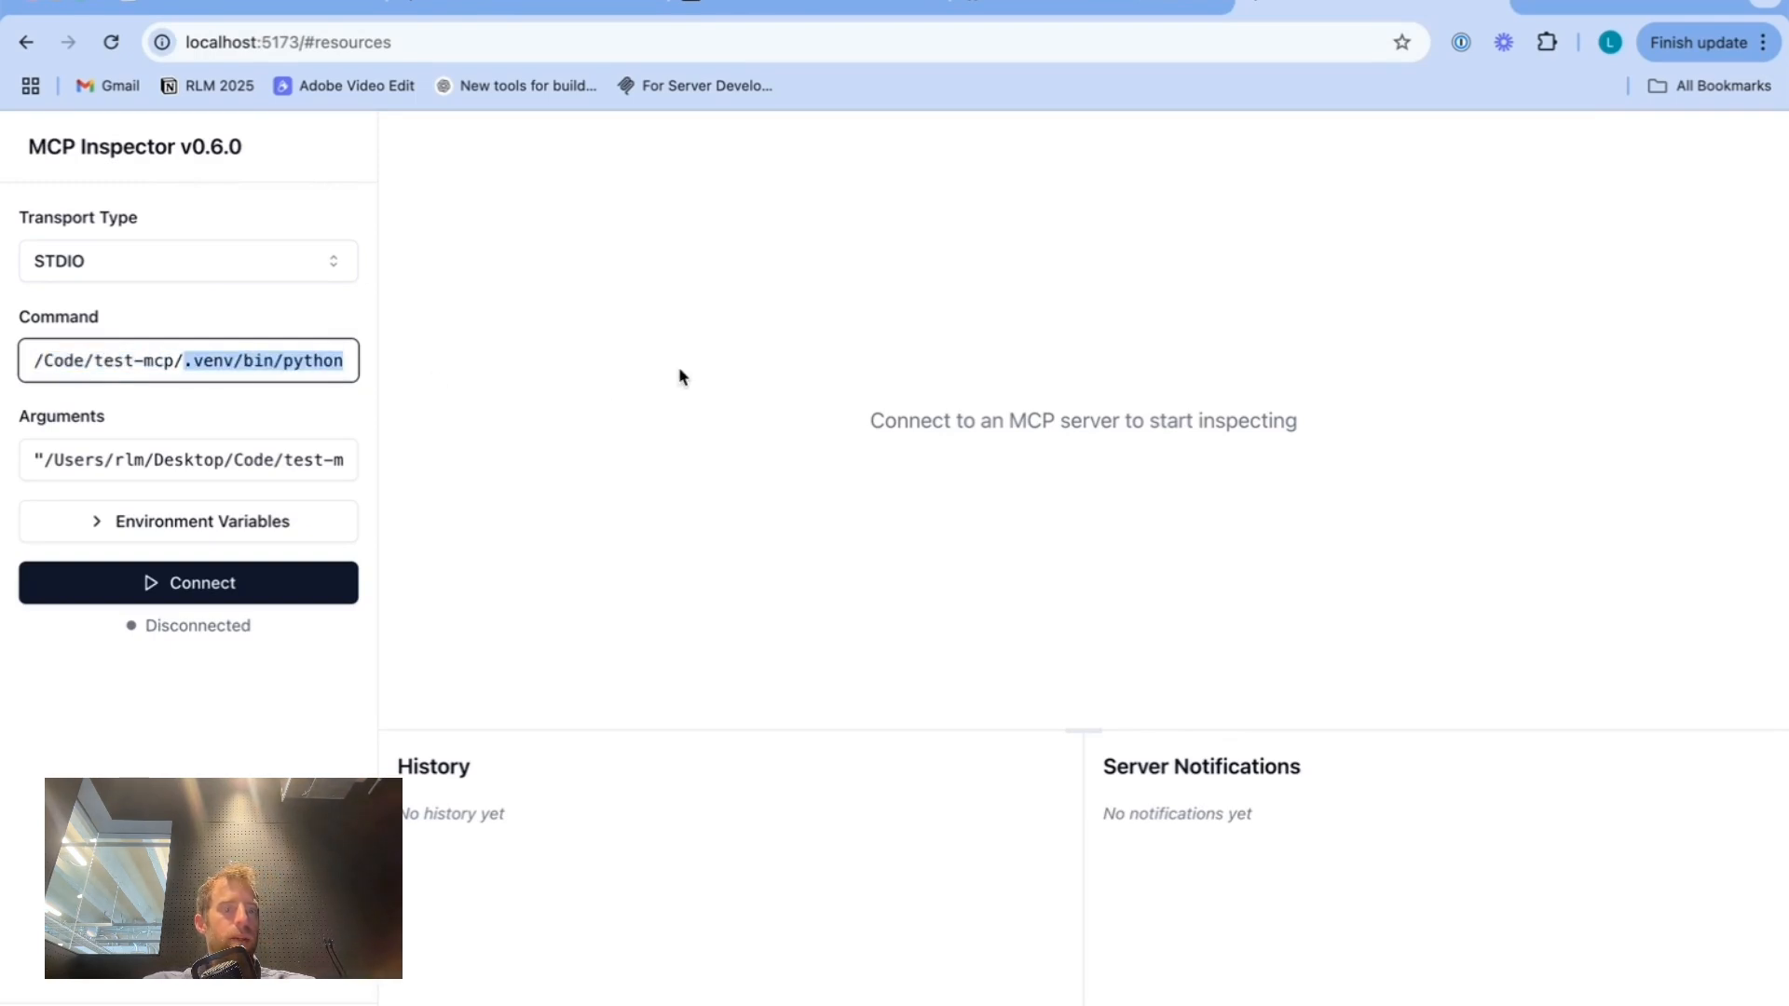
- Connect Inspector to the .venv python server and read the docs://langgraph/full resource
double_click(311, 361)
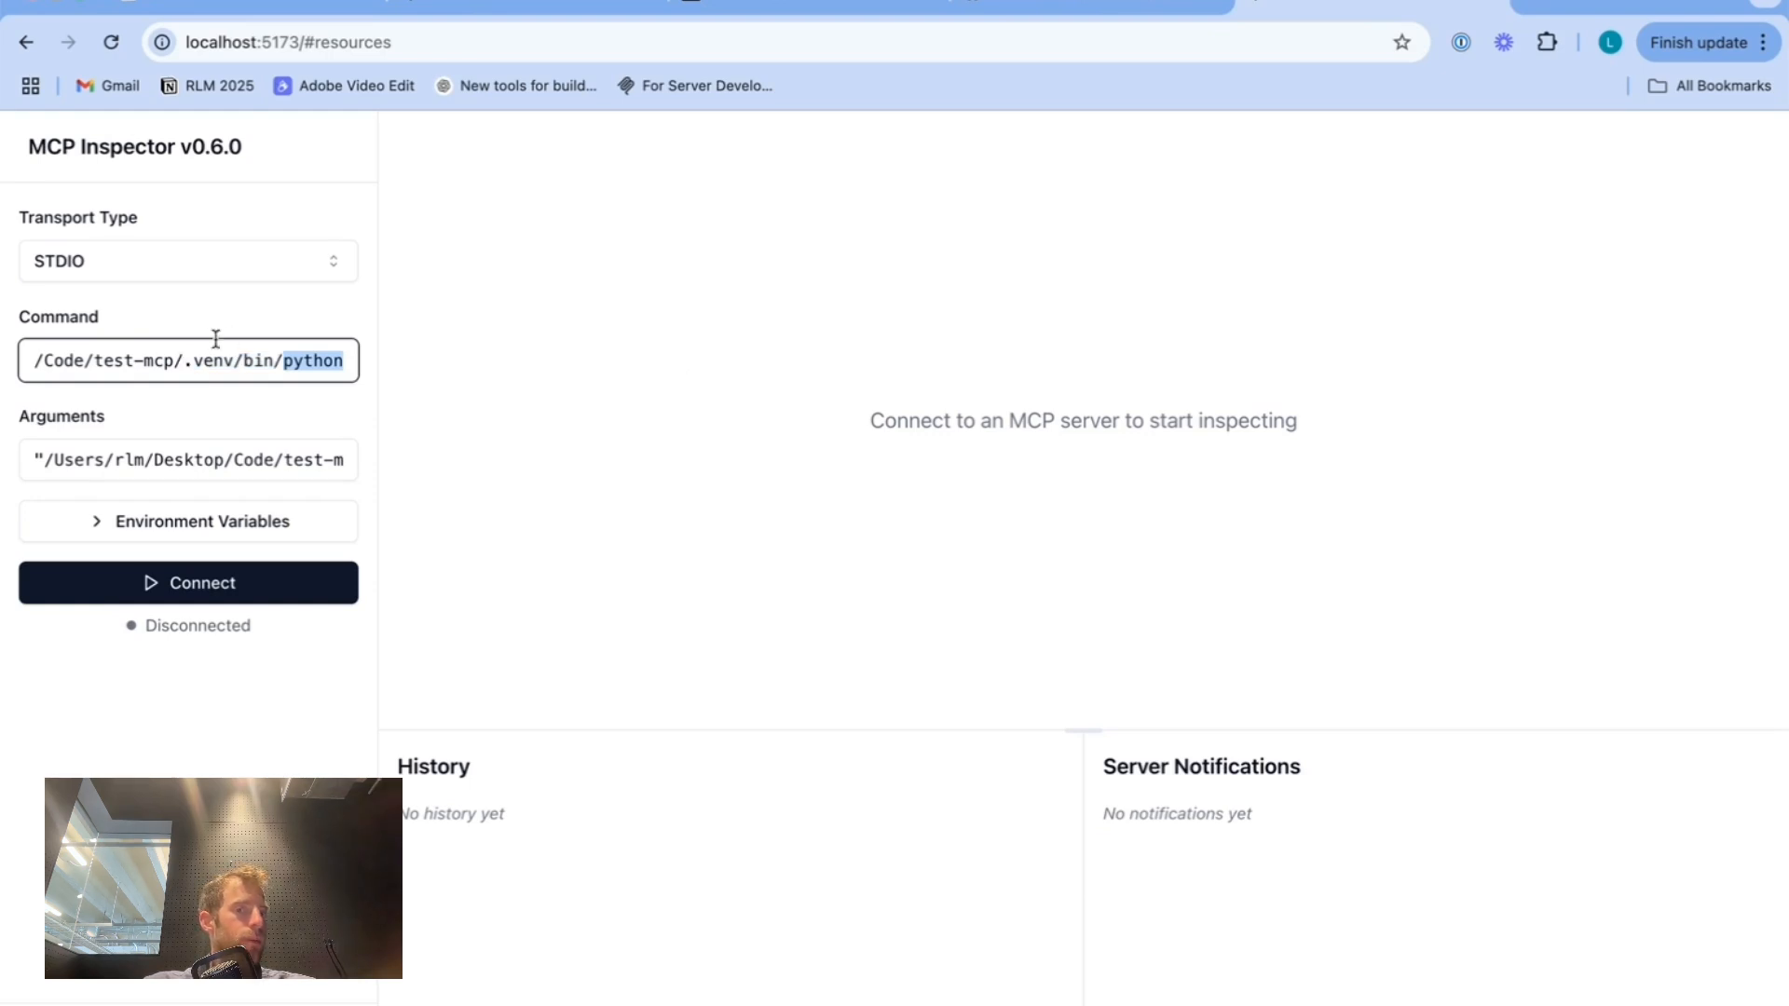
left_click(188, 581)
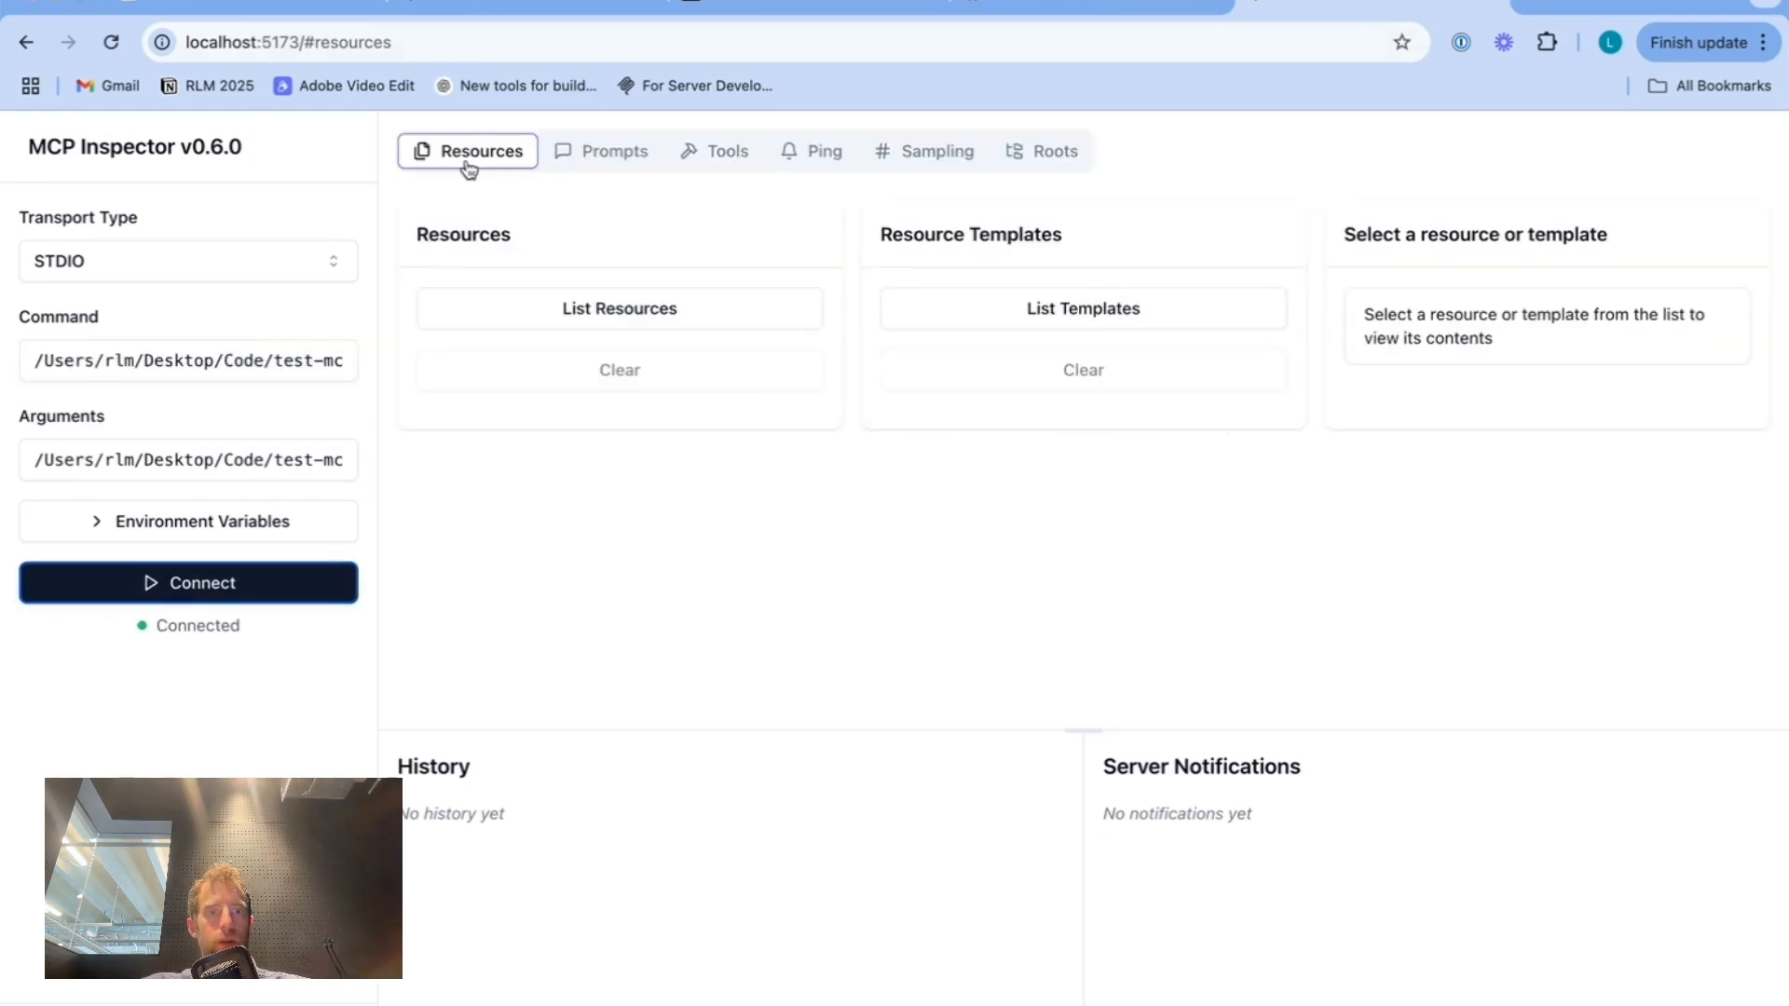
left_click(619, 309)
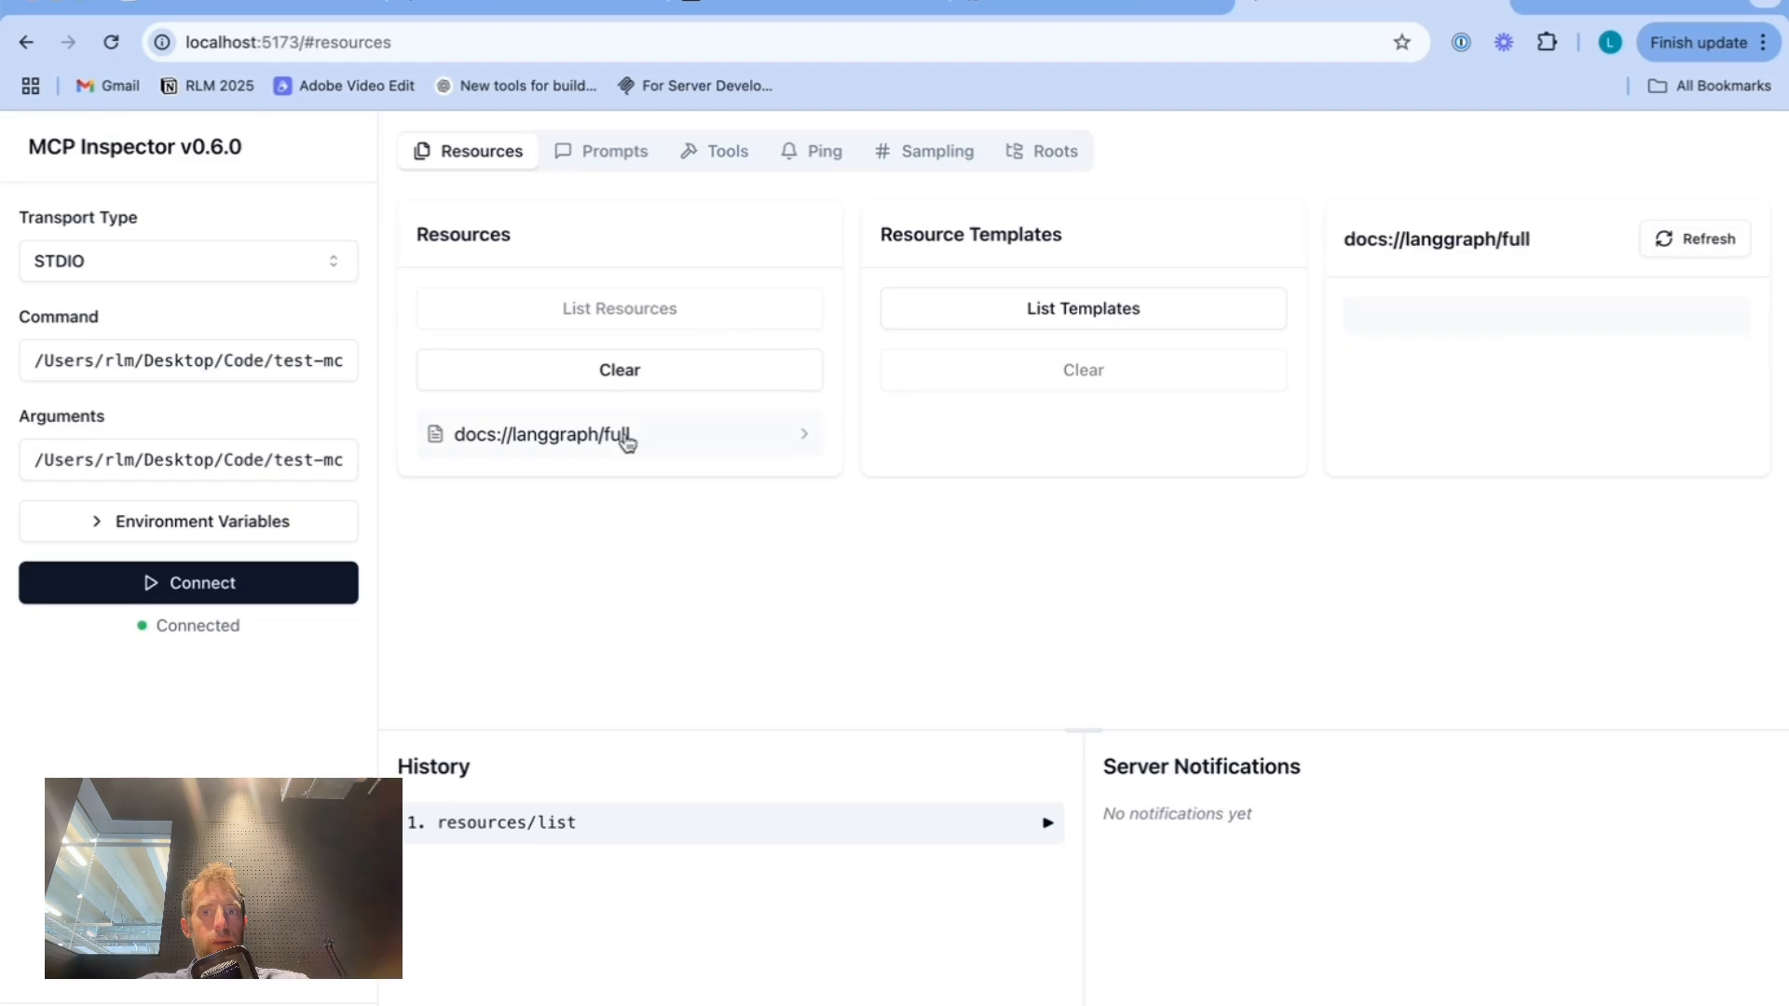
left_click(541, 434)
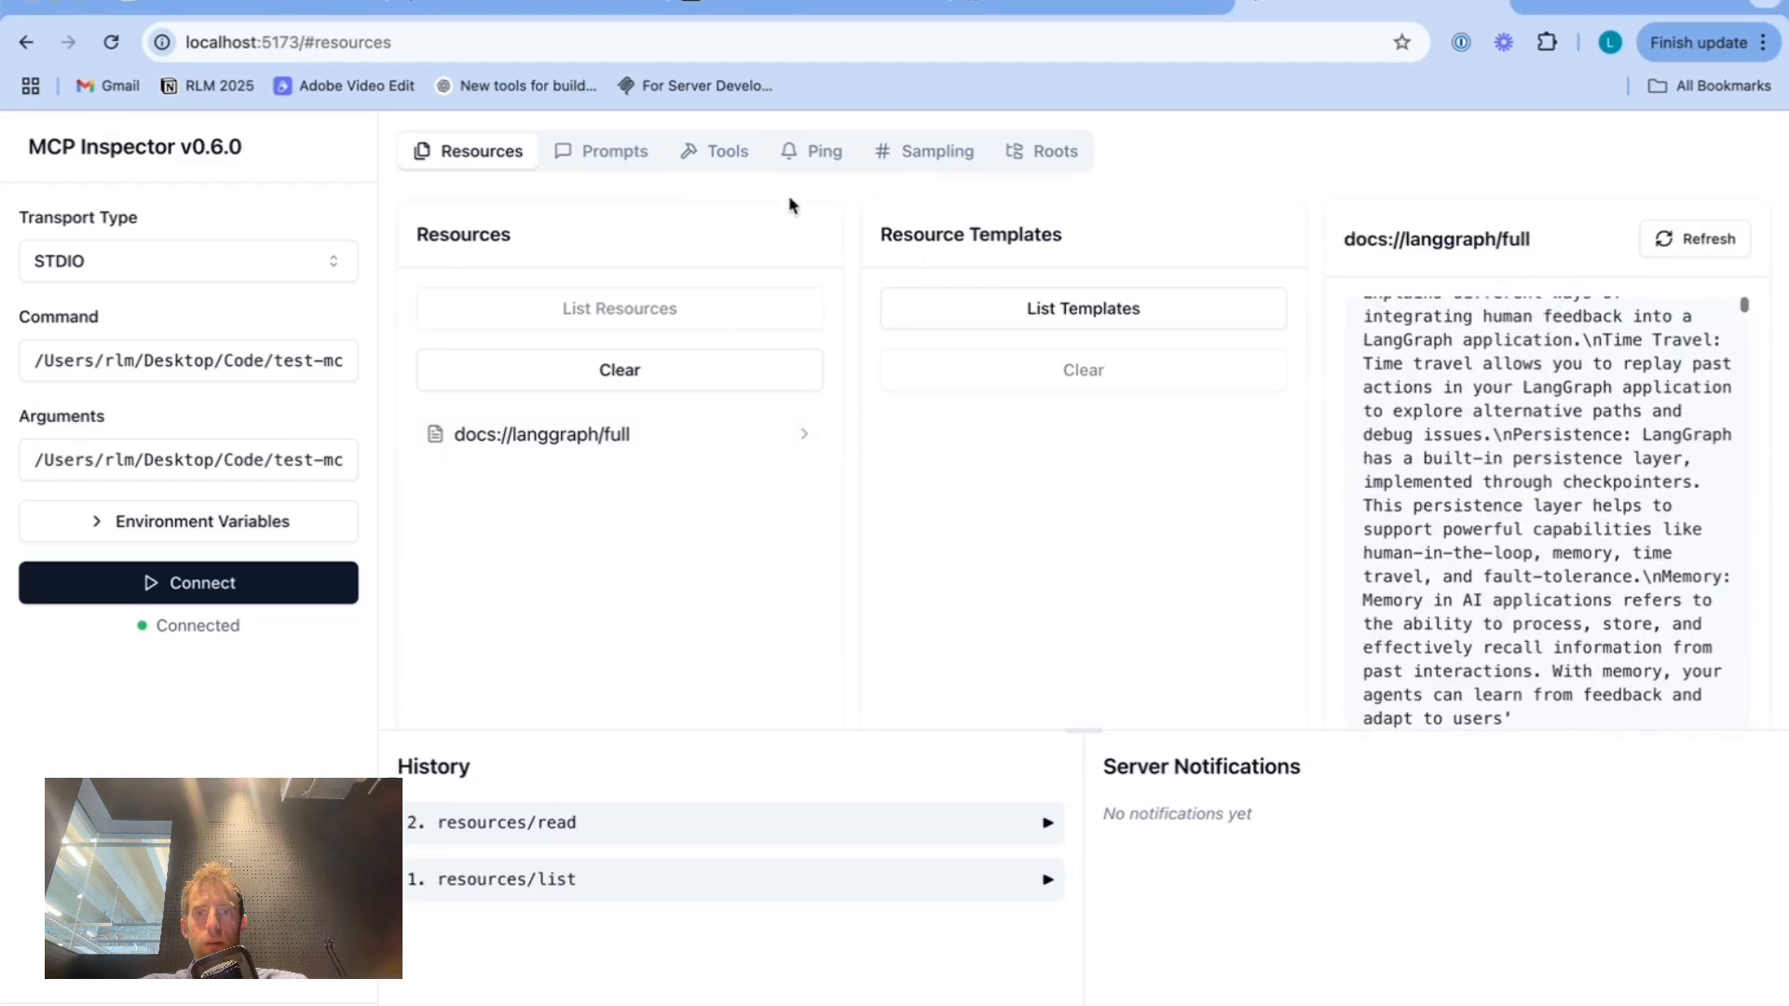
left_click(726, 151)
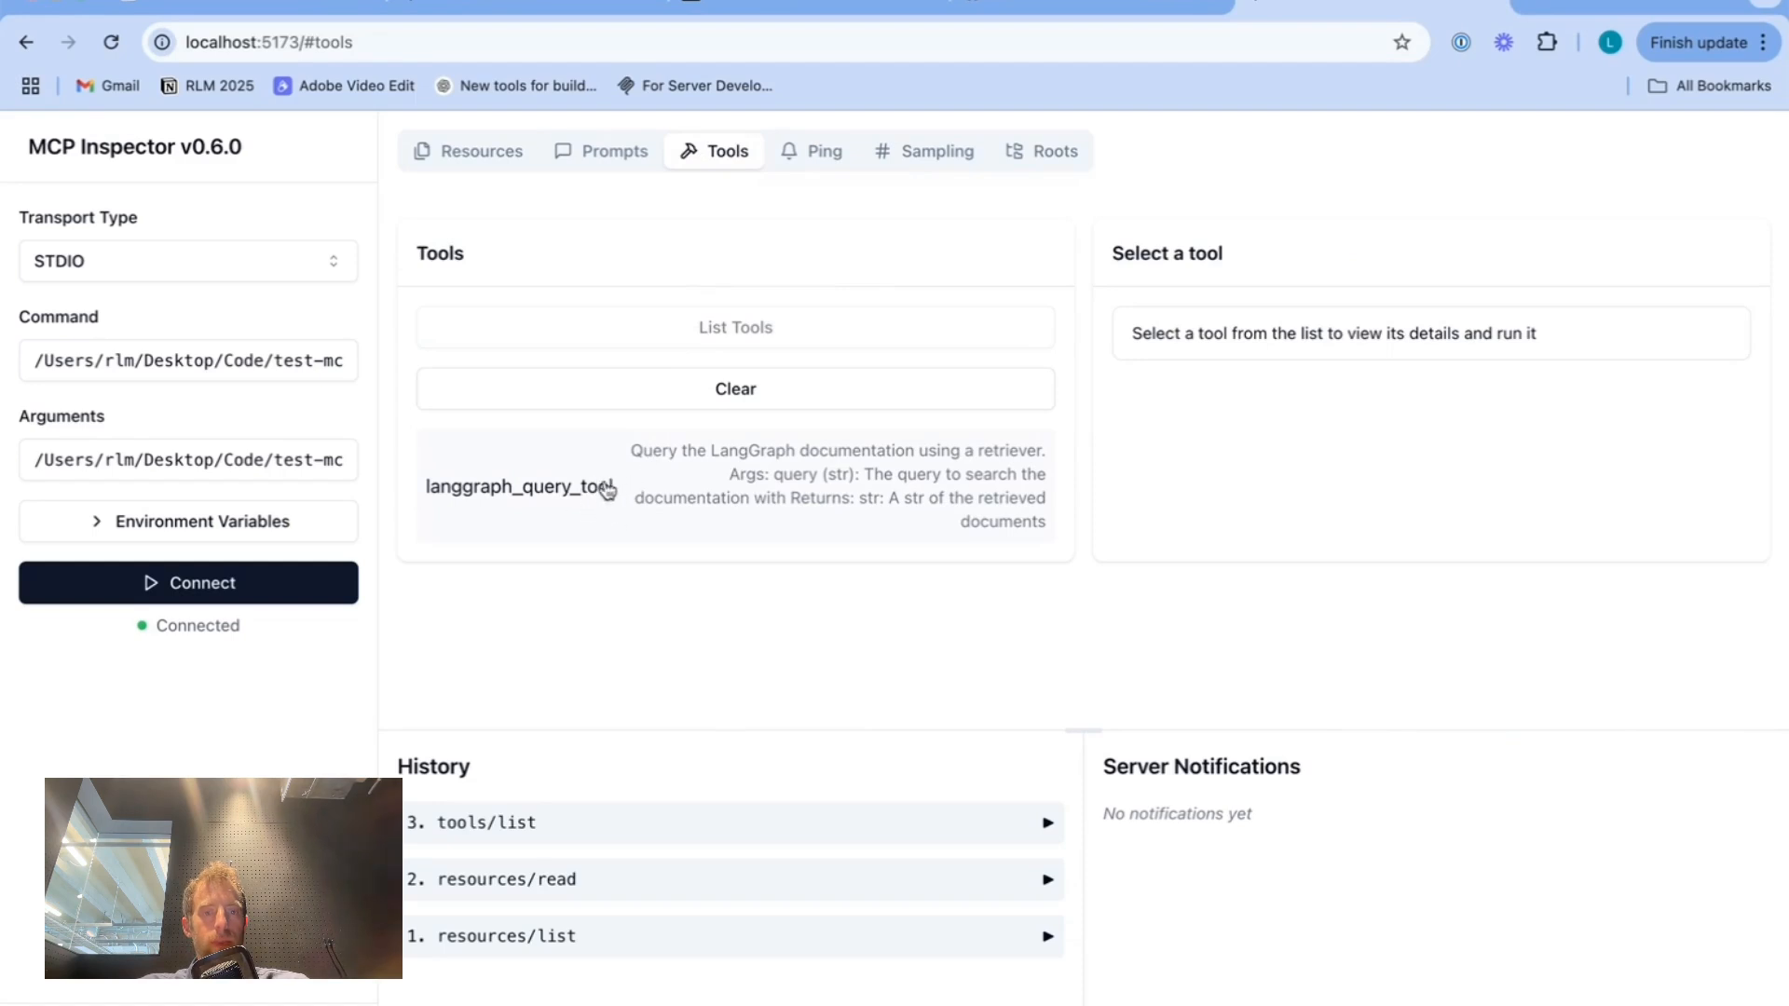
- Run langgraph_query_tool with 'what is langgraph?' and scroll to the returned documents
left_click(519, 486)
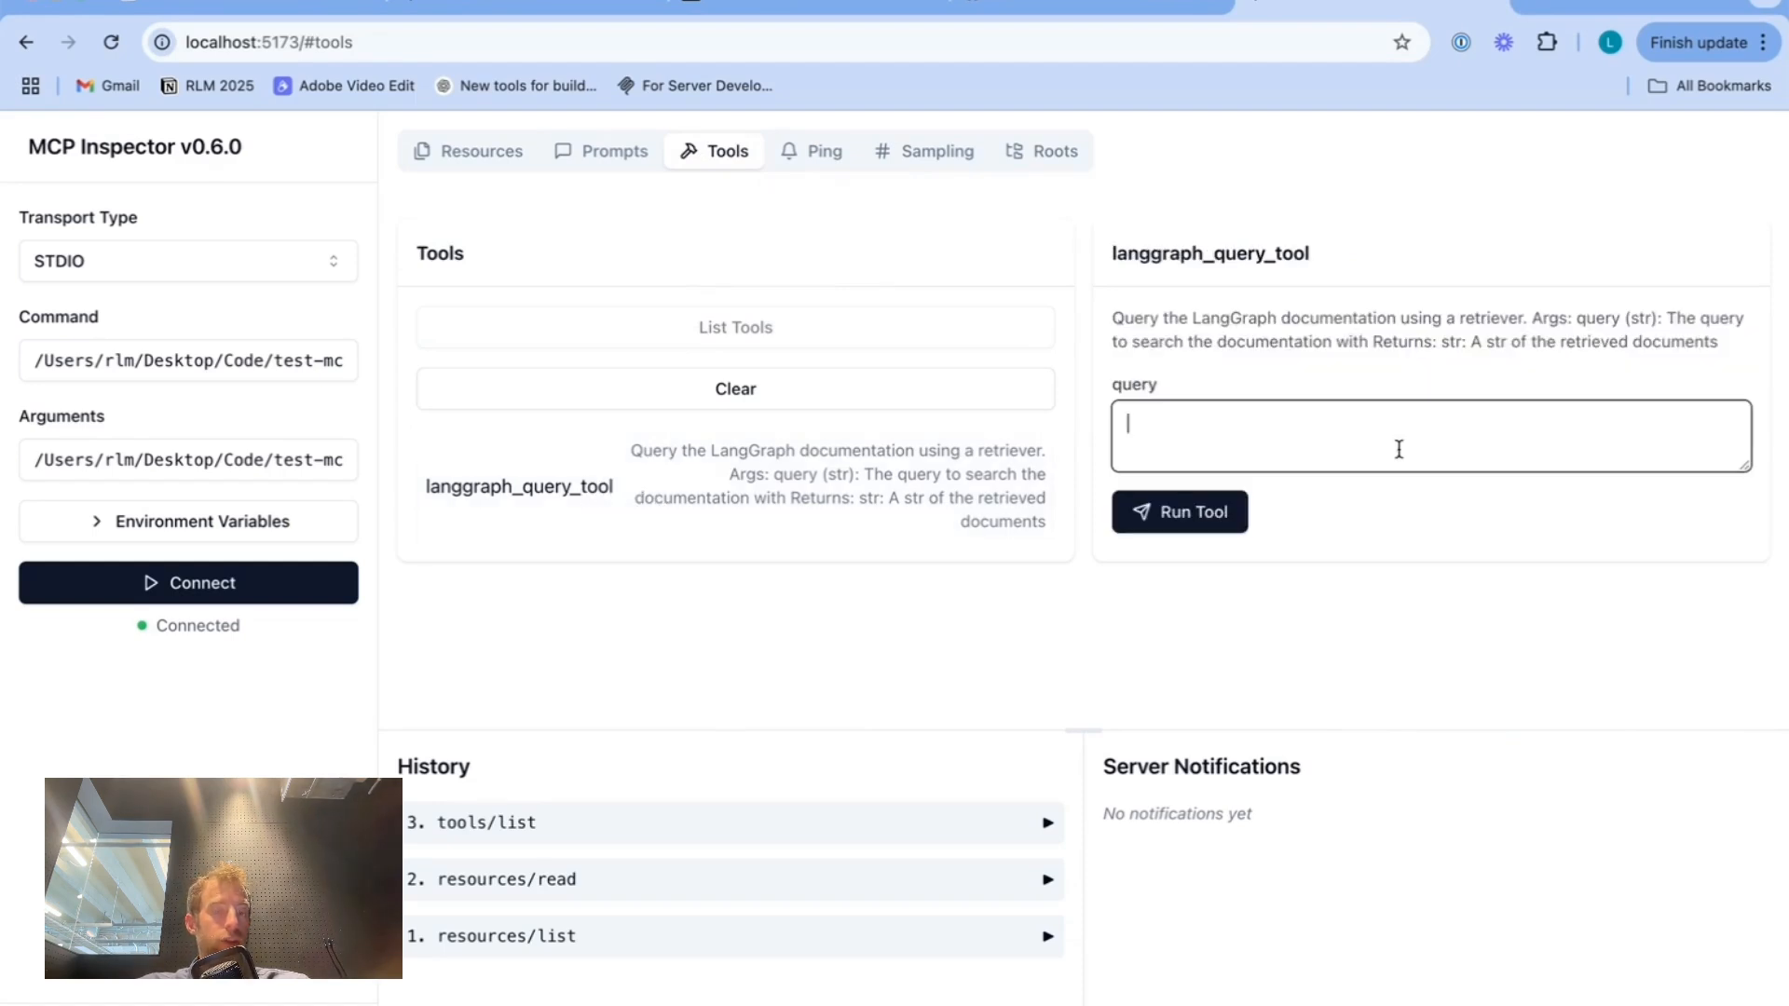
type("what is langgraph?")
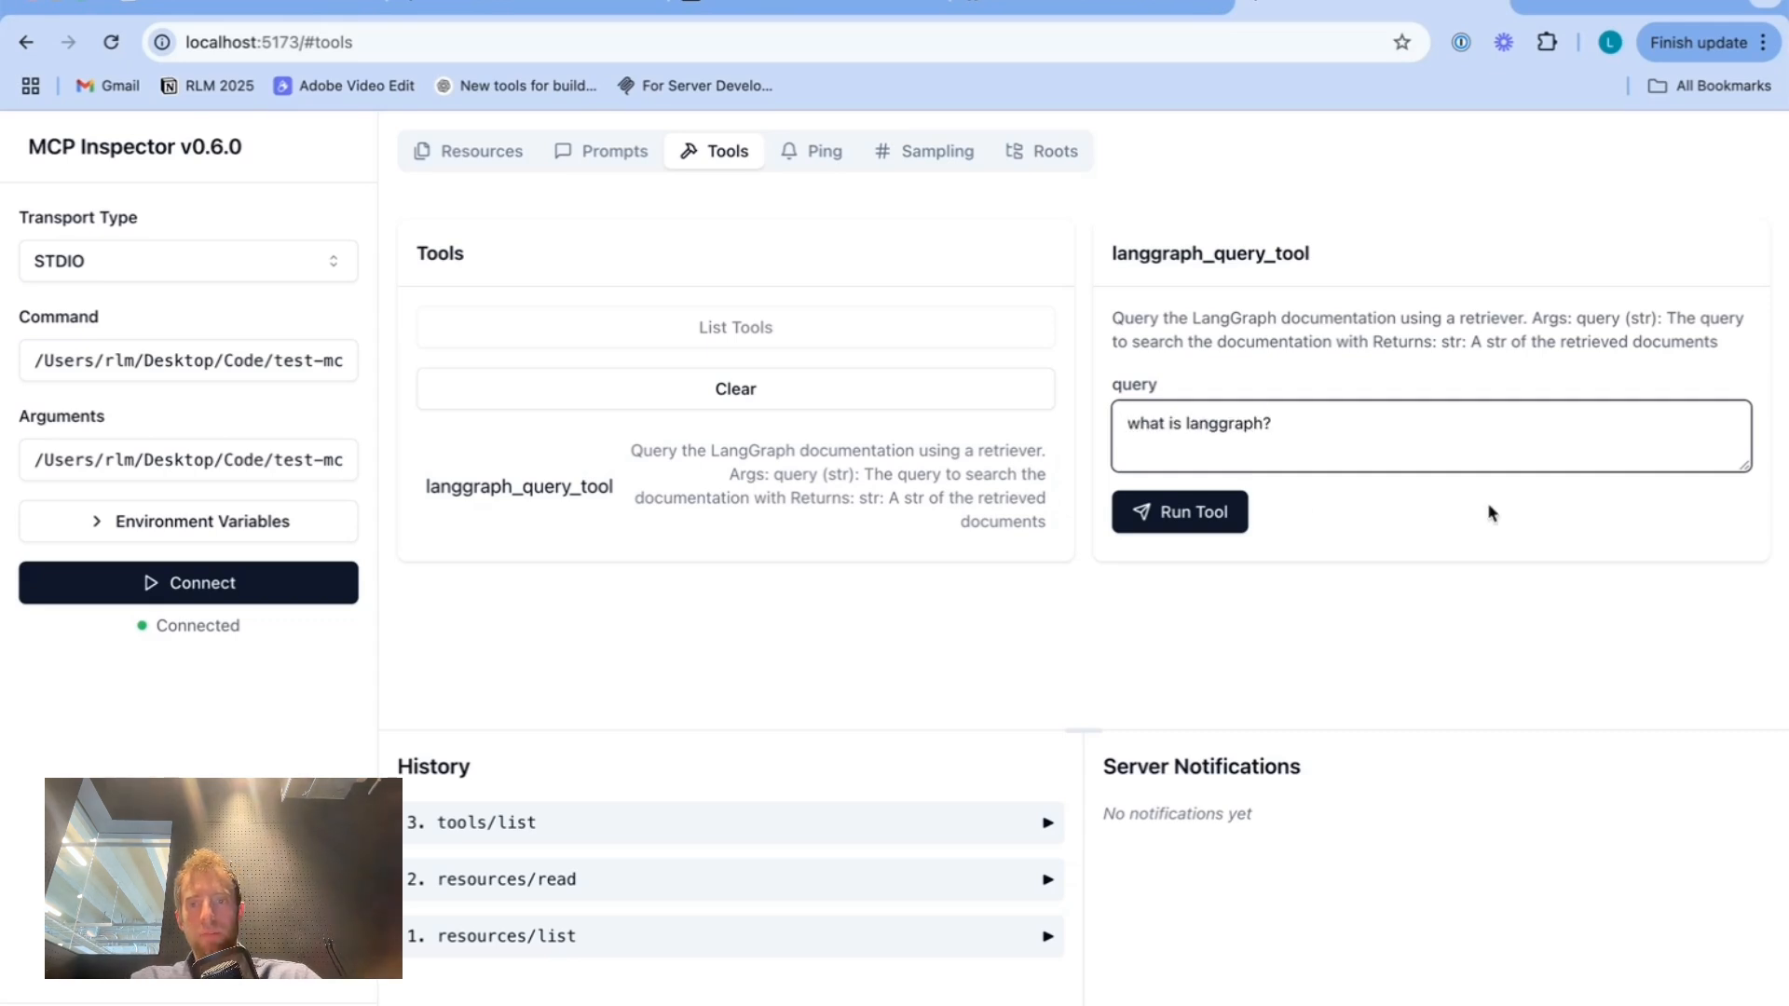
left_click(1180, 512)
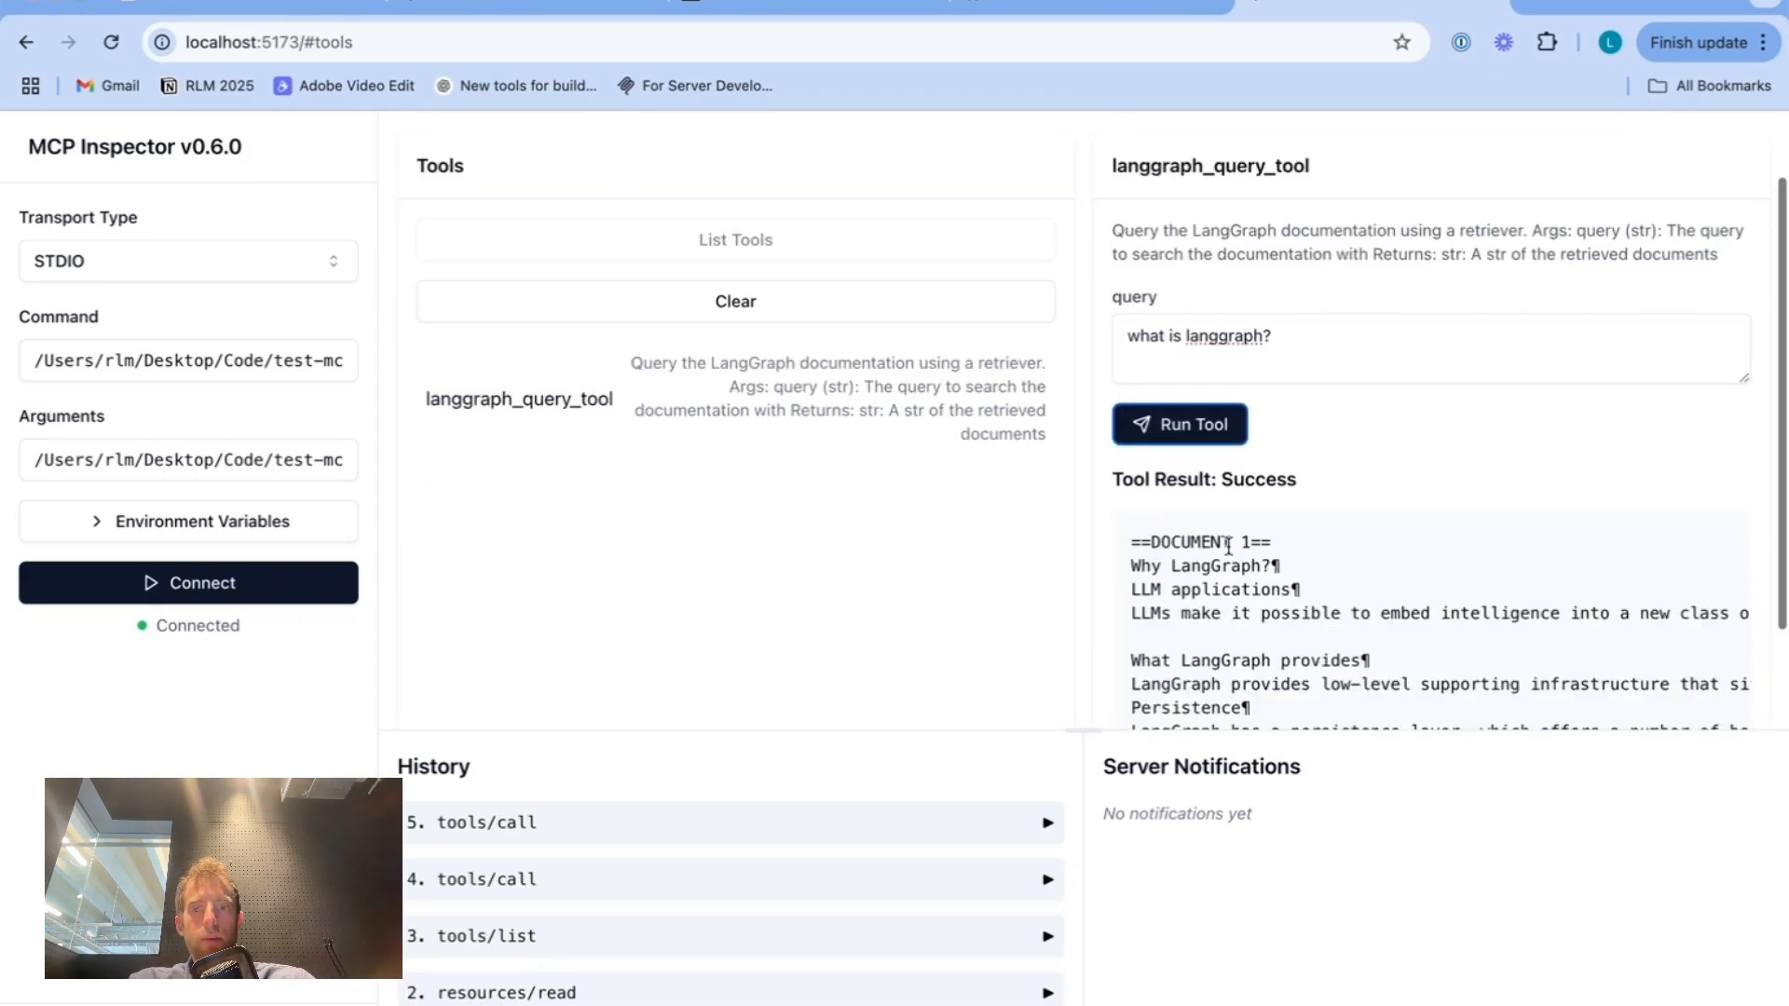
scroll("down", 3)
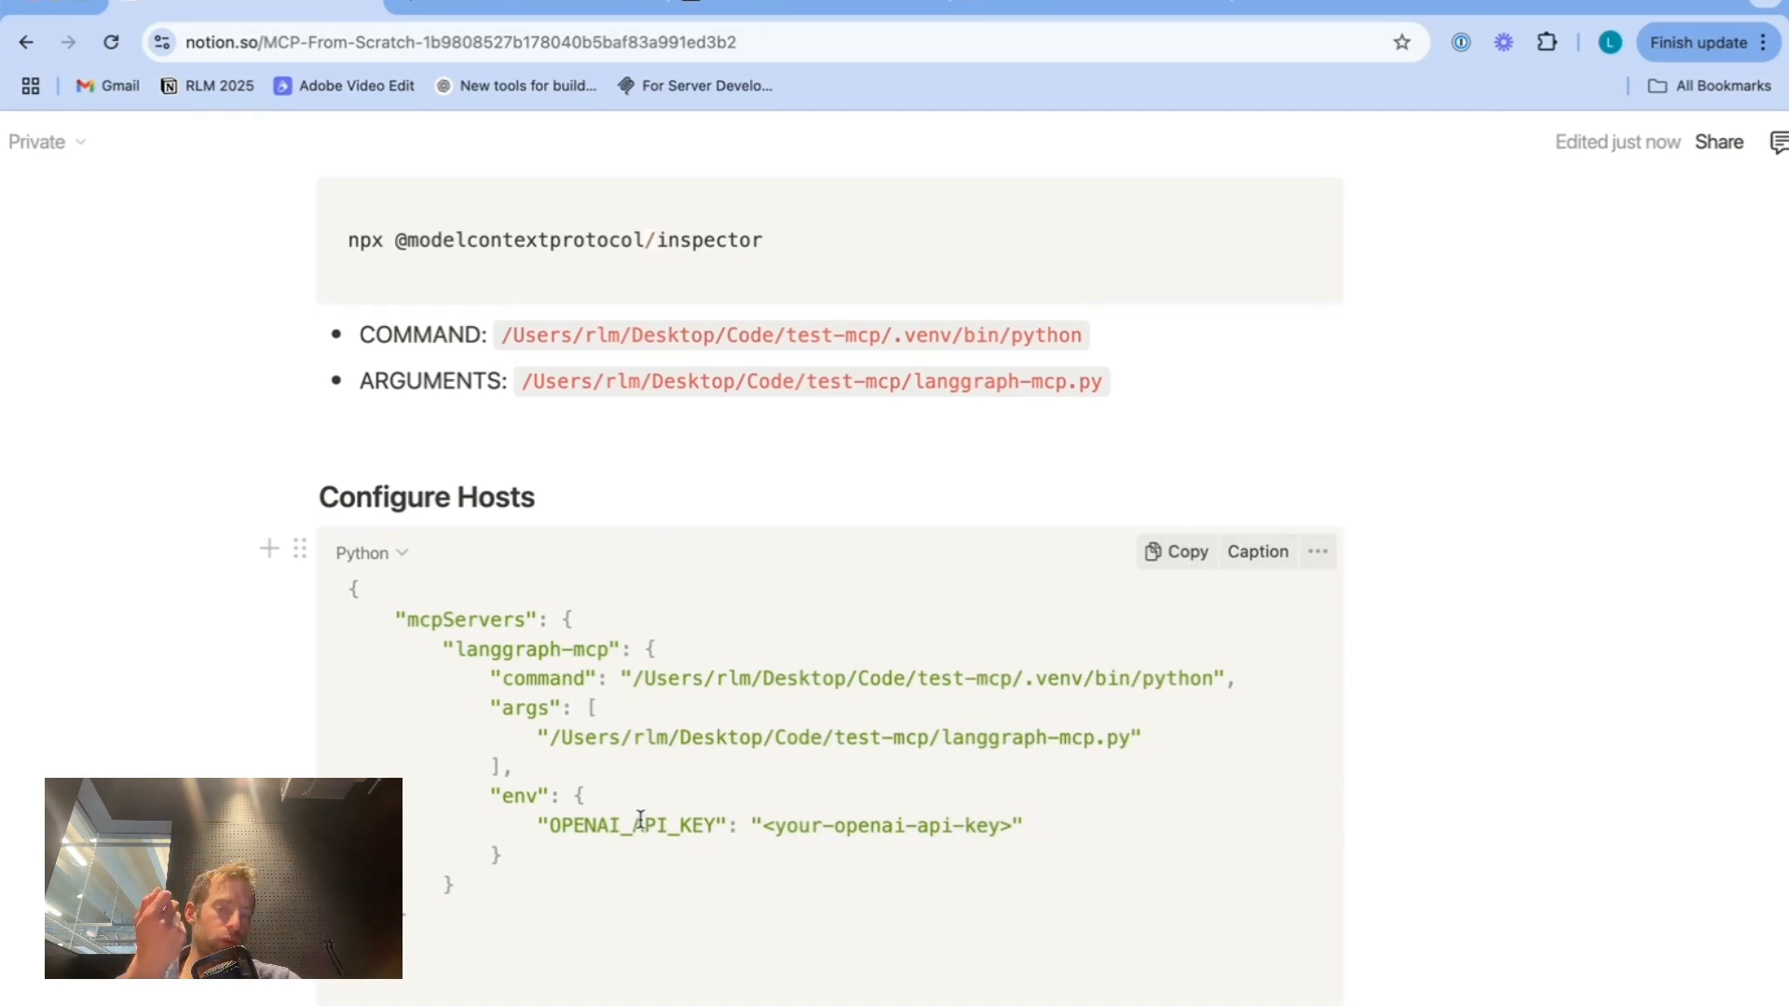
- Scroll to Configure Hosts and select the Windsurf mcp_config.json path
scroll("down", 3)
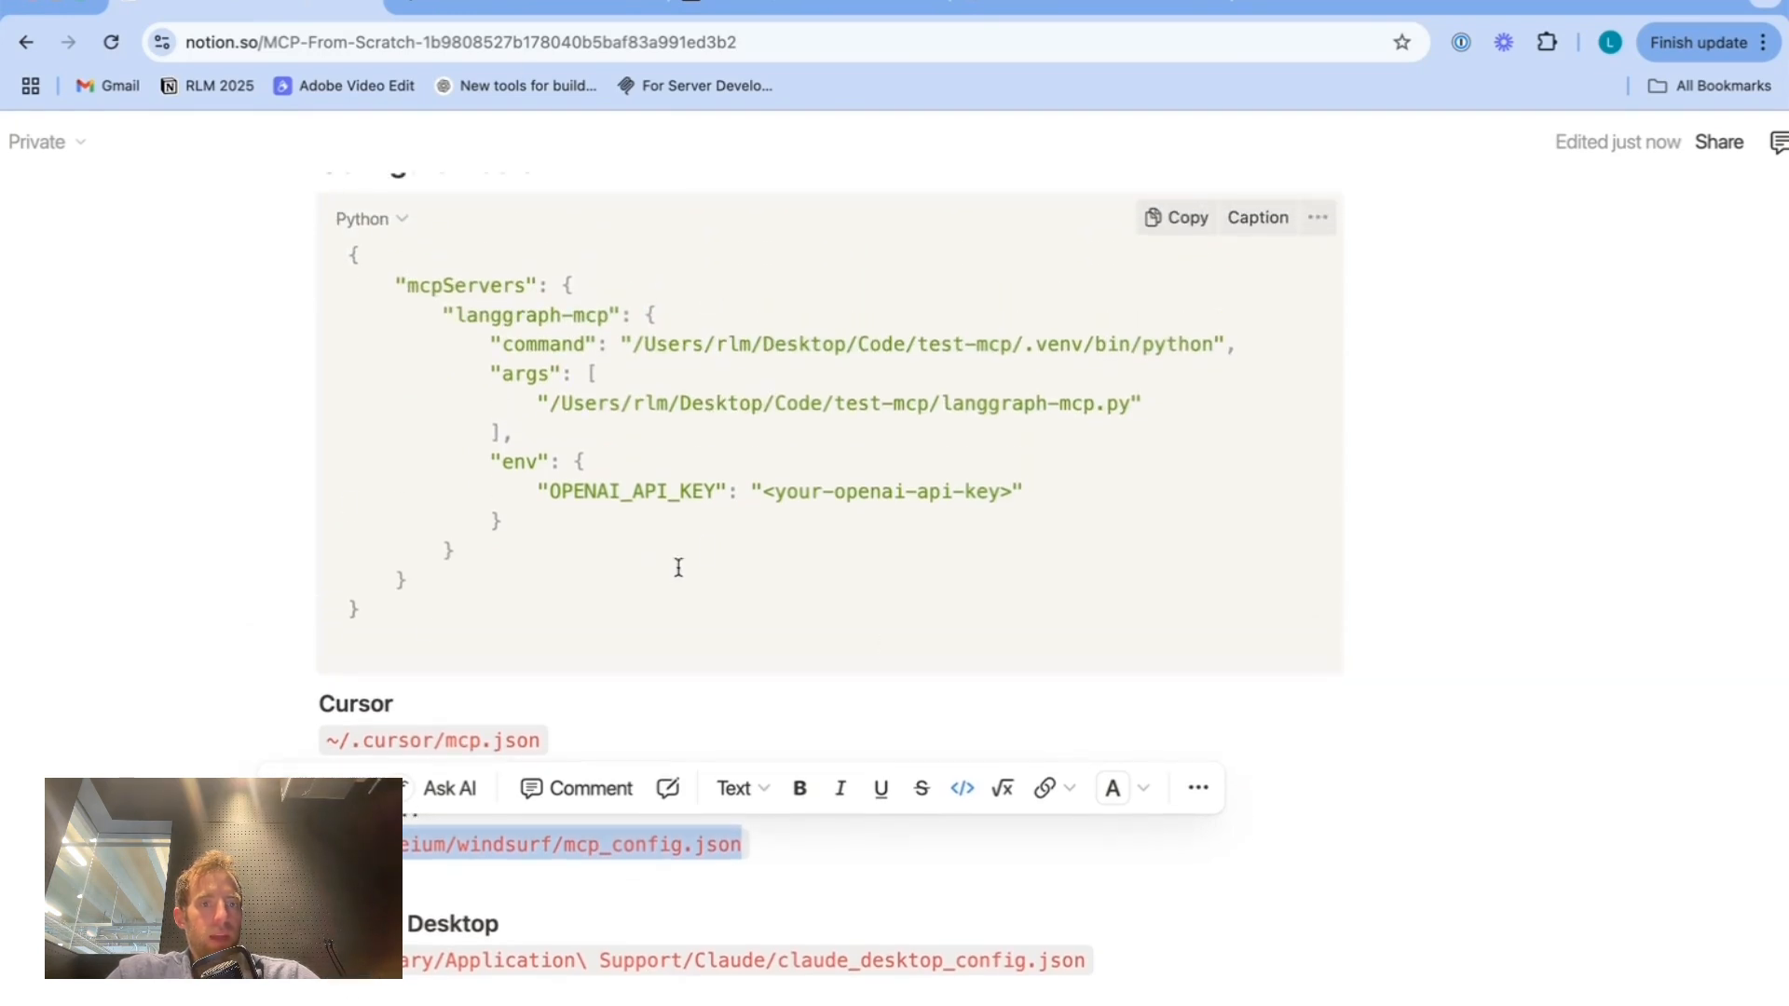
double_click(461, 285)
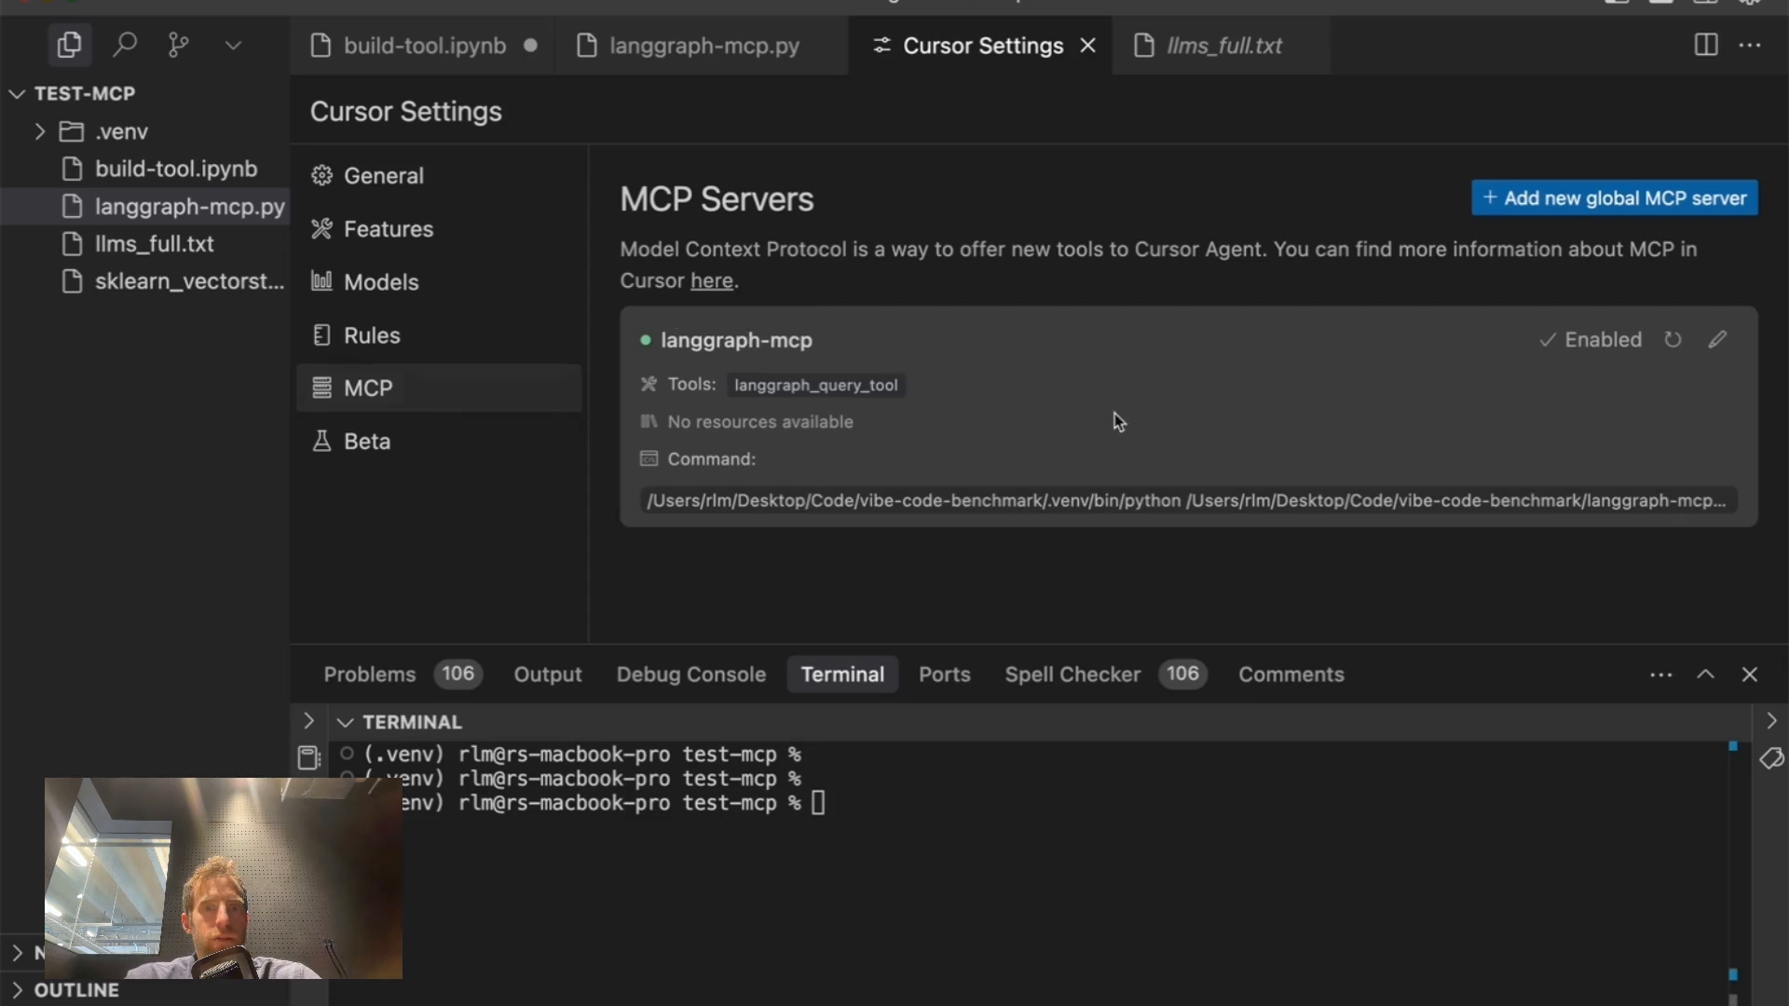
mouse_move(799, 232)
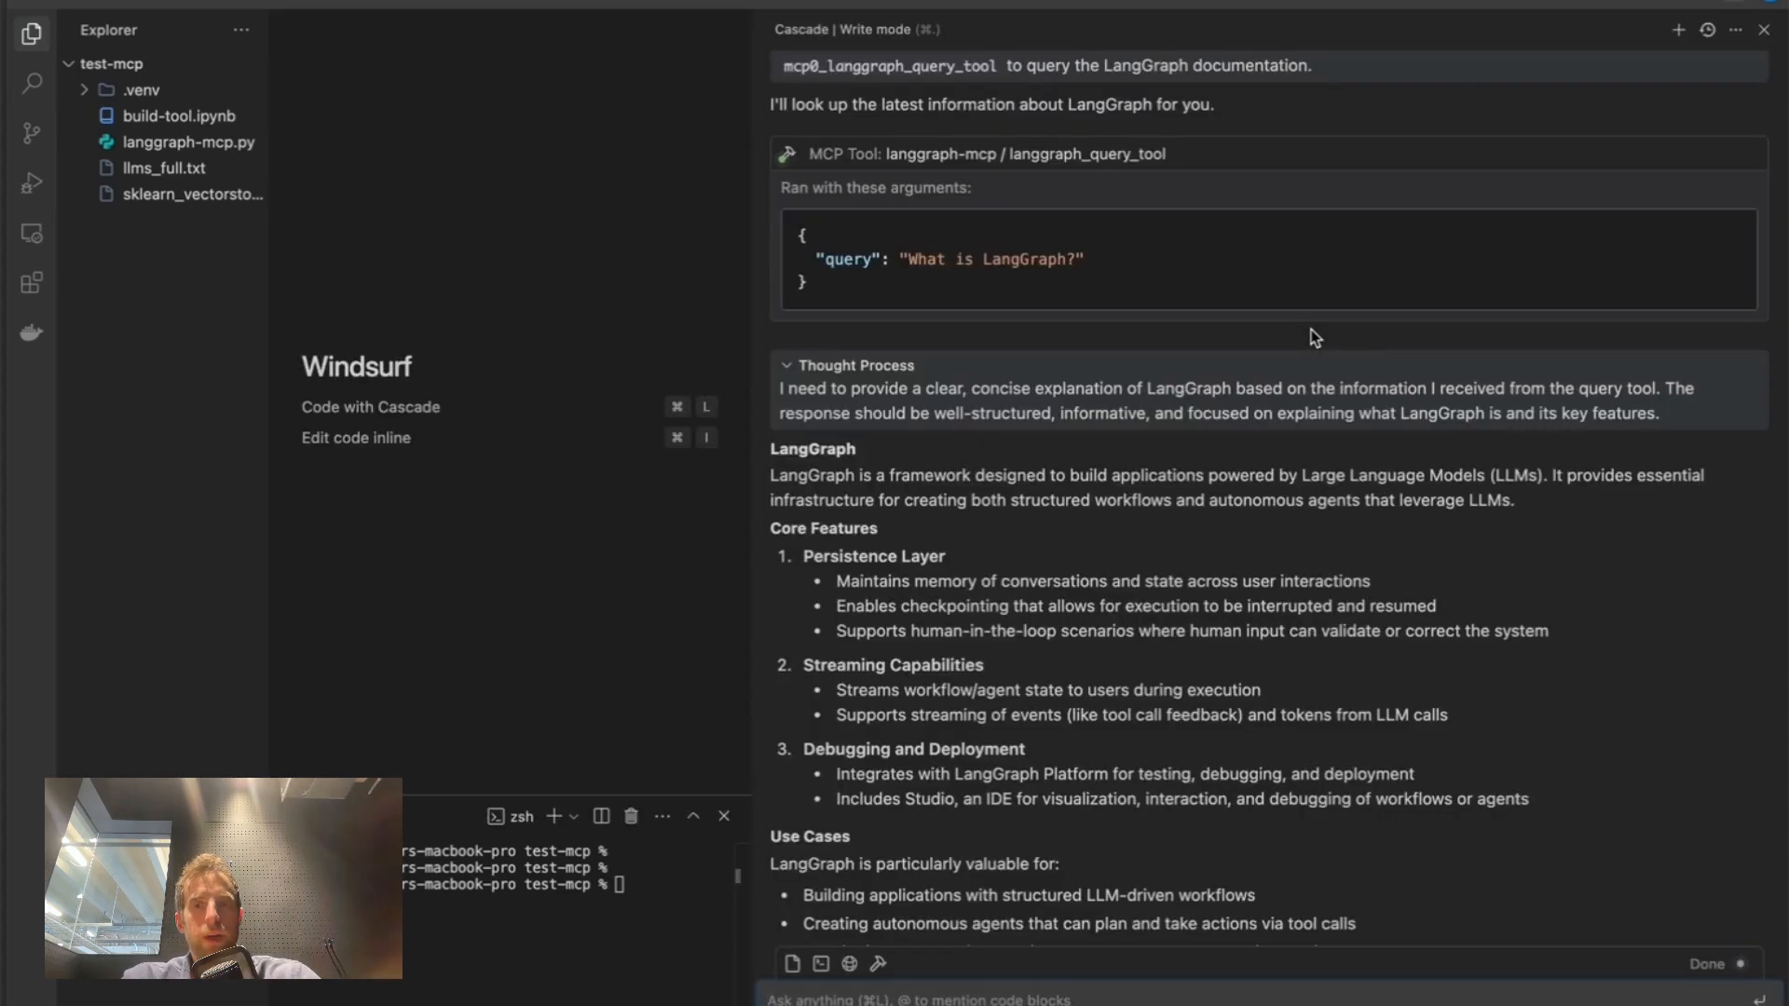
- Start a new Cascade chat, expand the one available MCP server, and open Configure MCP
left_click(1678, 29)
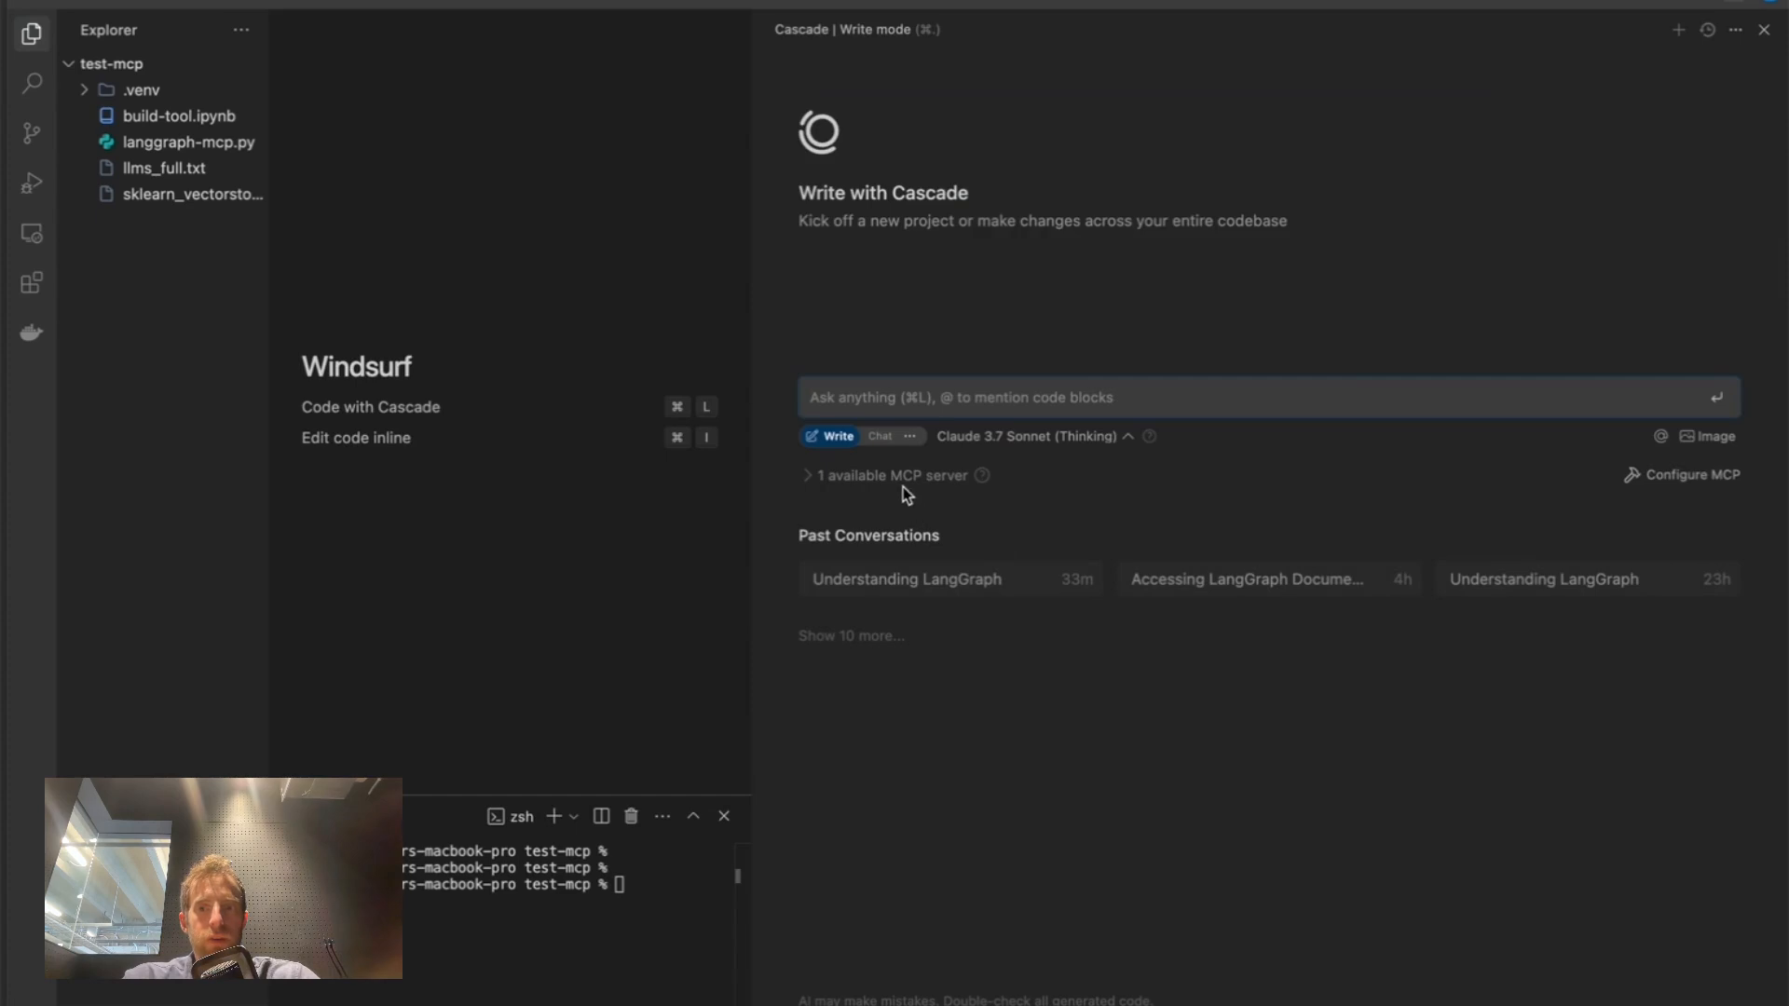
mouse_move(1692, 474)
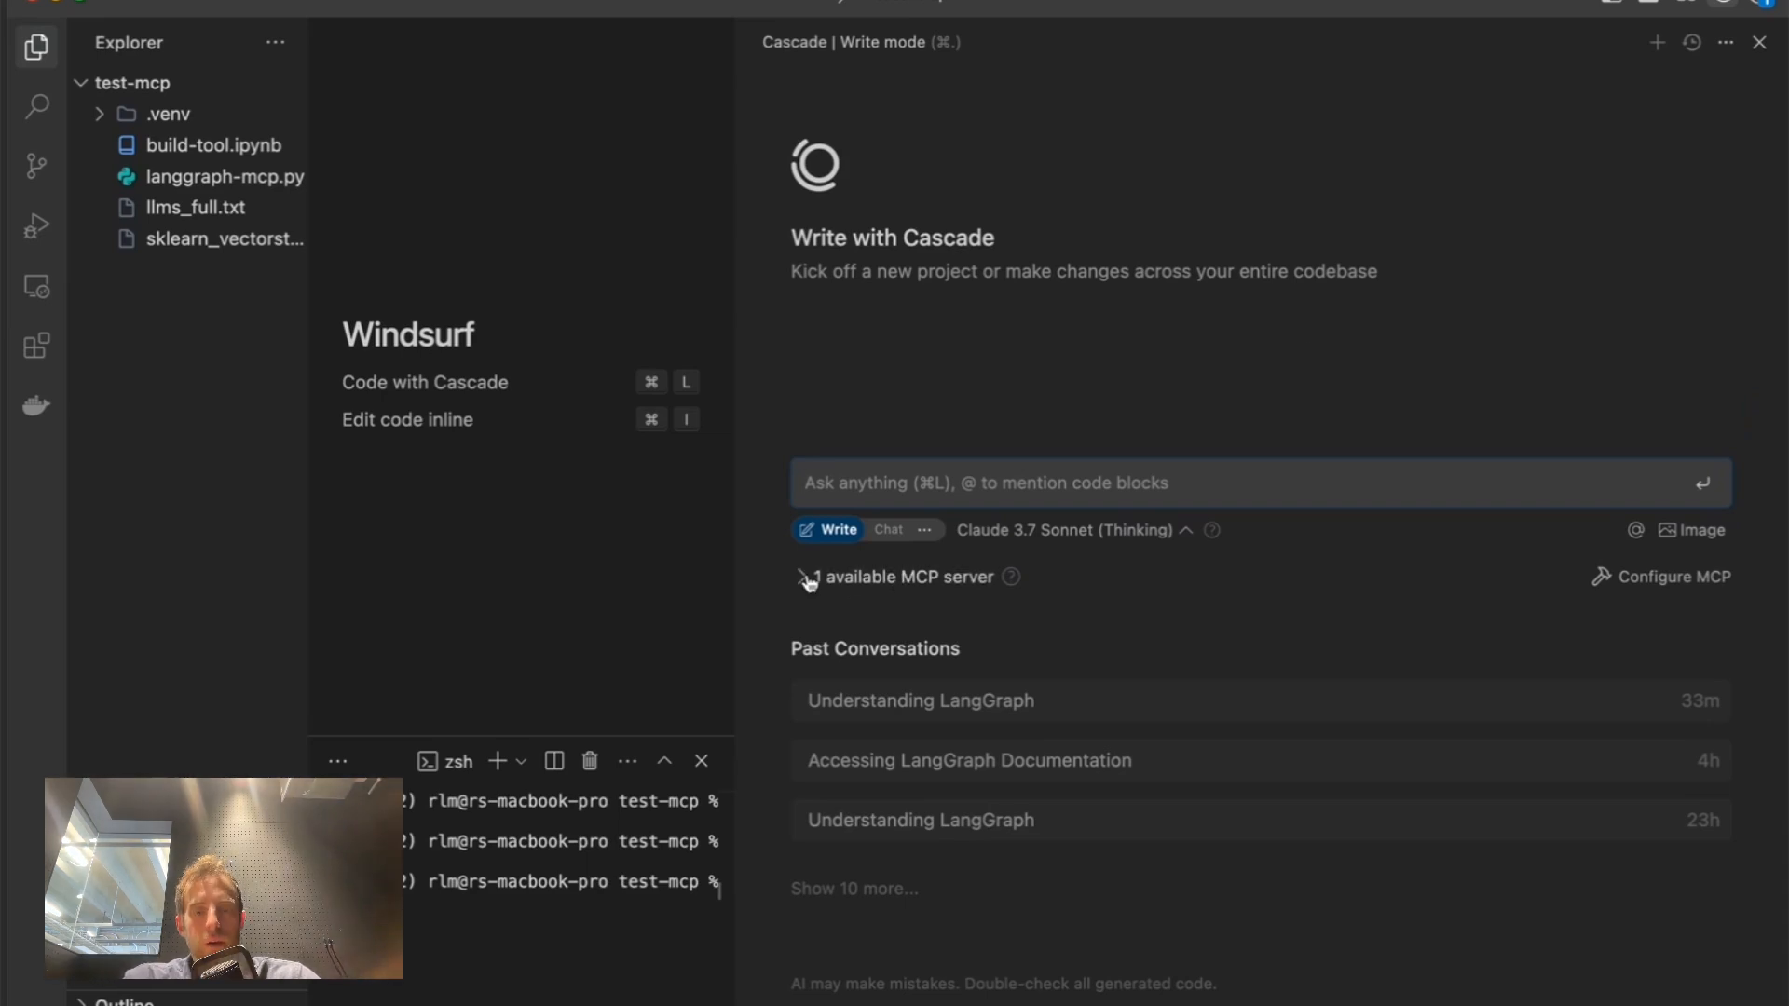
left_click(799, 575)
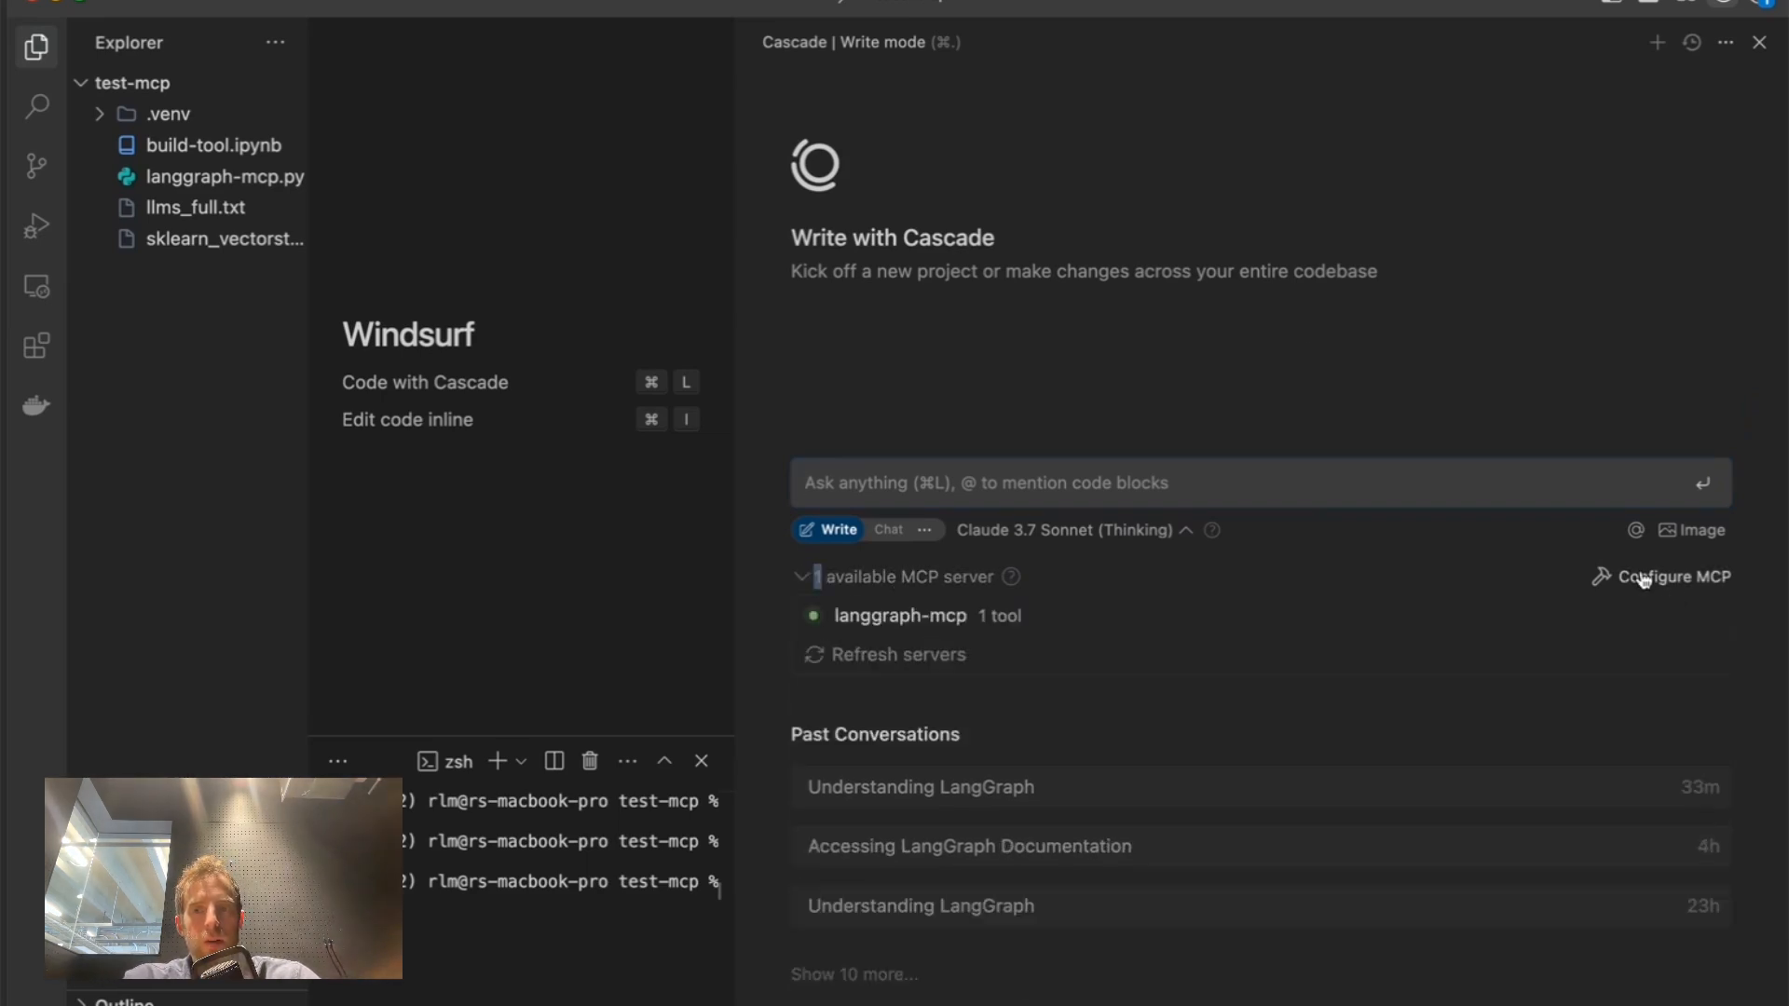
left_click(1671, 576)
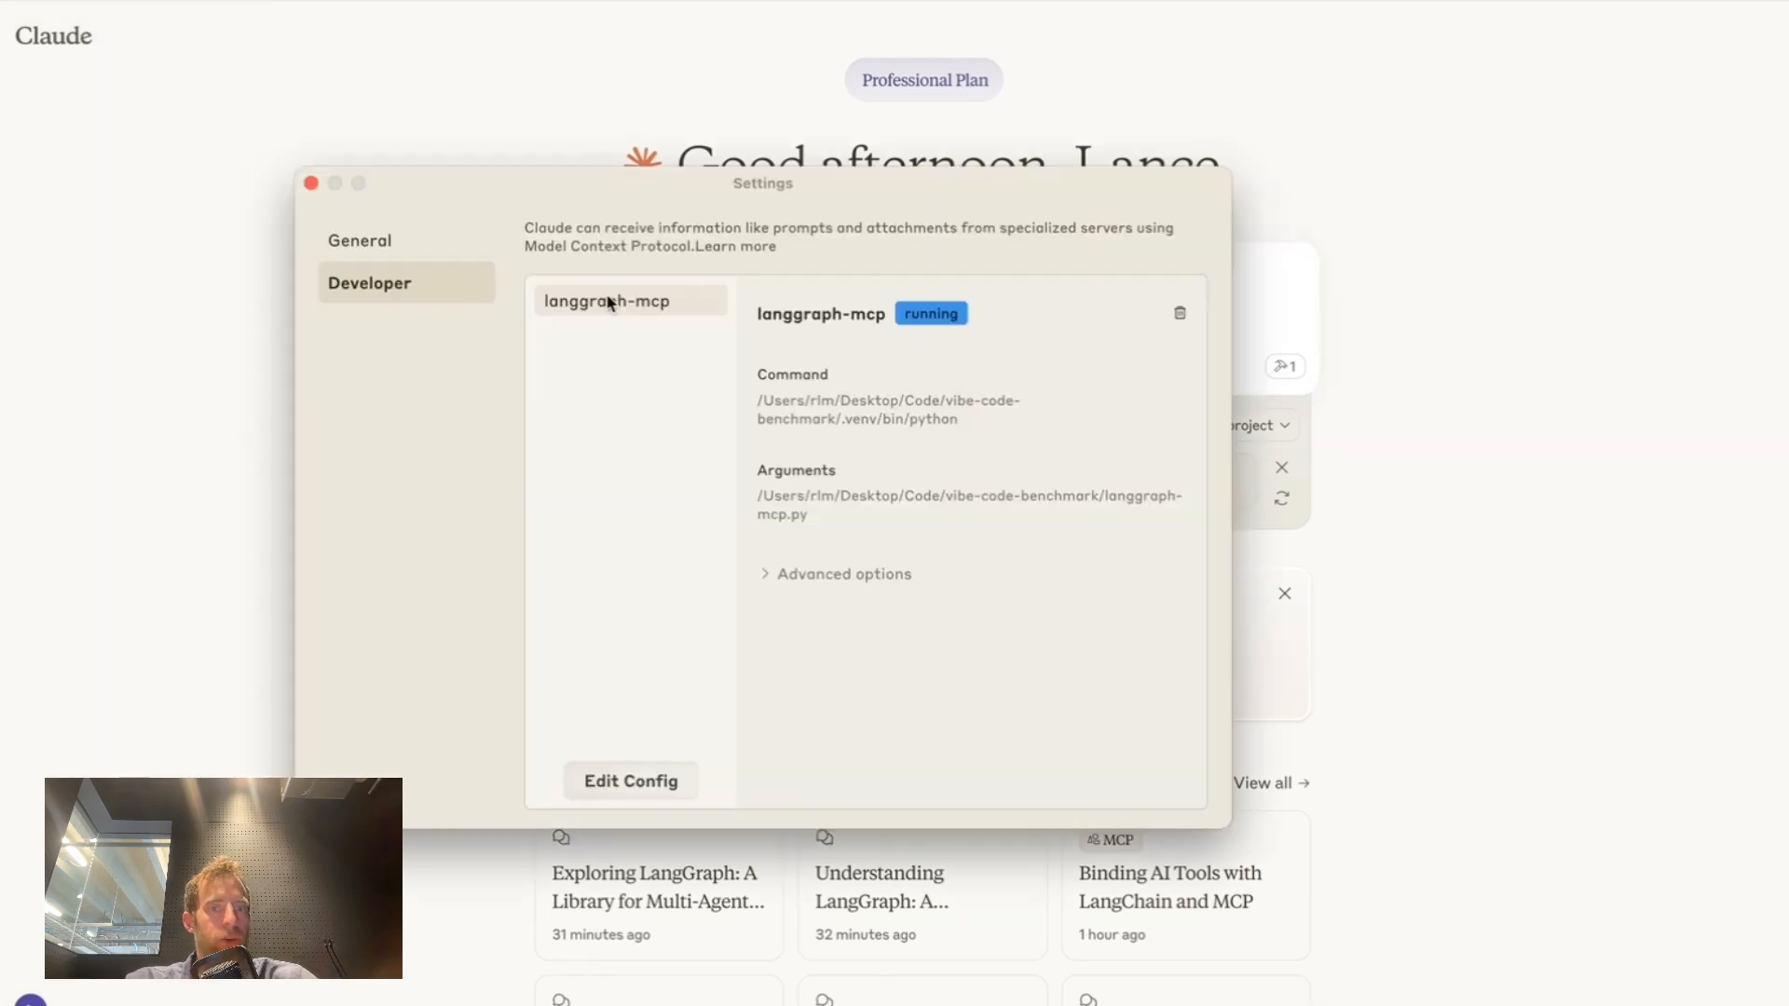
mouse_move(736, 396)
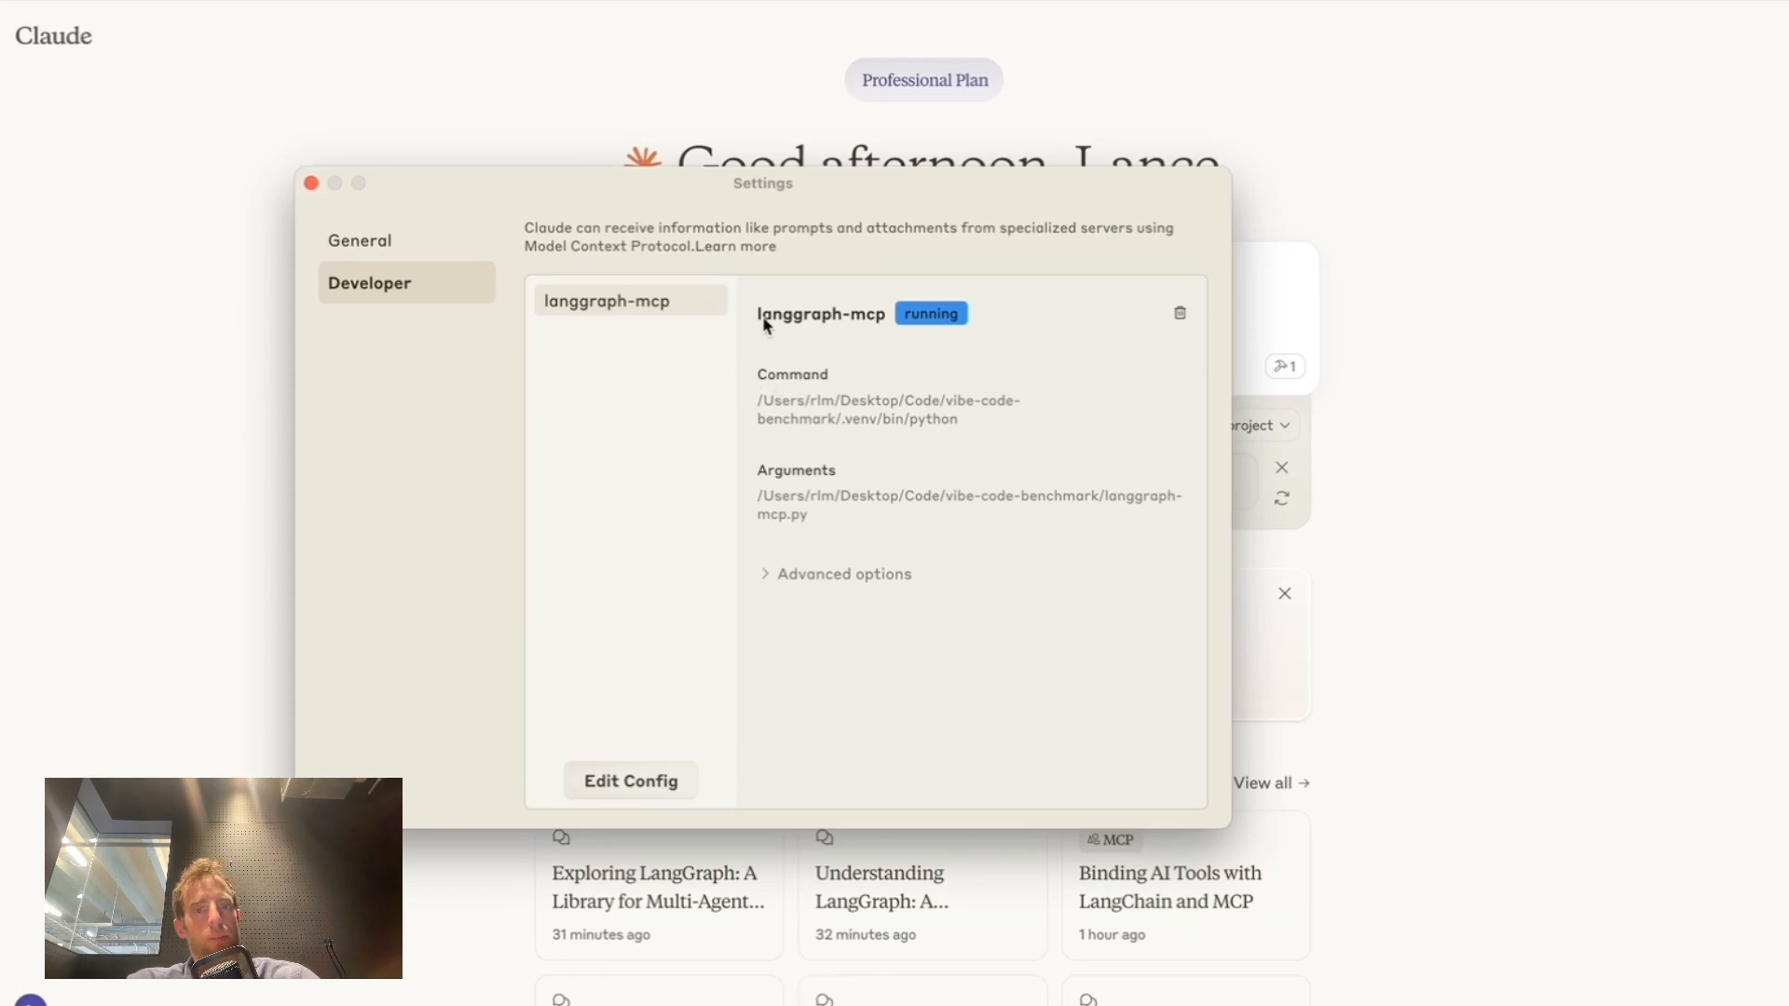
- Close Developer settings and attach the docs://langgraph/full resource from the MCP integration
left_click(310, 182)
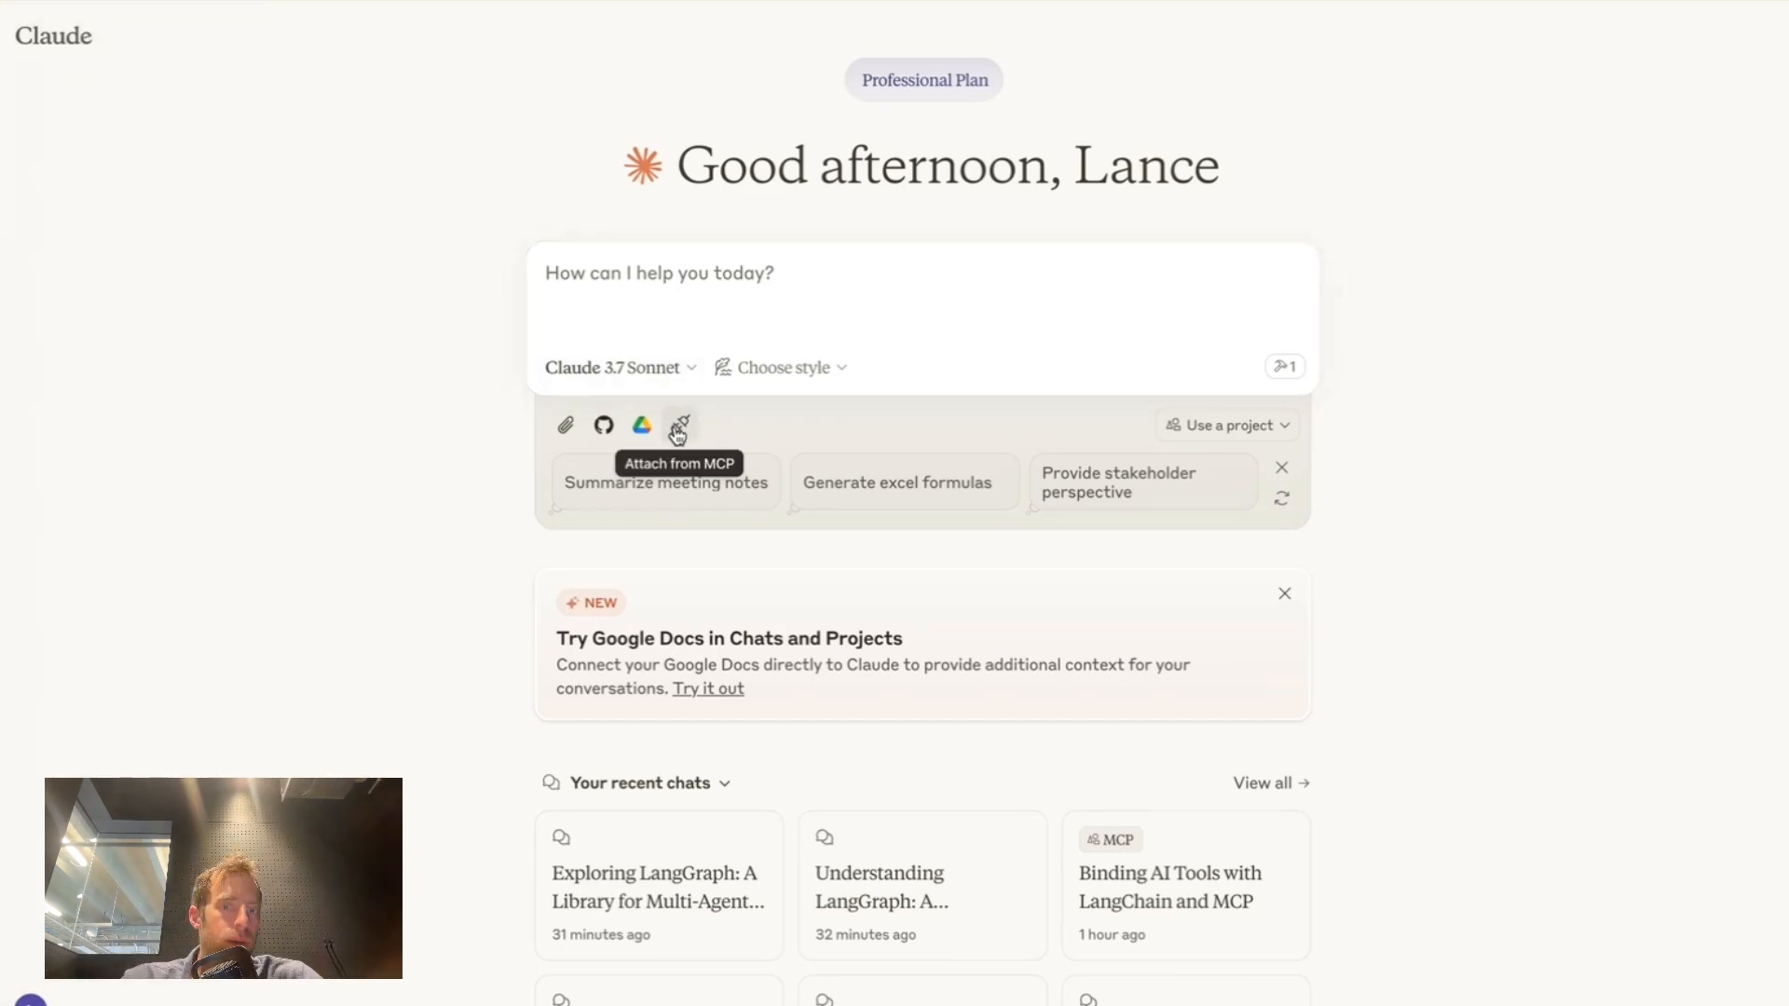
left_click(677, 426)
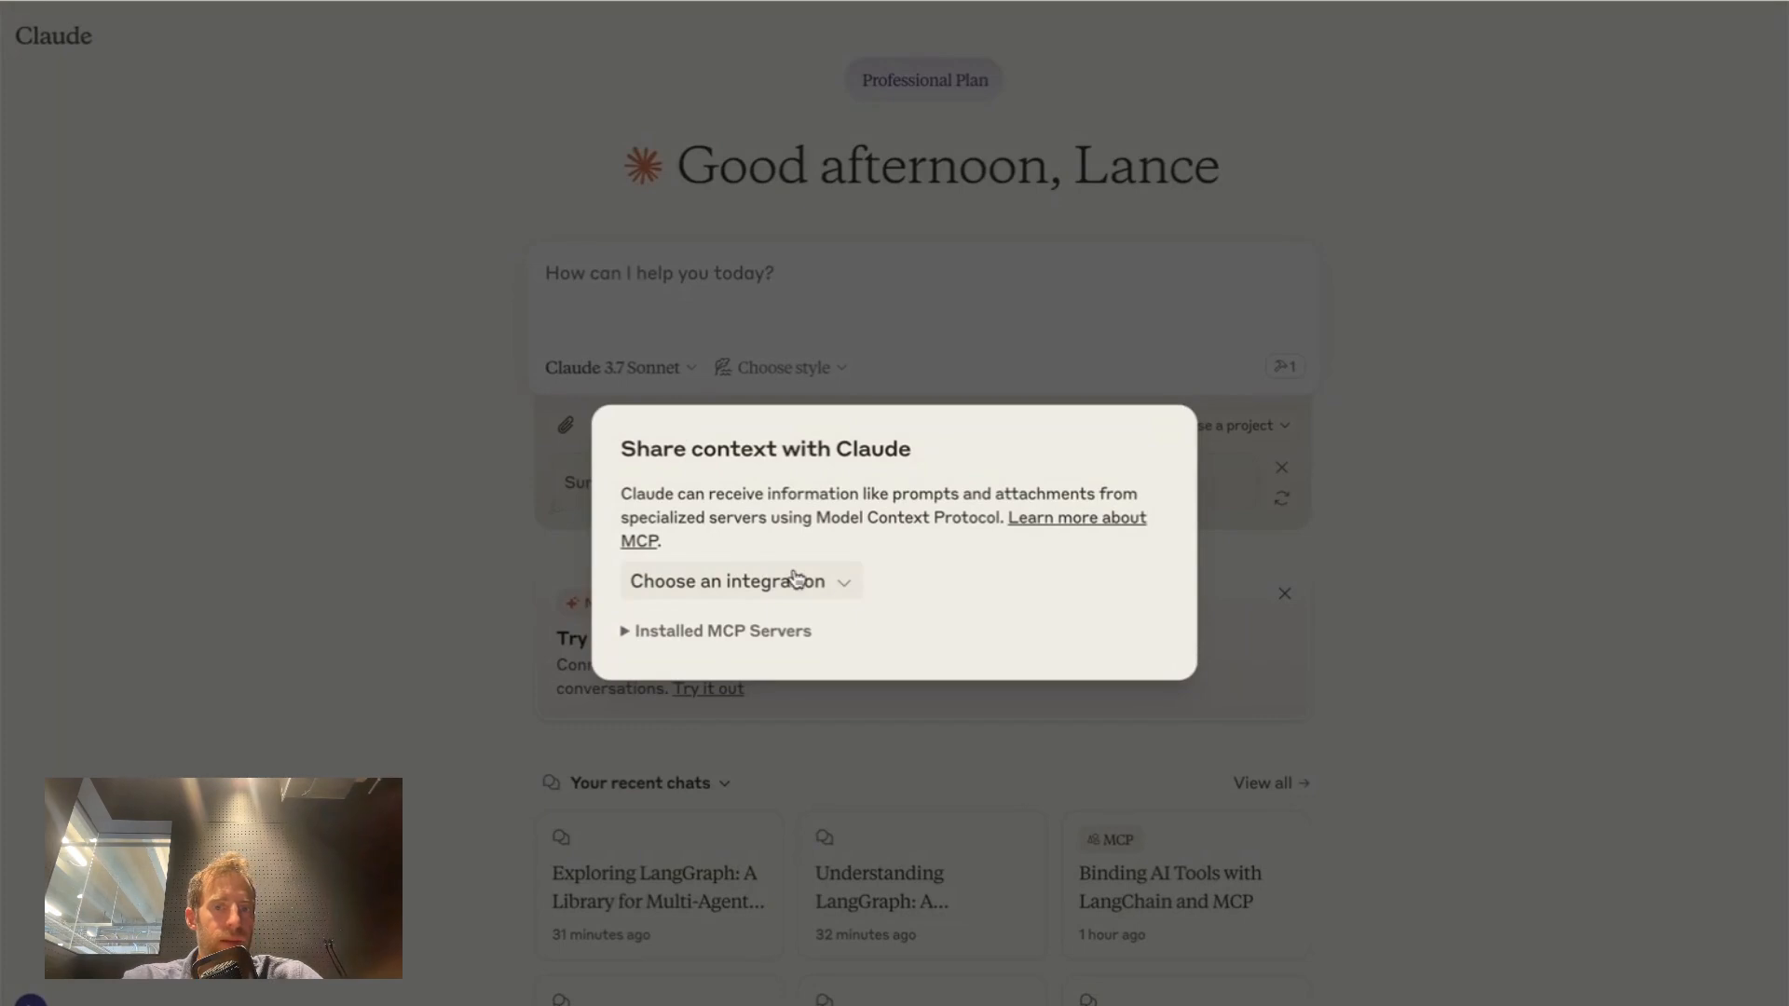
left_click(739, 580)
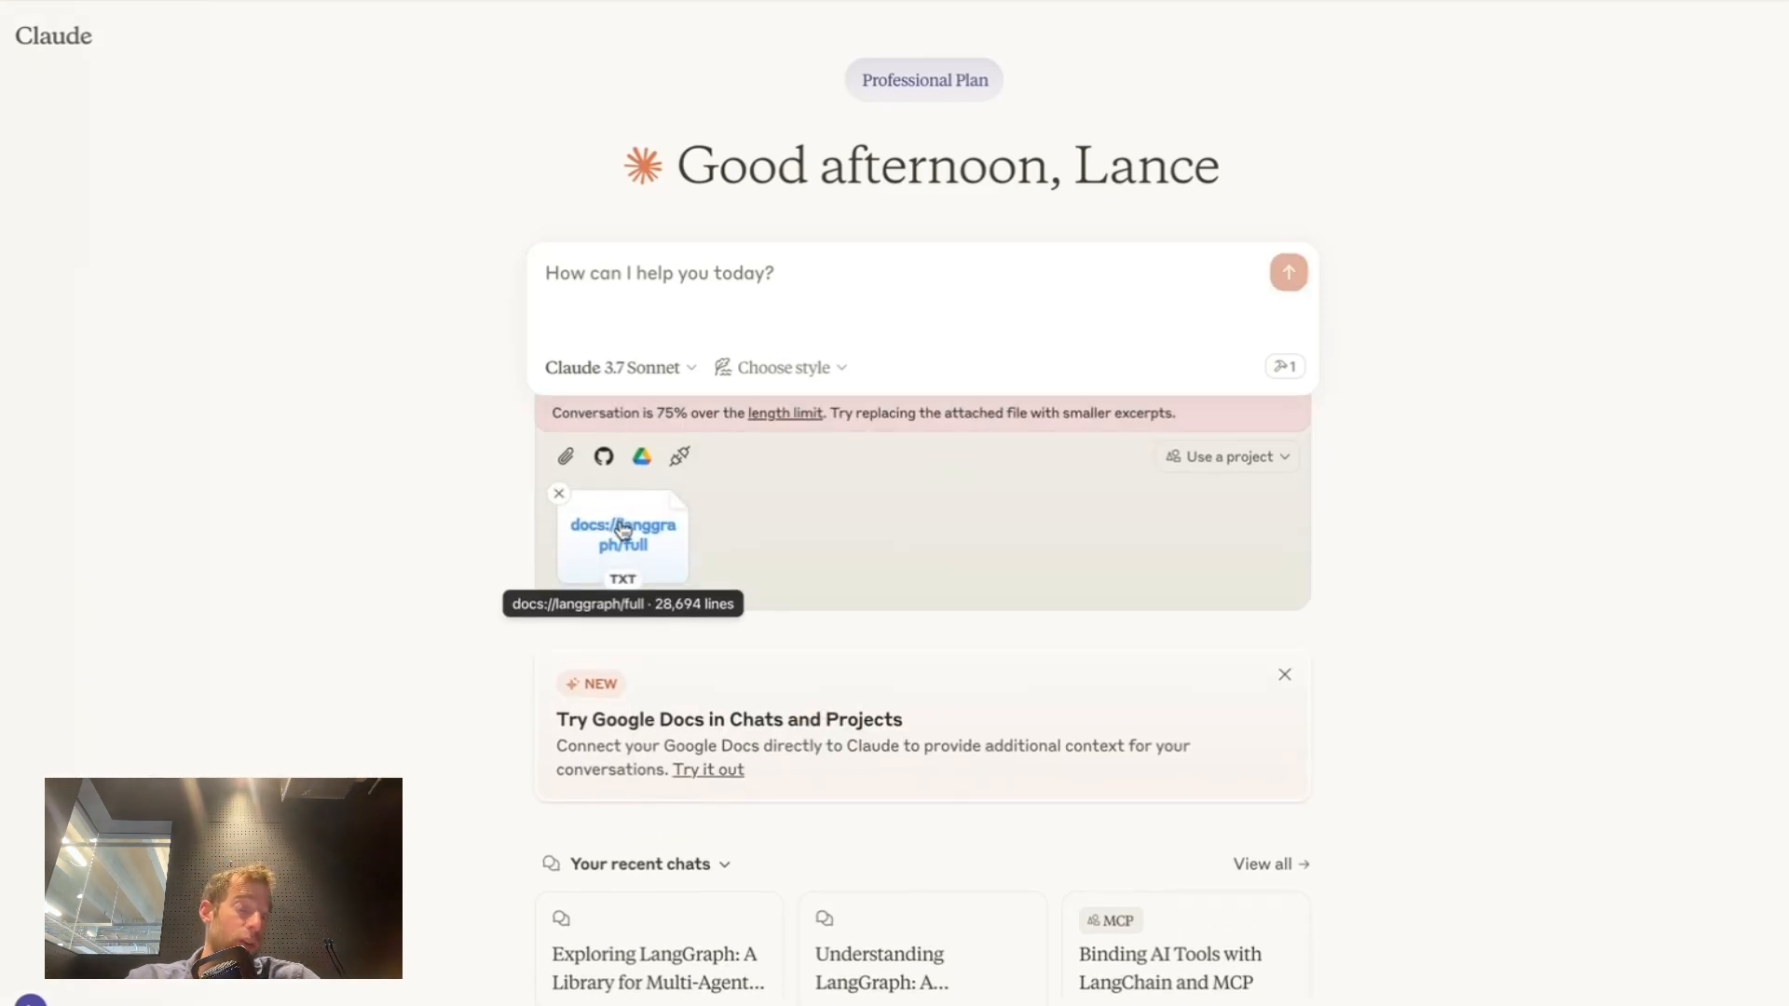
left_click(659, 273)
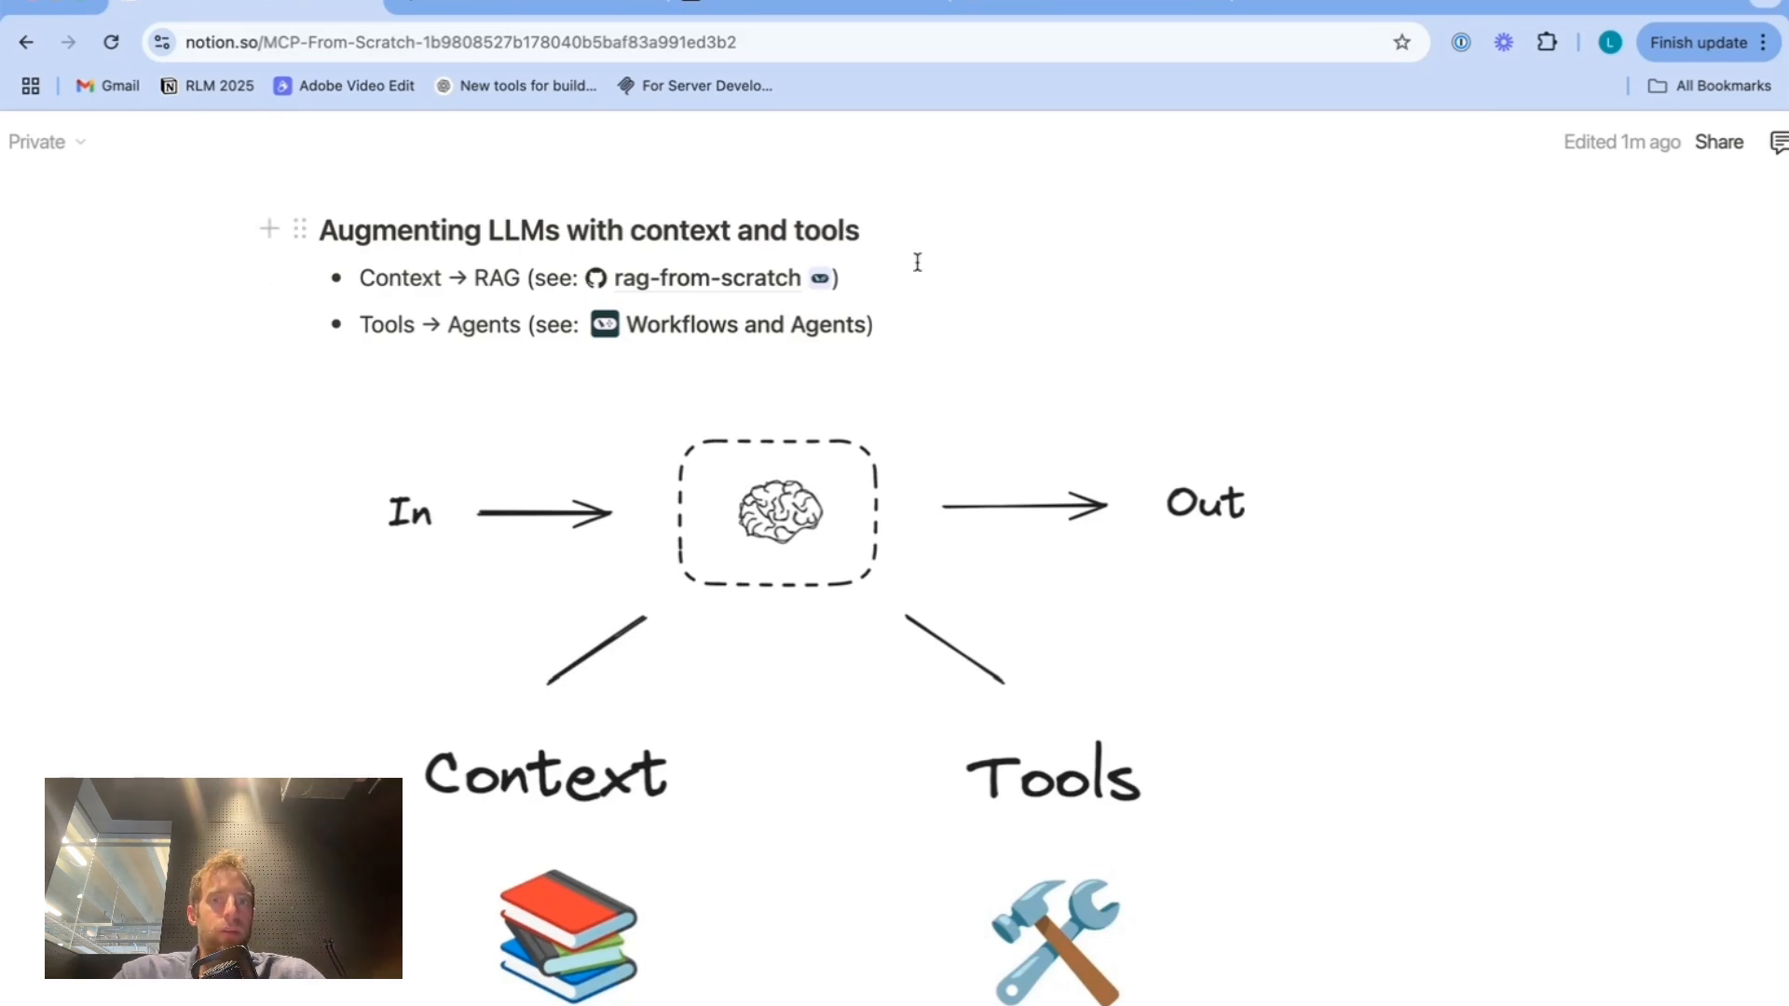
- Scroll the MCP sections and diagrams down to the langgraph-mcp.py FastMCP code block
scroll("down", 3)
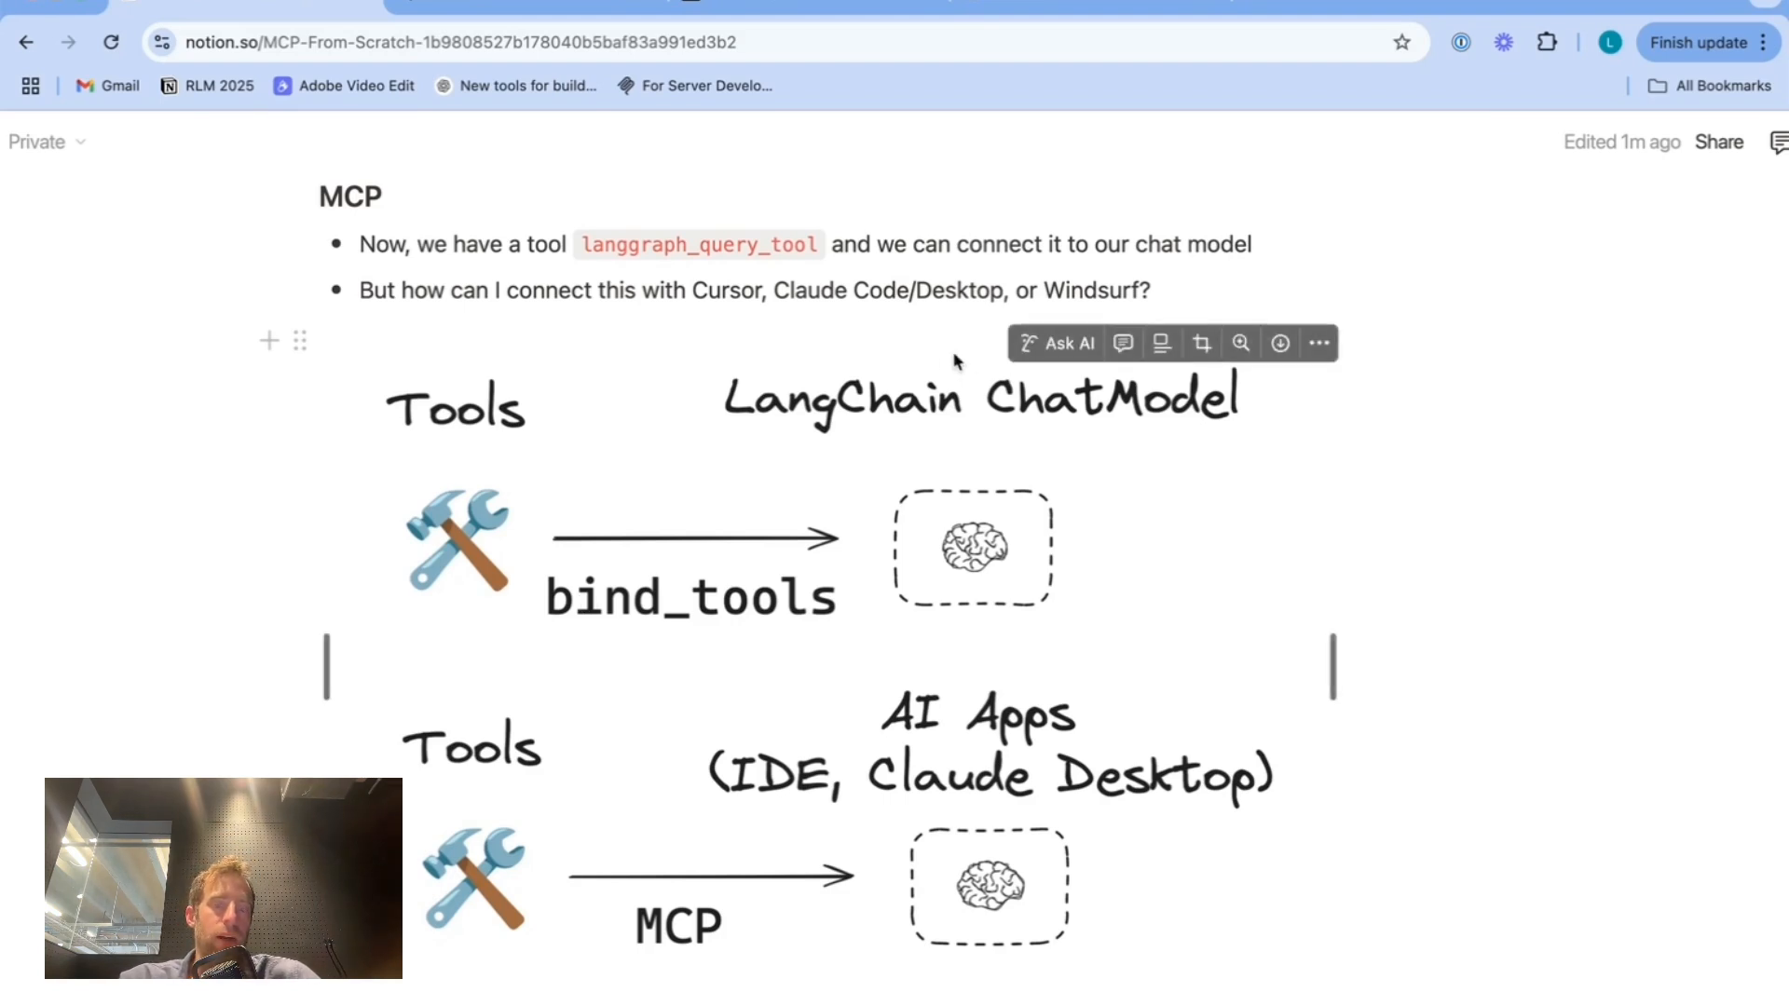
mouse_move(1082, 400)
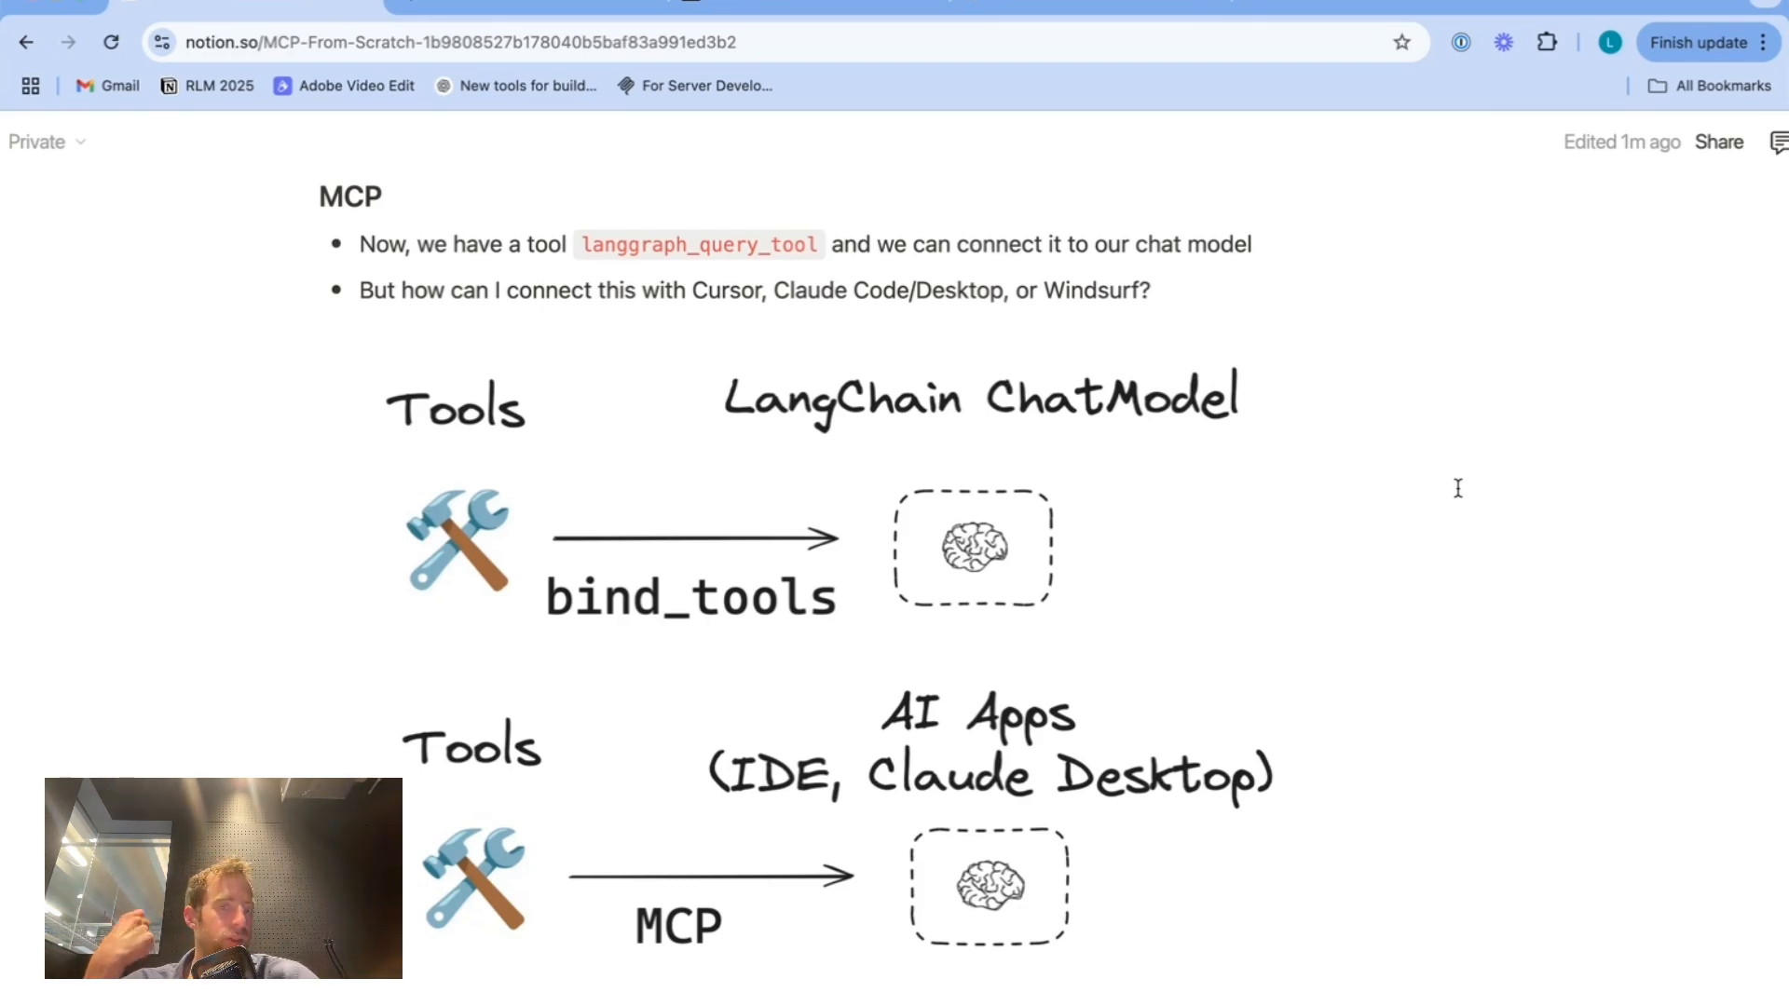
scroll("down", 3)
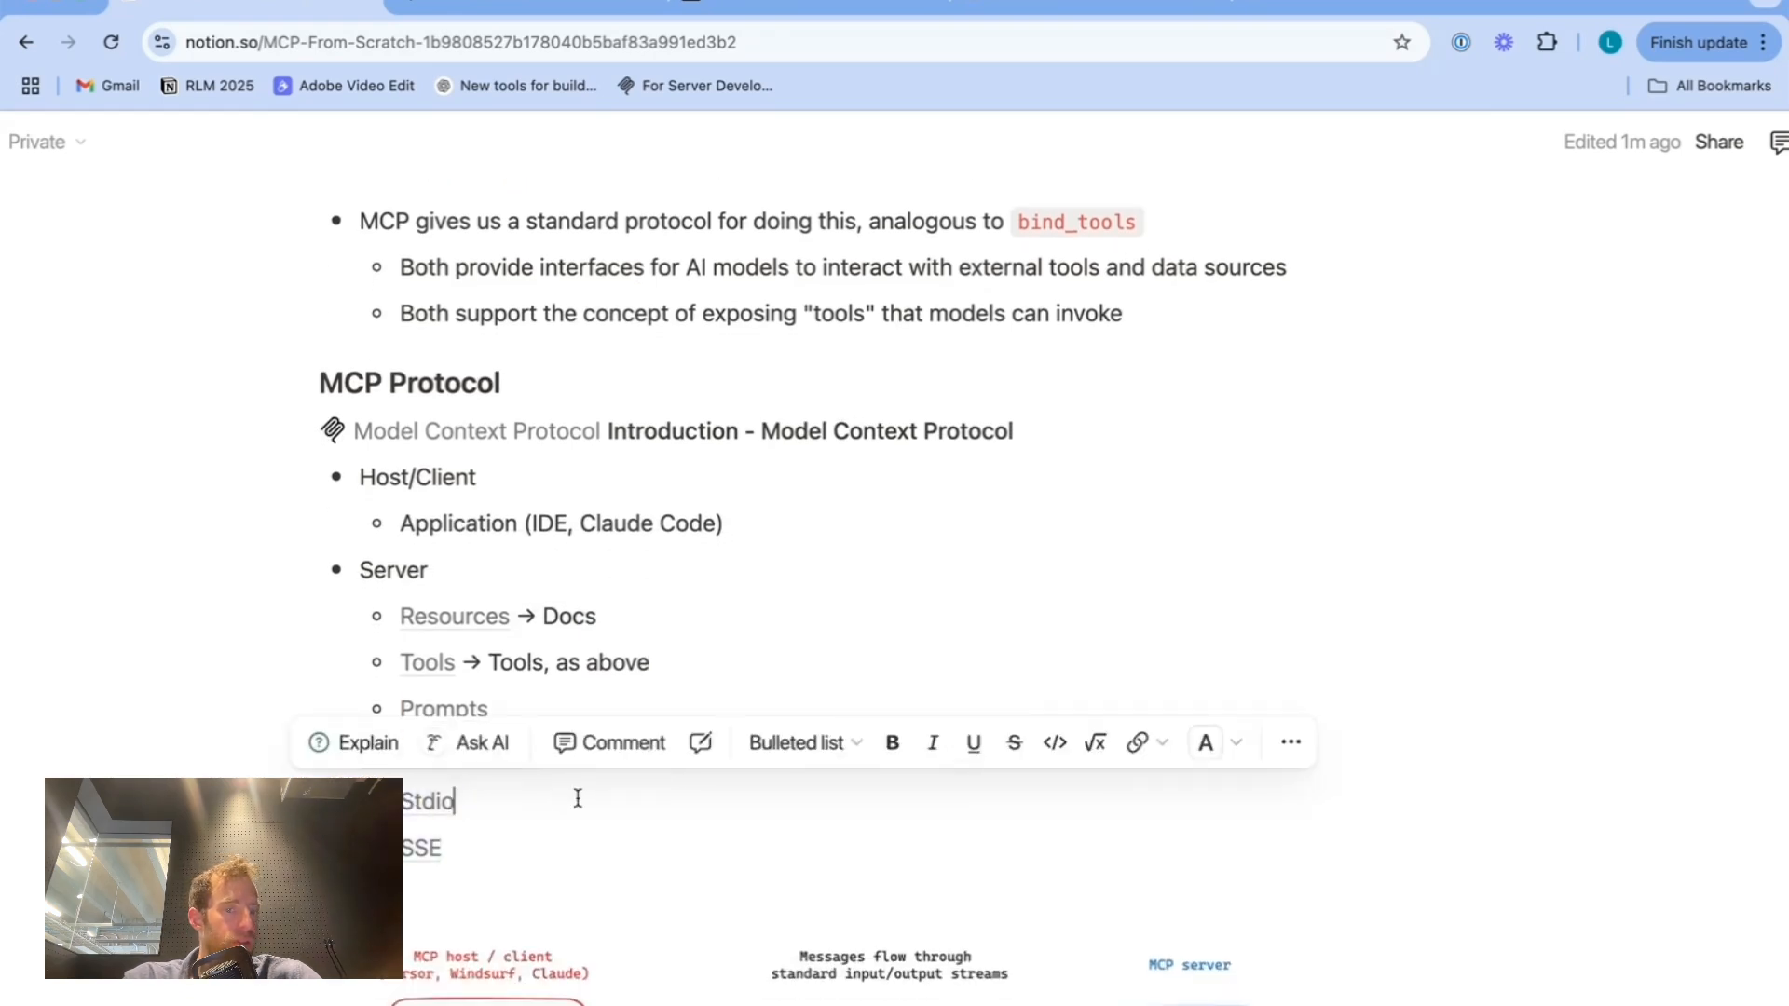
scroll("down", 3)
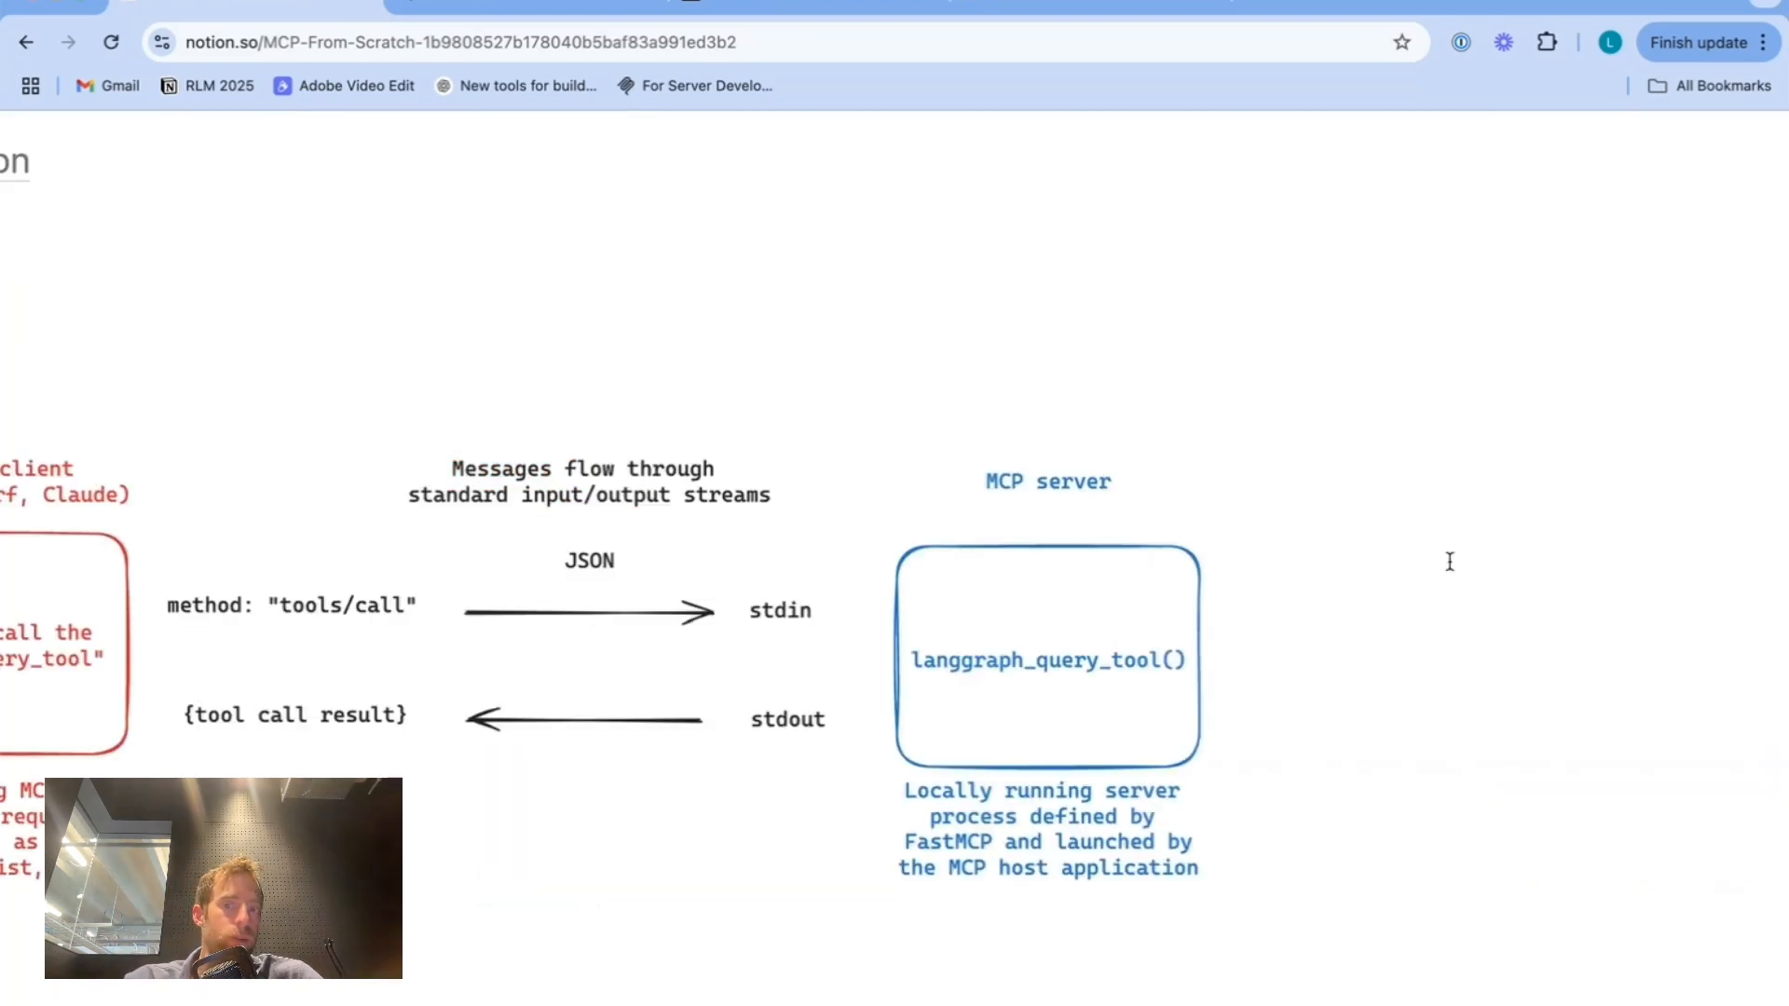
mouse_move(1315, 508)
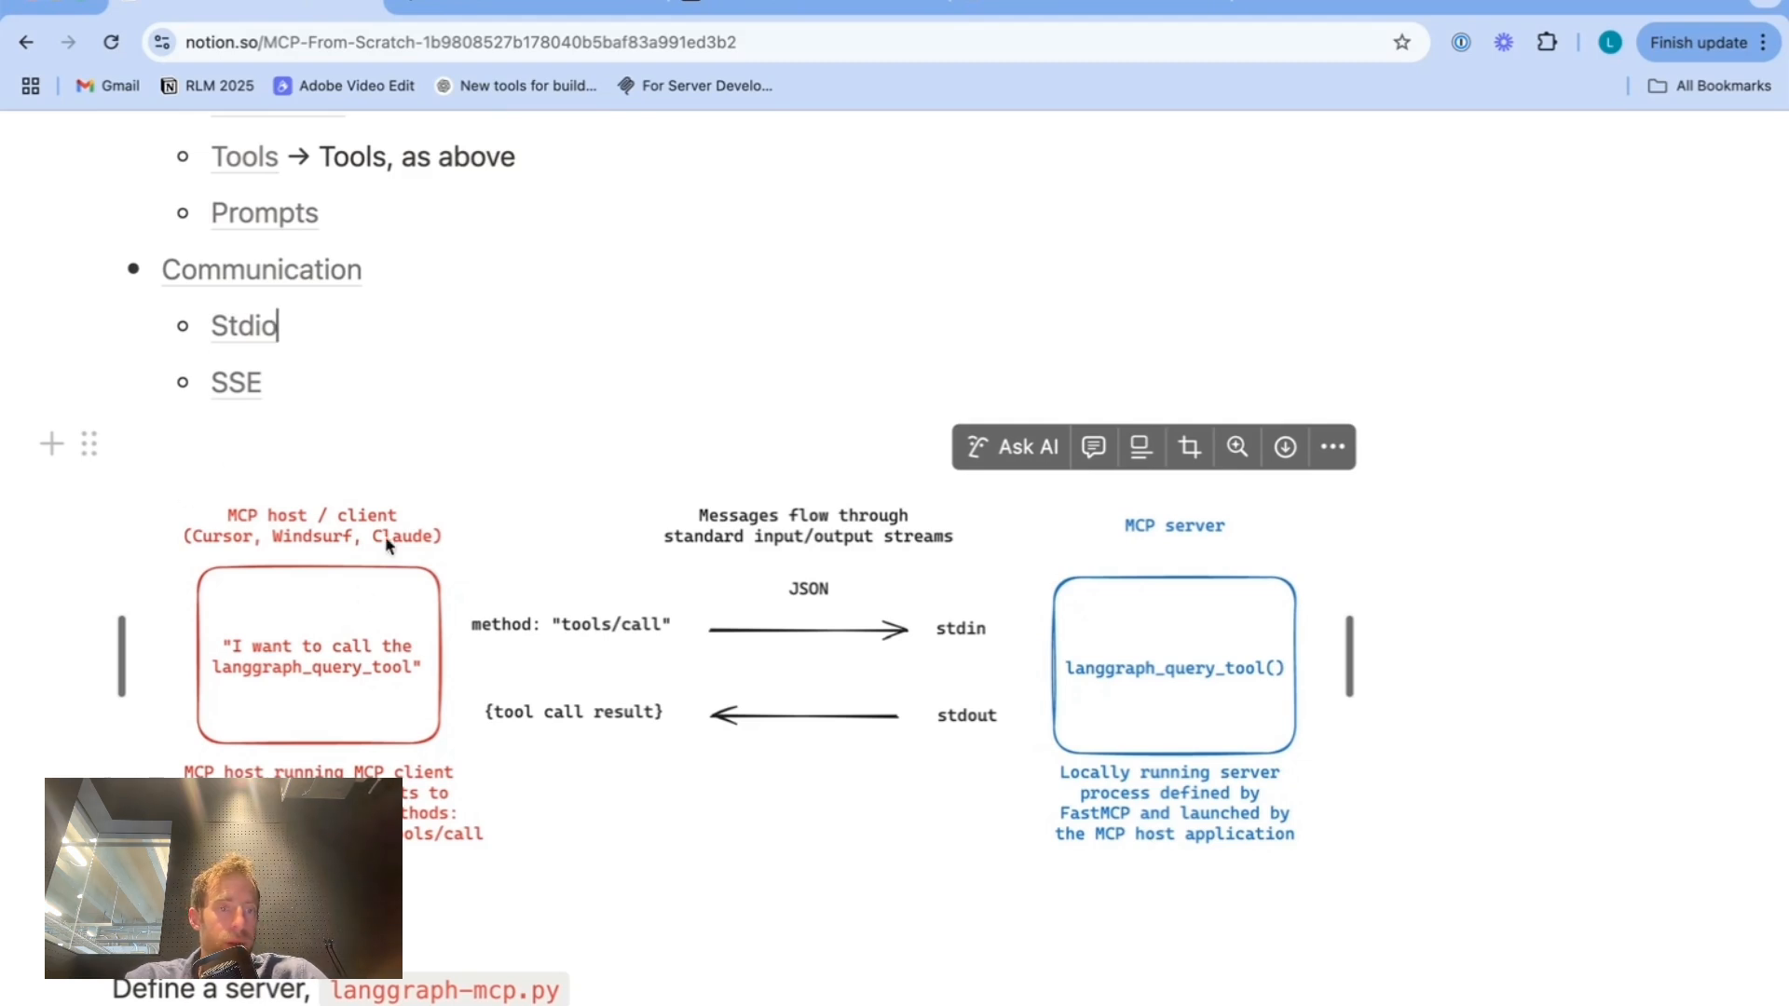
scroll("down", 3)
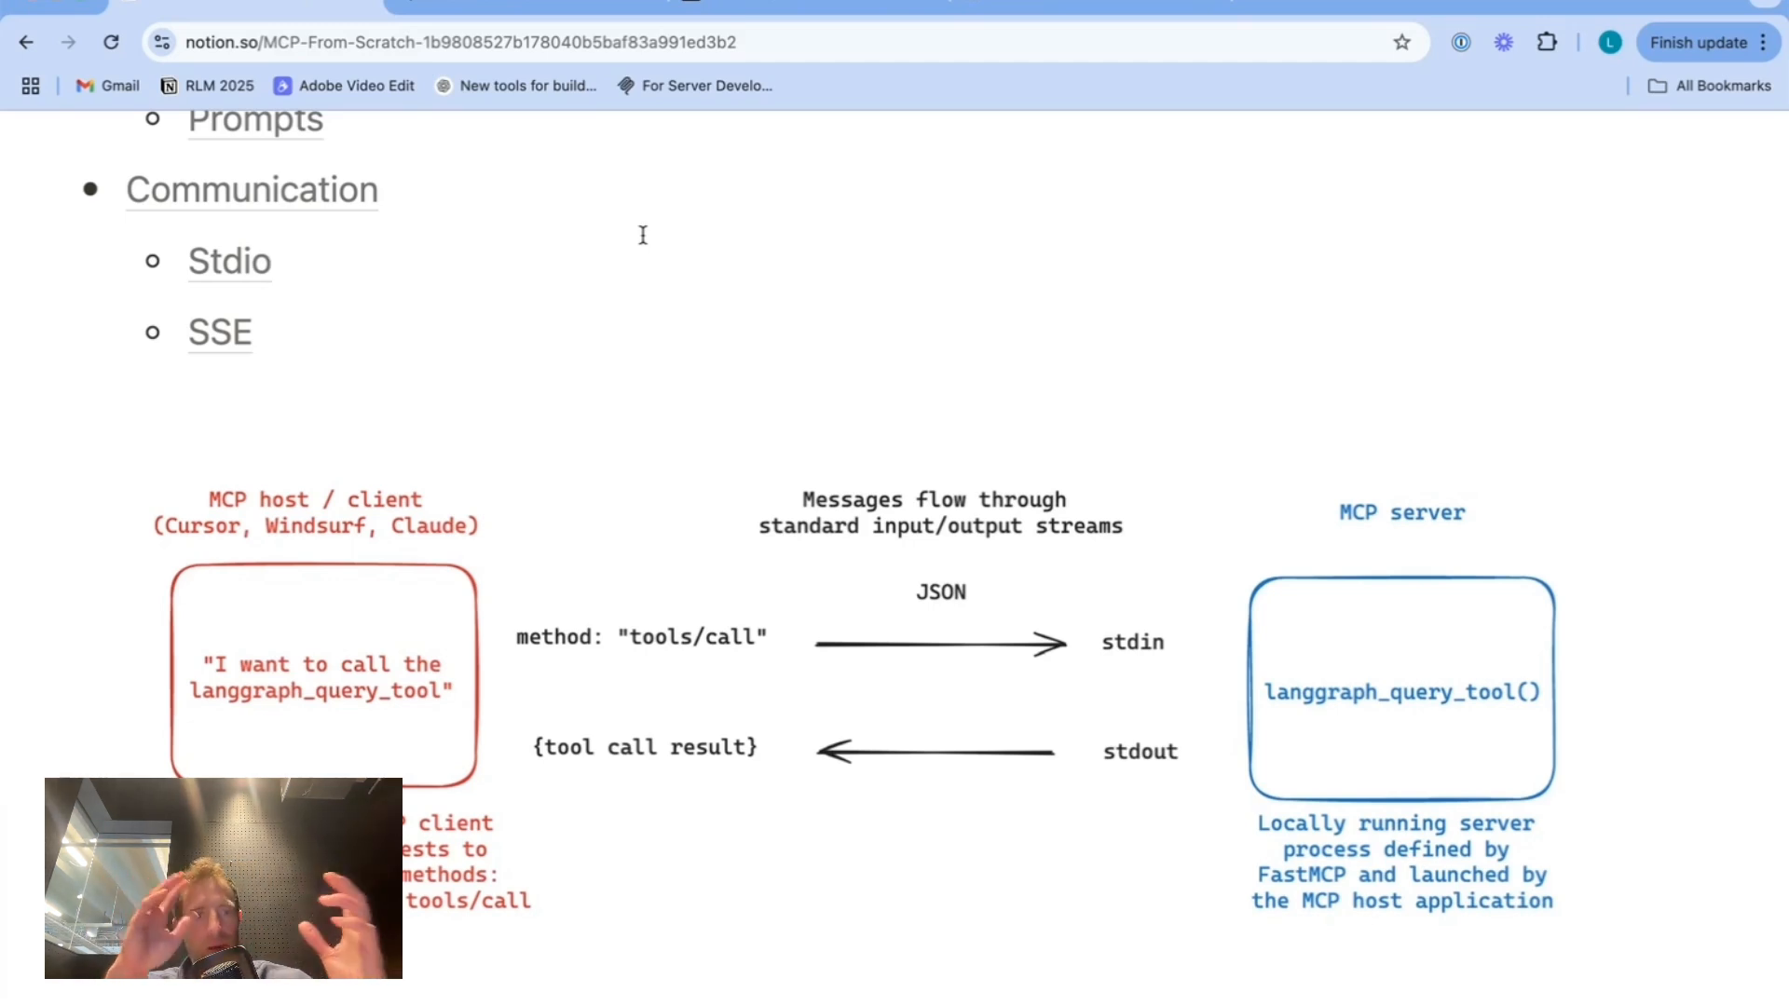
scroll("down", 3)
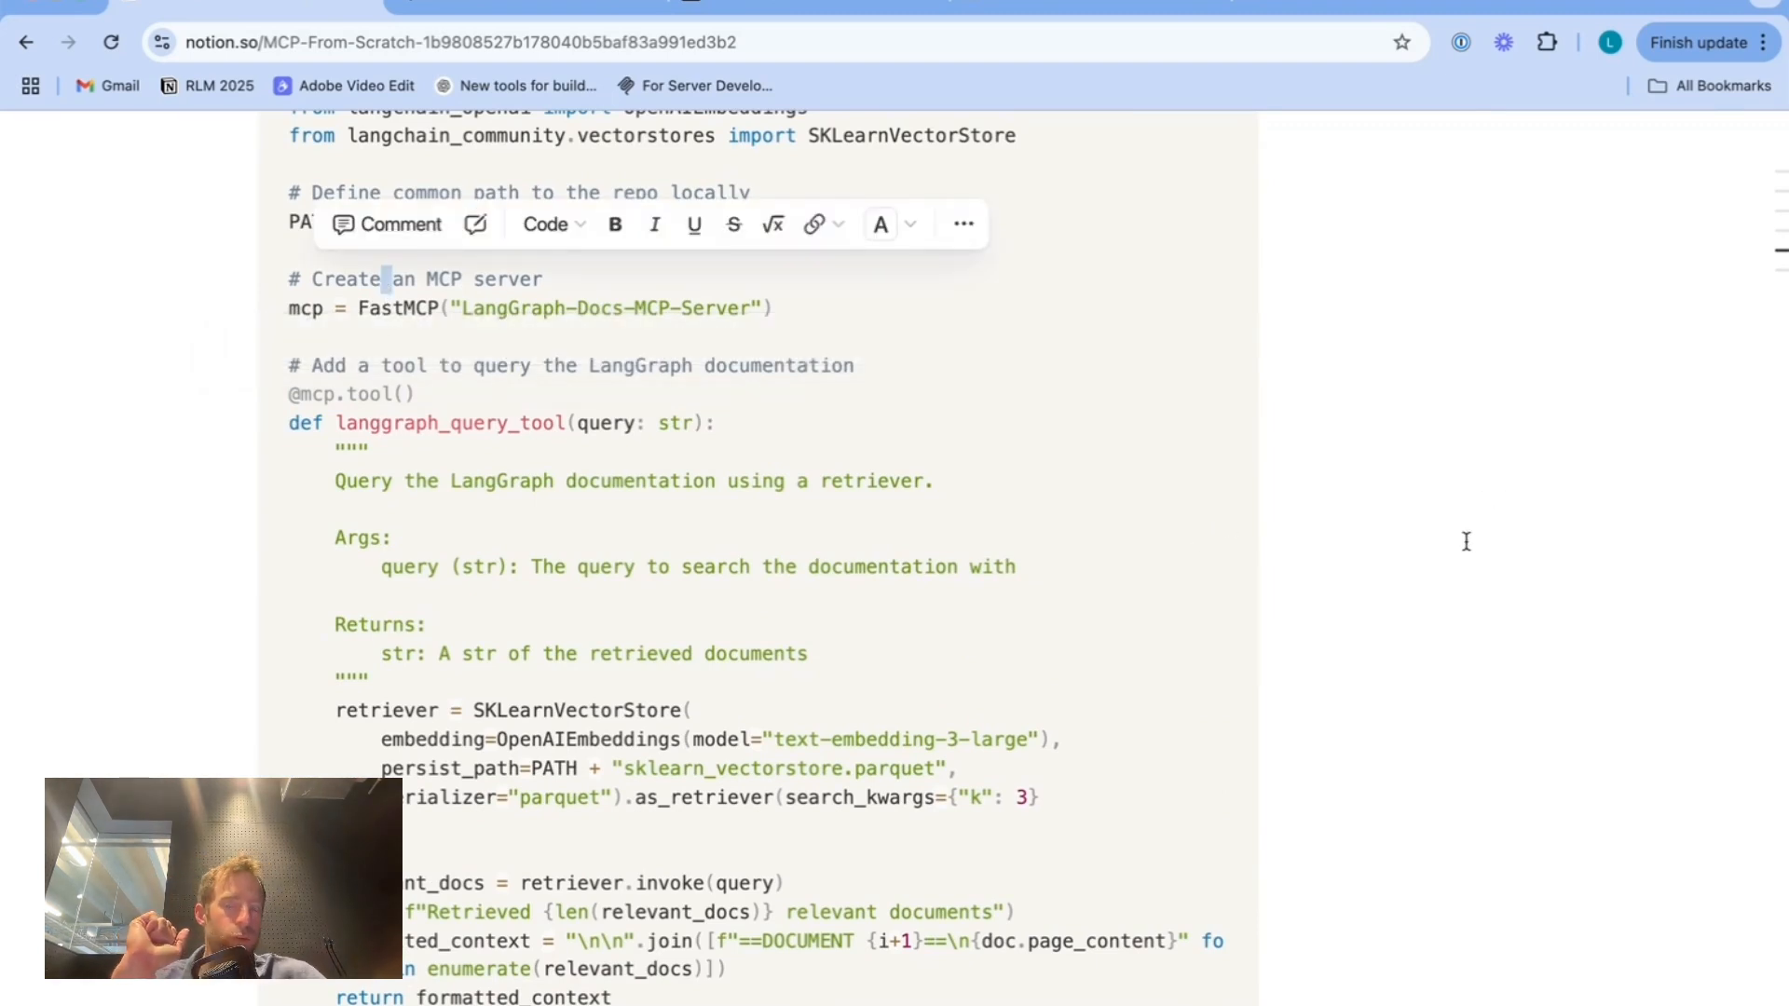
scroll("down", 3)
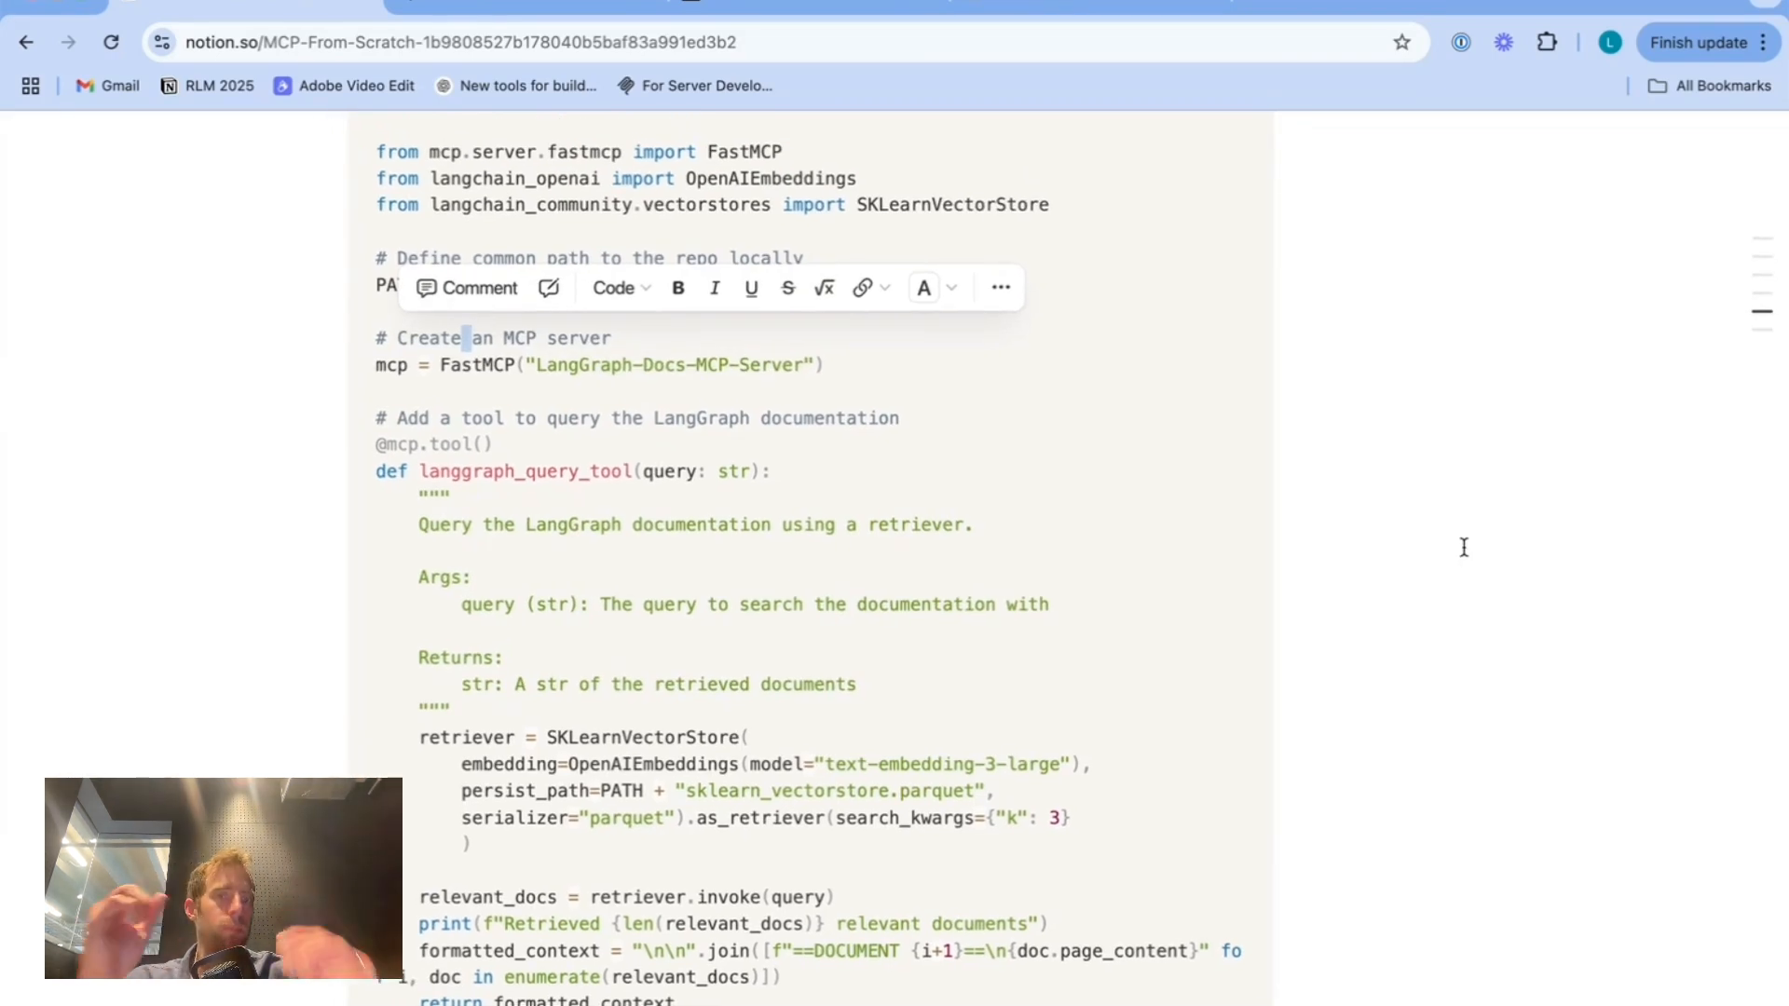